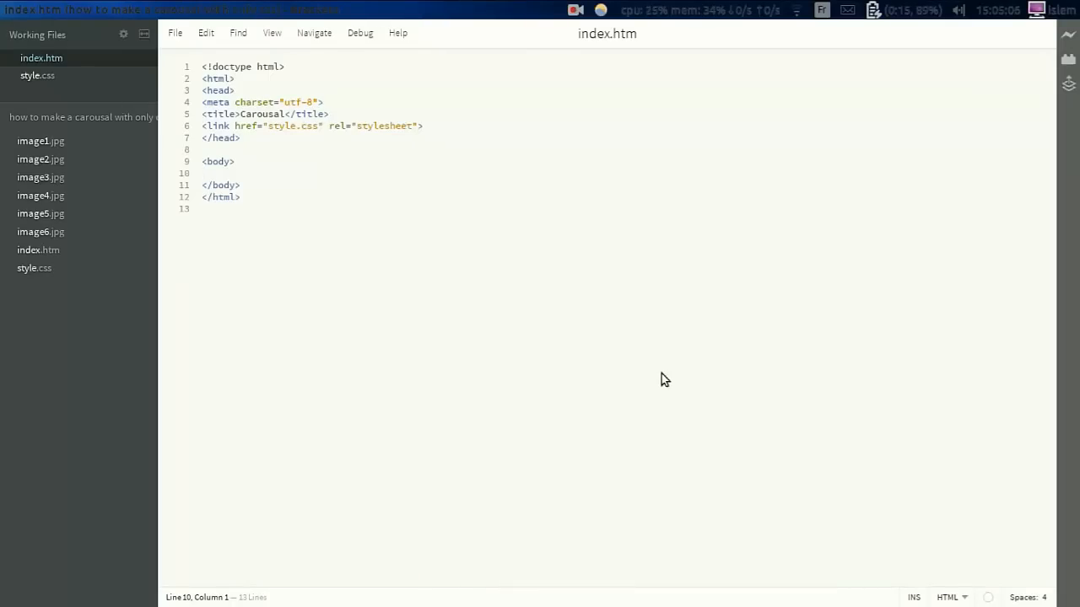
# Step: In index.htm's body, add a css-carousal div holding six css-img images, image1.jpg to image6.jpg
pyautogui.click(203, 173)
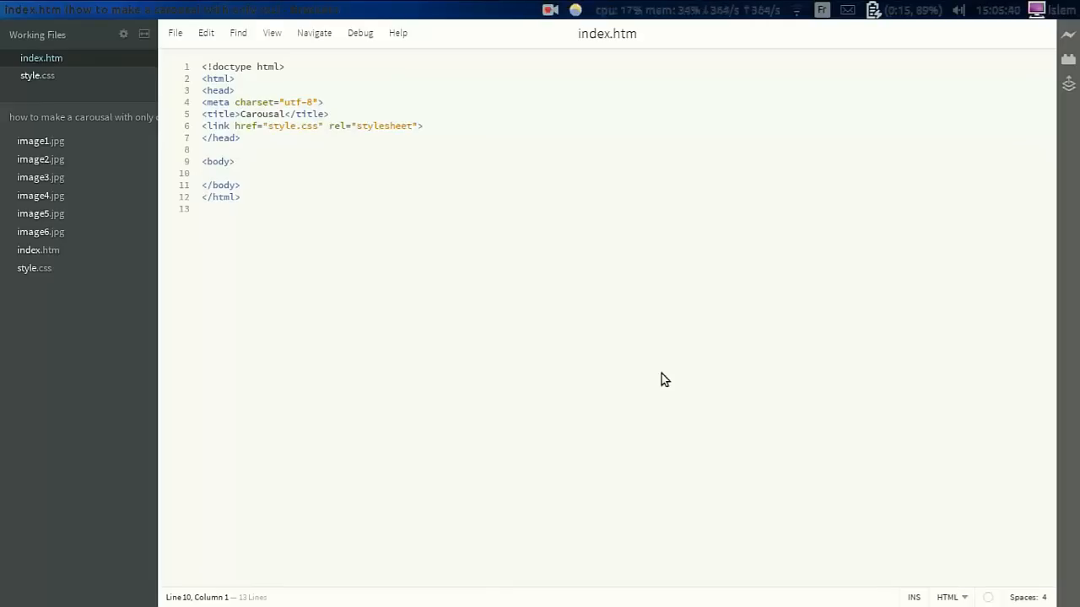
pyautogui.click(203, 173)
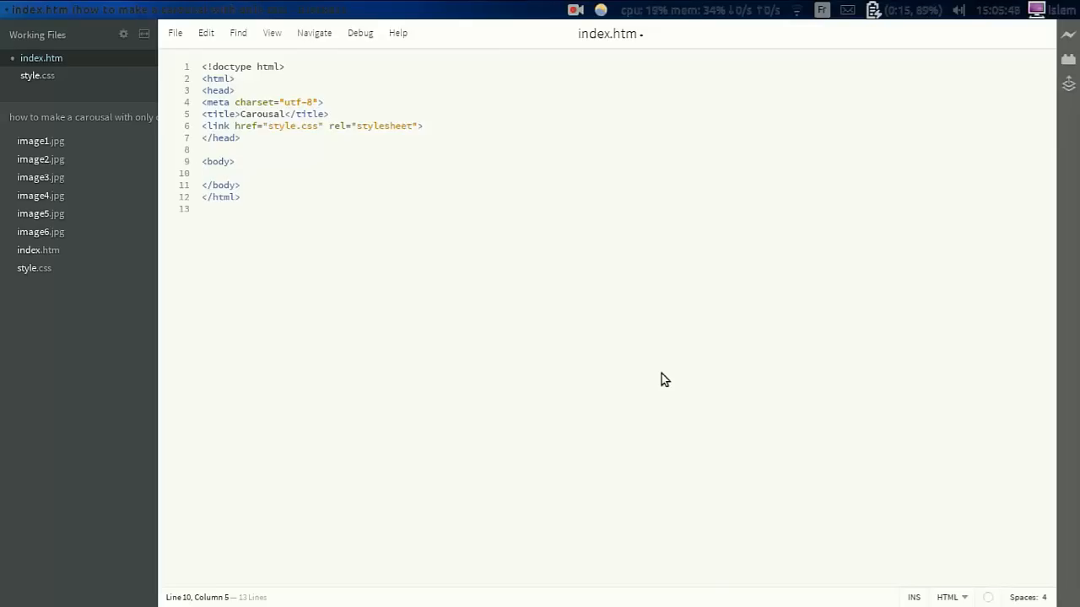
pyautogui.write('<div')
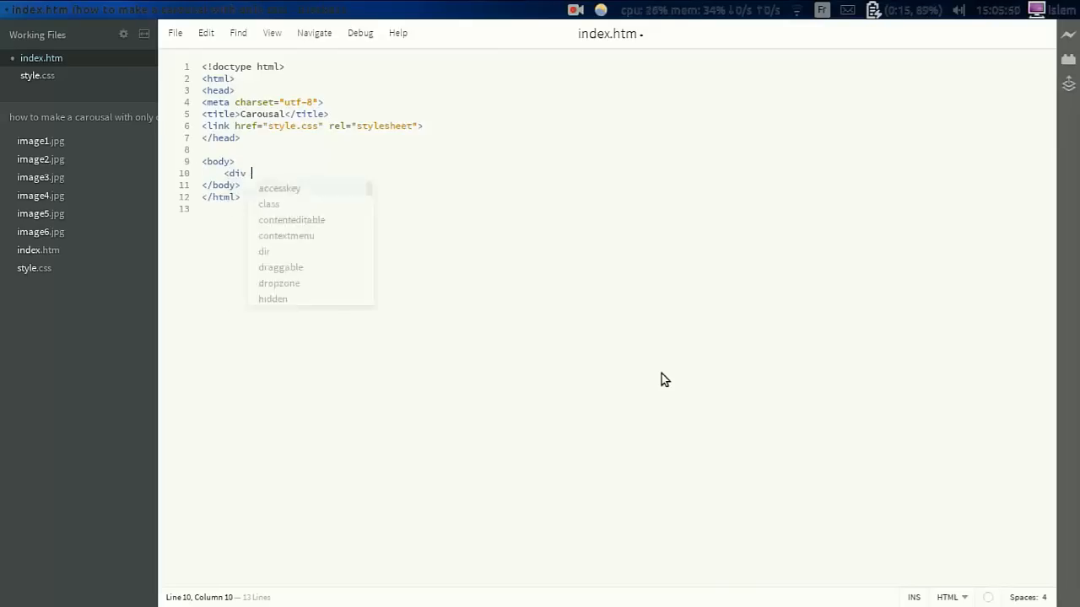
pyautogui.write('class="')
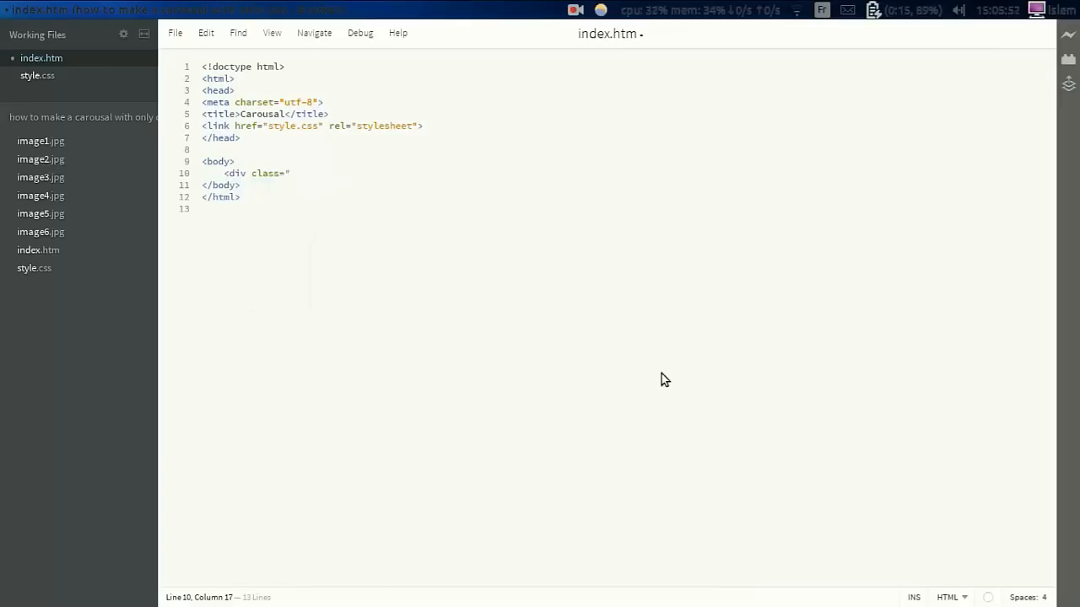
pyautogui.write('css-')
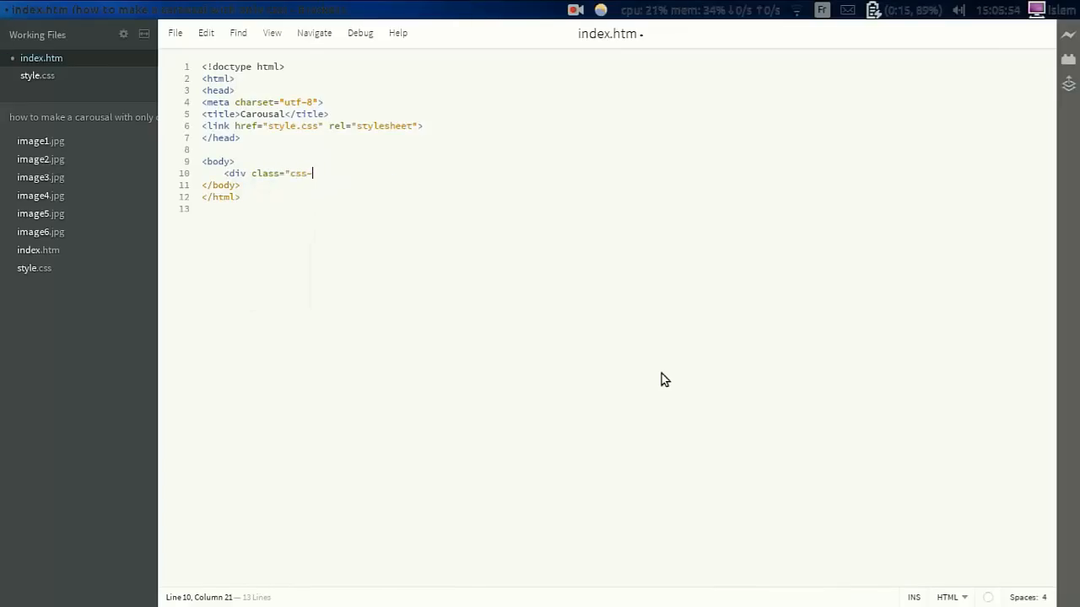
pyautogui.write('carousal"')
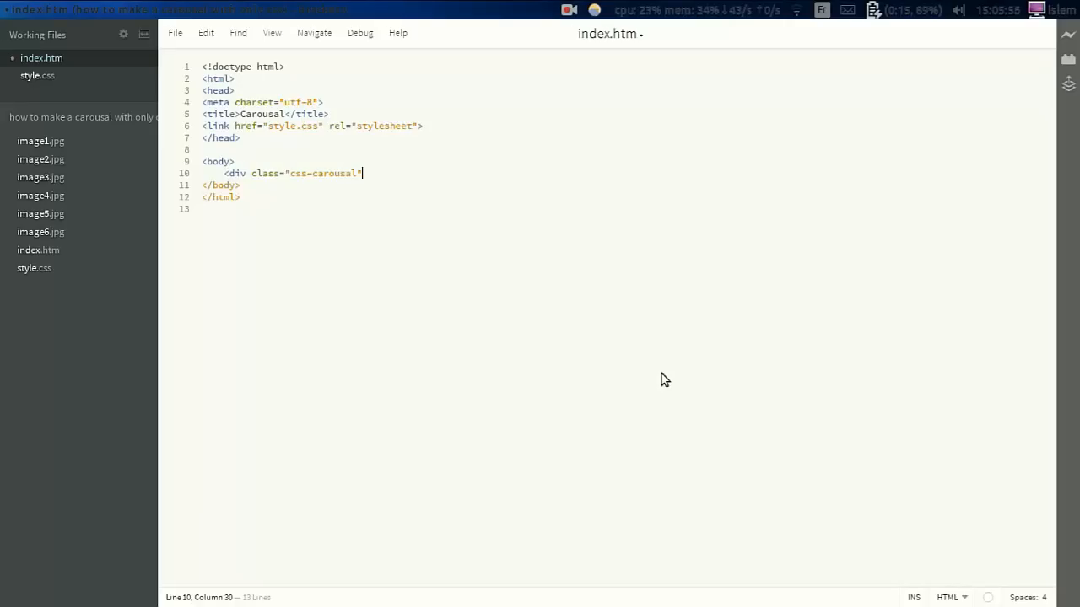
pyautogui.press('enter')
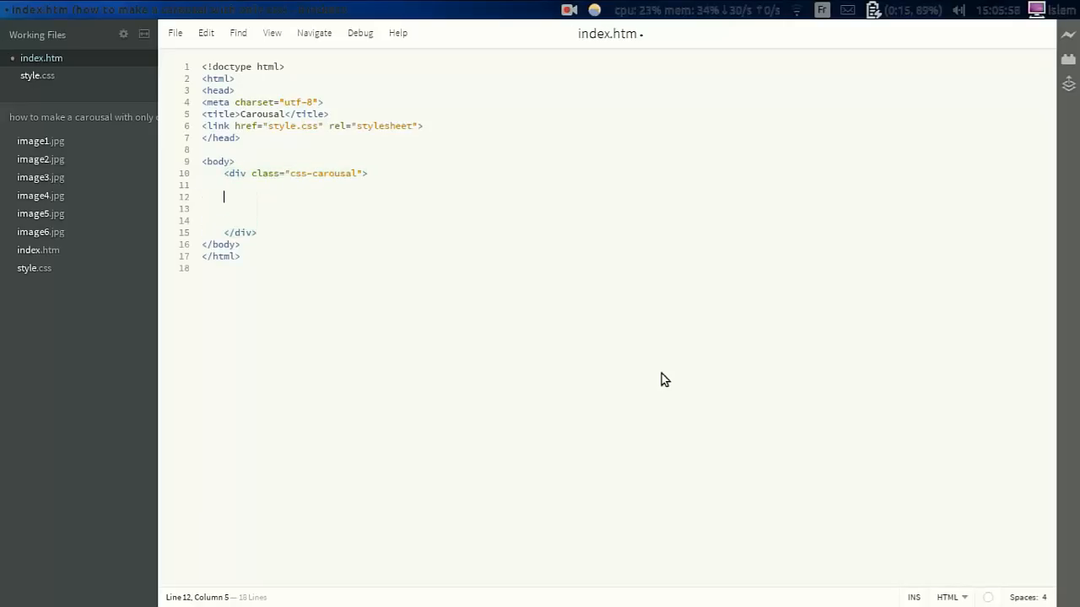
pyautogui.write('<img src="image1.jpg" class="')
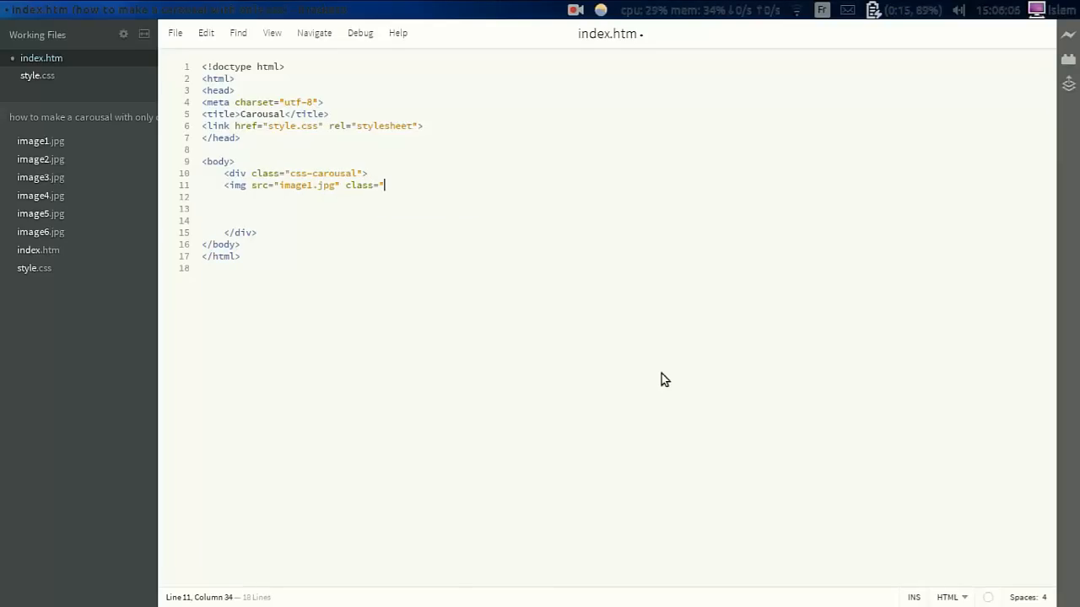
pyautogui.write('css-im')
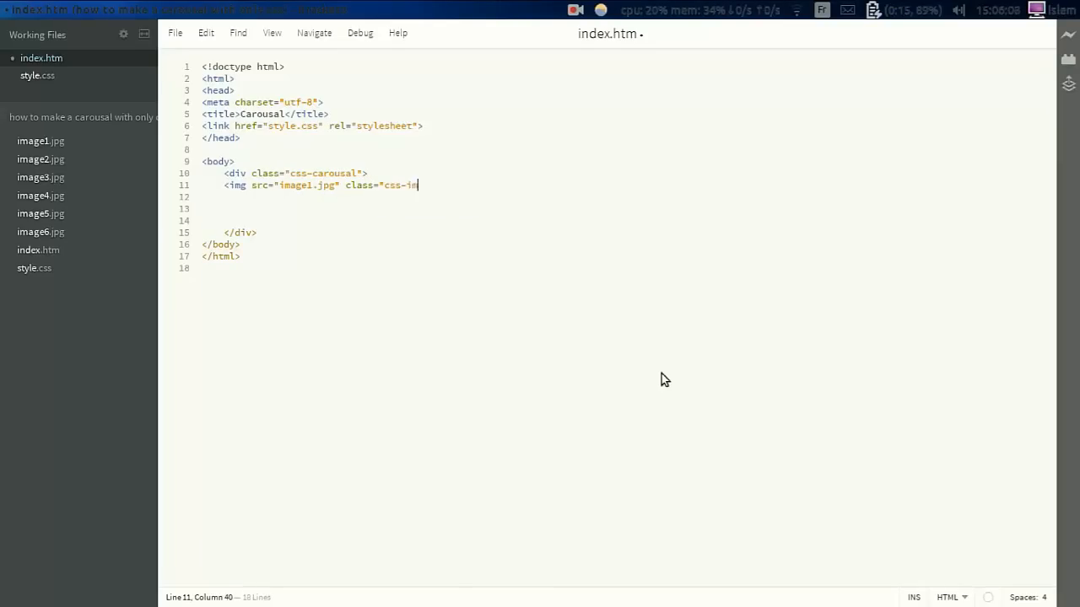
pyautogui.write('g"/>')
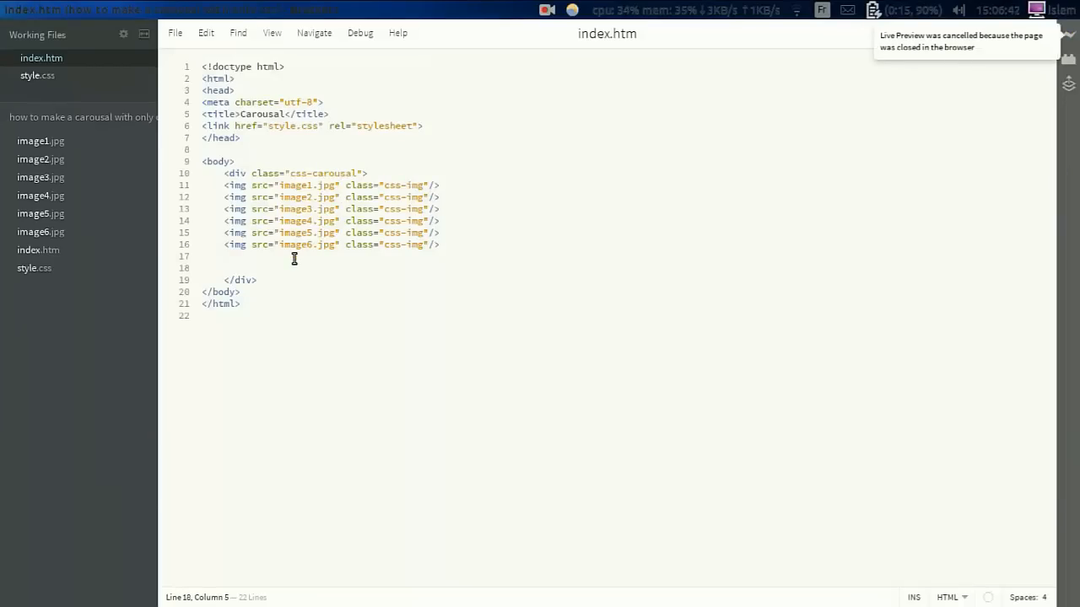
# Step: In style.css, add a body rule with width 1100px and height 500px
pyautogui.click(37, 75)
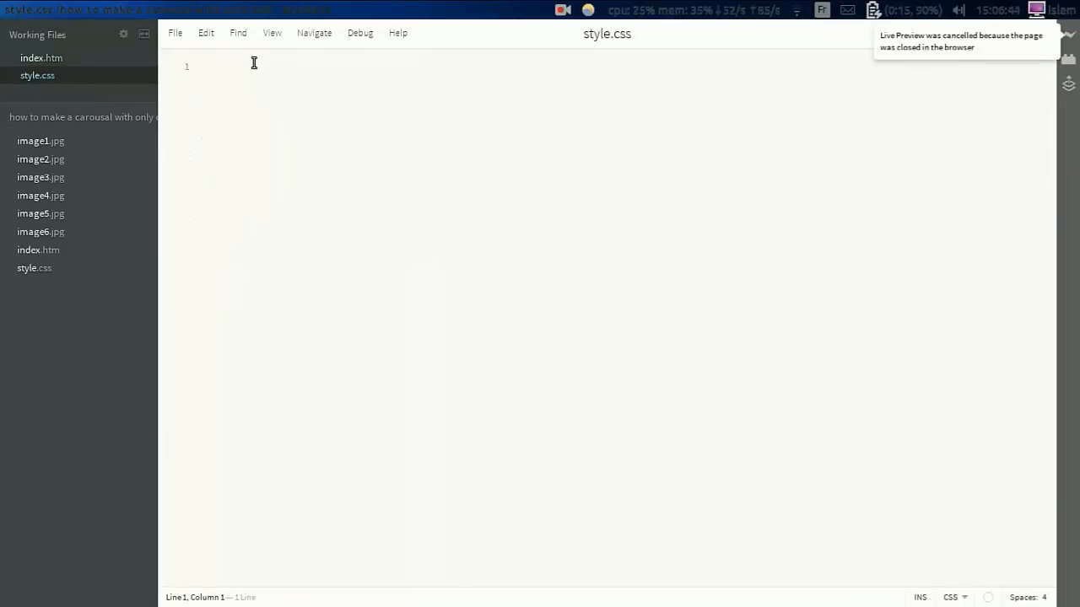
pyautogui.write('body')
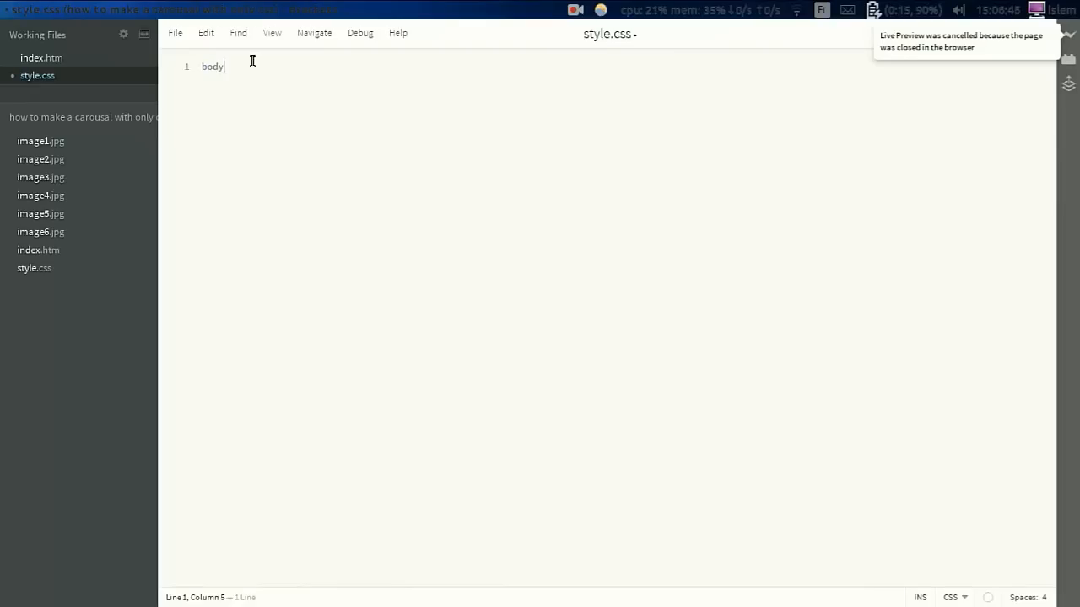
pyautogui.write('{')
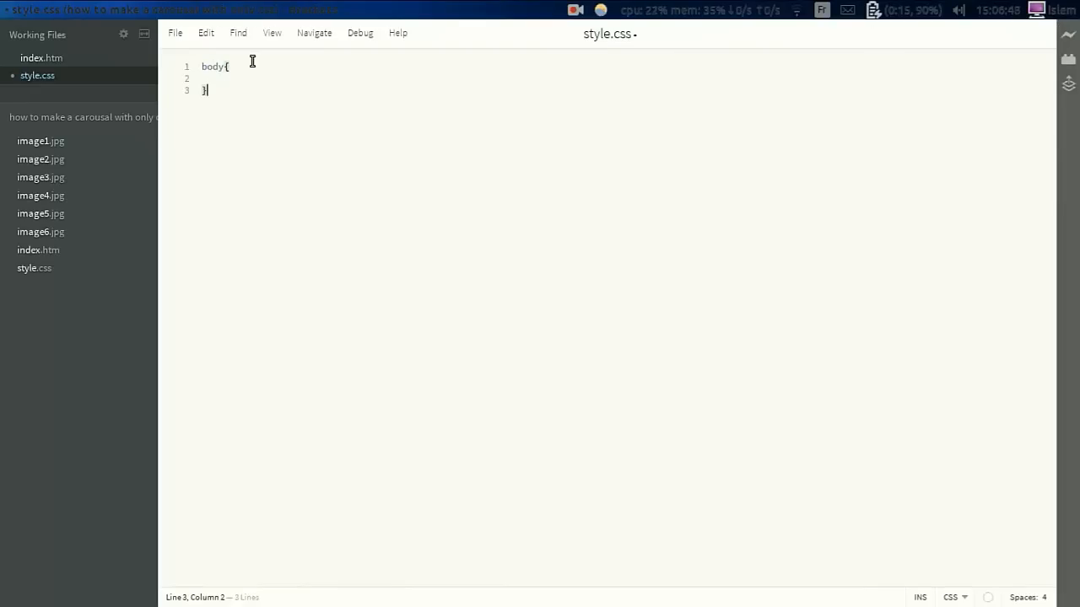
pyautogui.write('width: 1100px;')
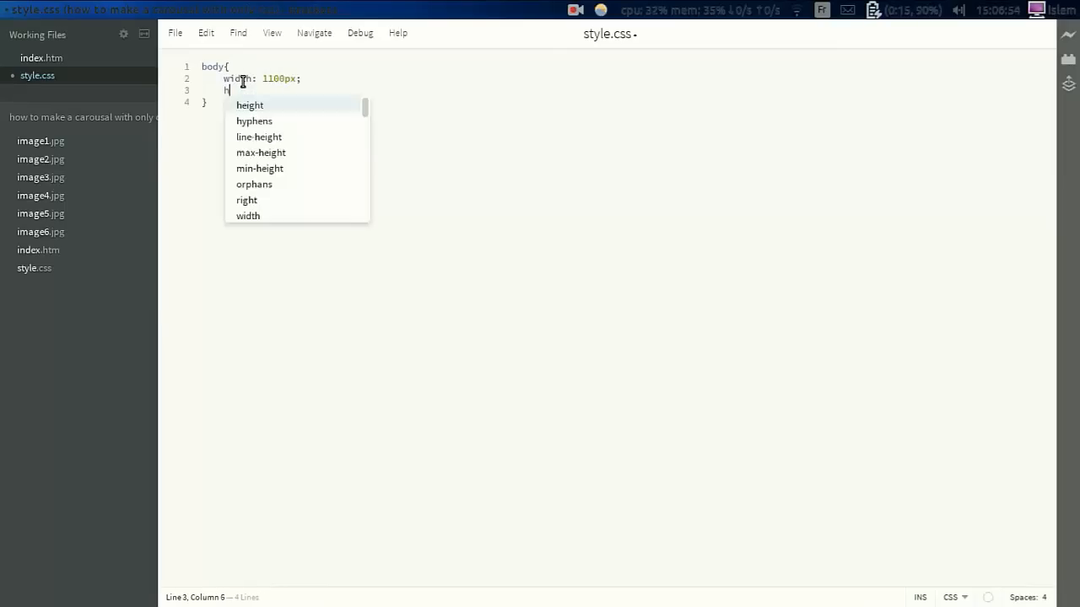
pyautogui.write('eight')
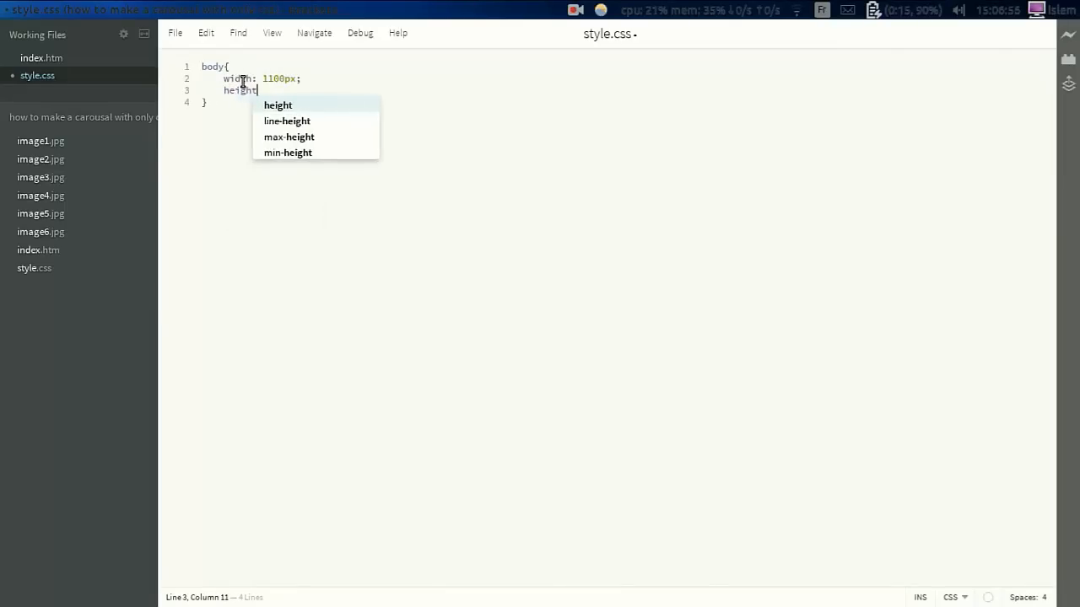
pyautogui.write(': 500px;')
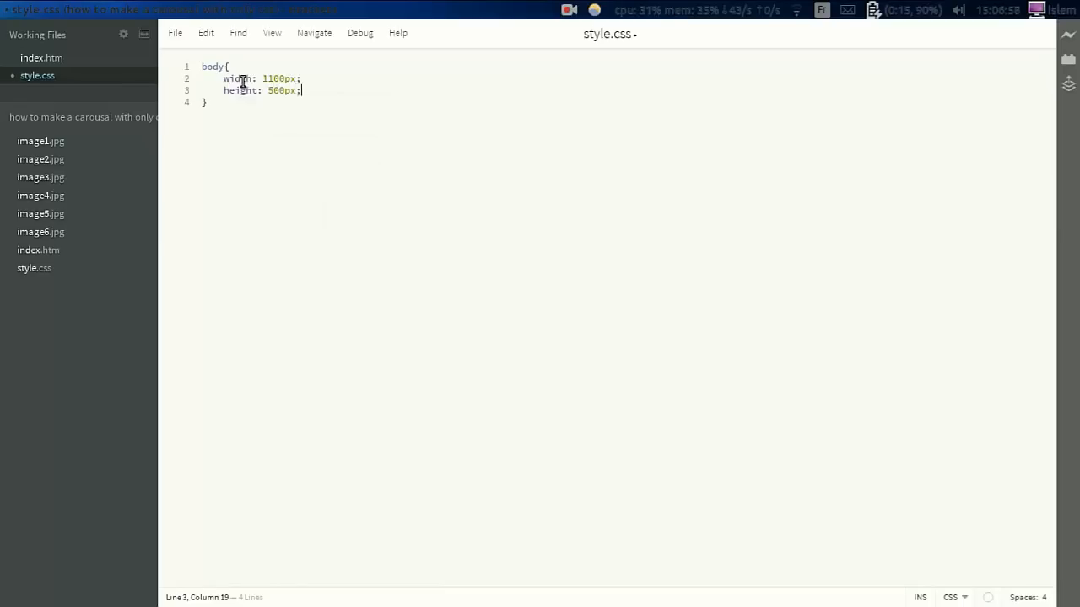
# Step: Add a .css-carousal rule with overflow: hidden
pyautogui.write('.cs')
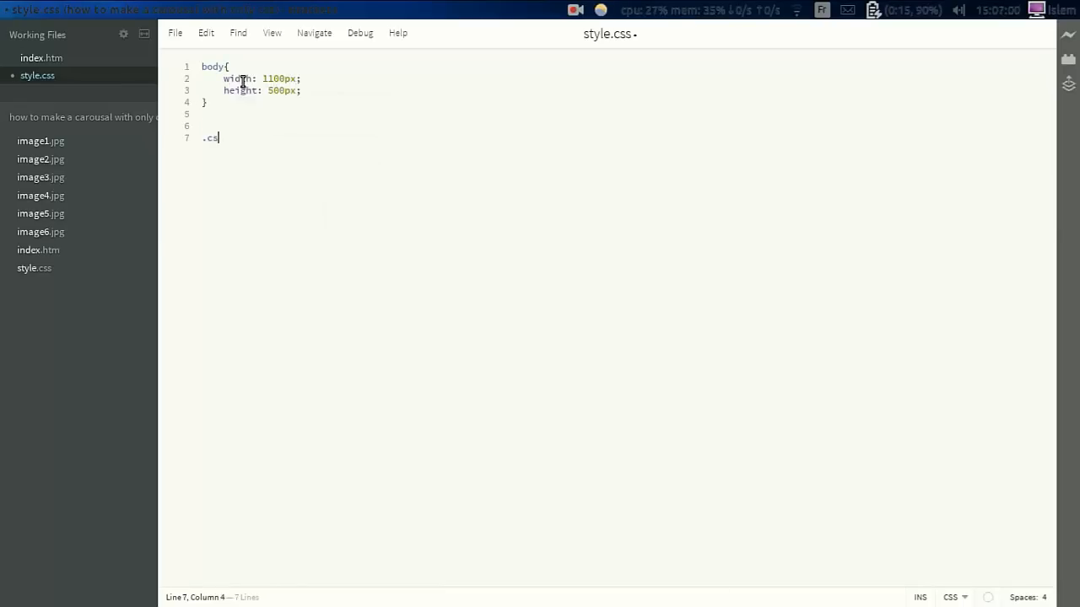
pyautogui.write('s-cr')
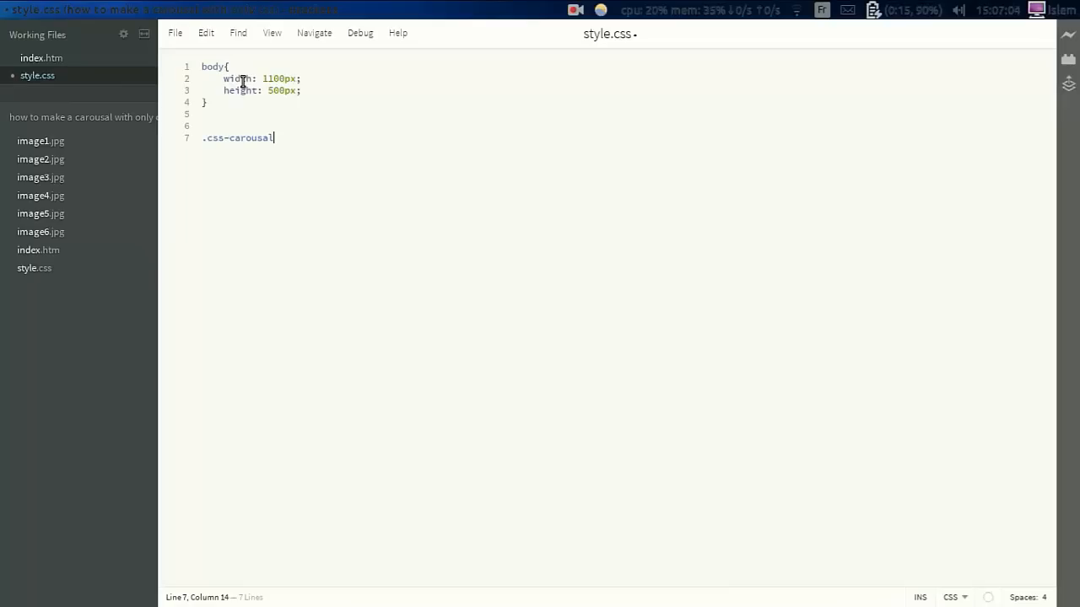
pyautogui.write('{')
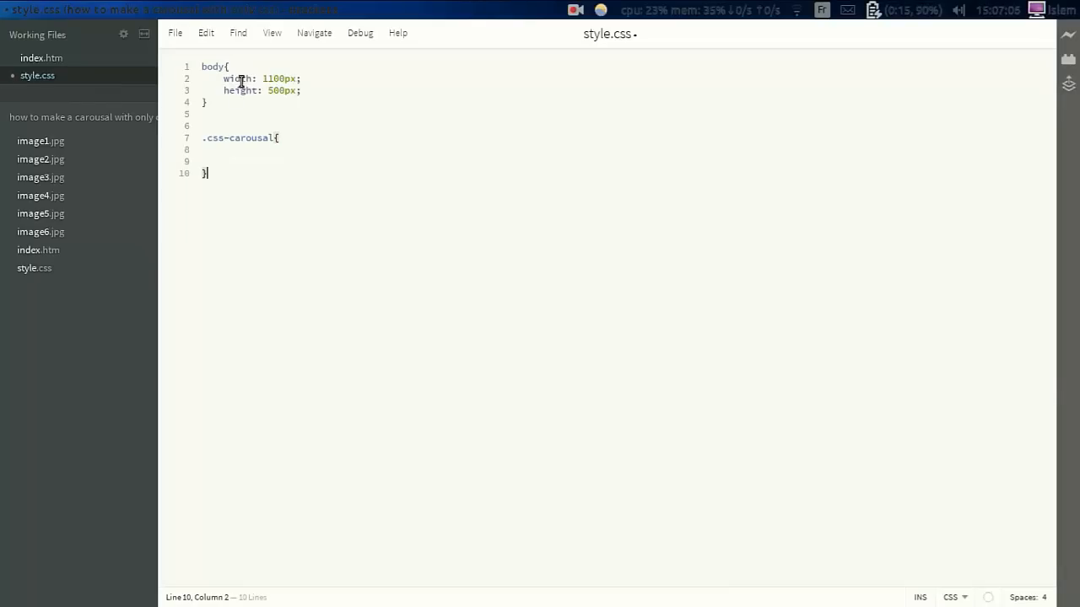
pyautogui.write('overflow: h')
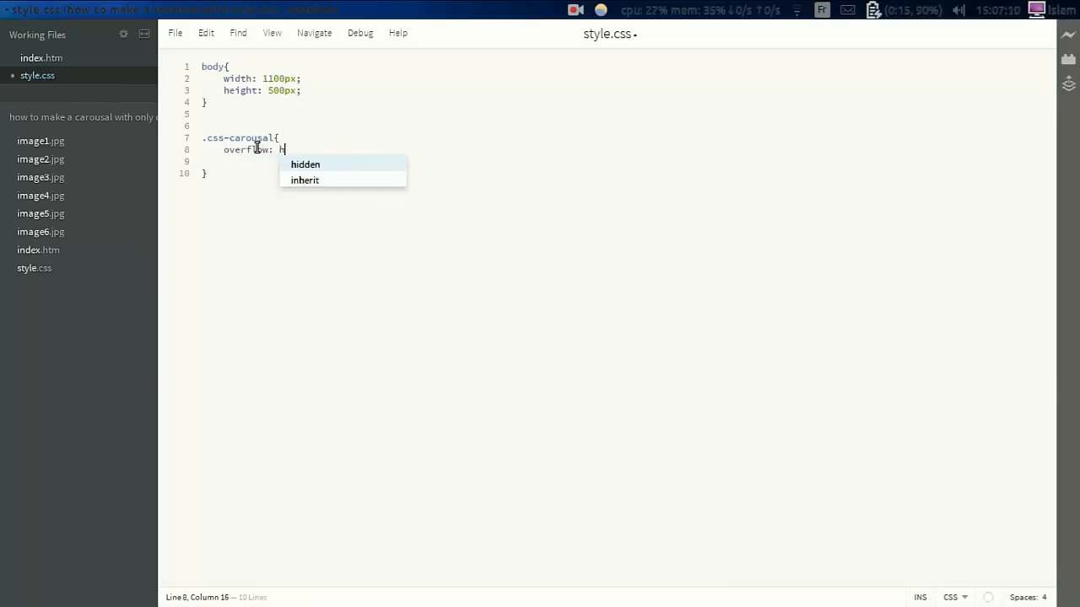
pyautogui.write('idden;')
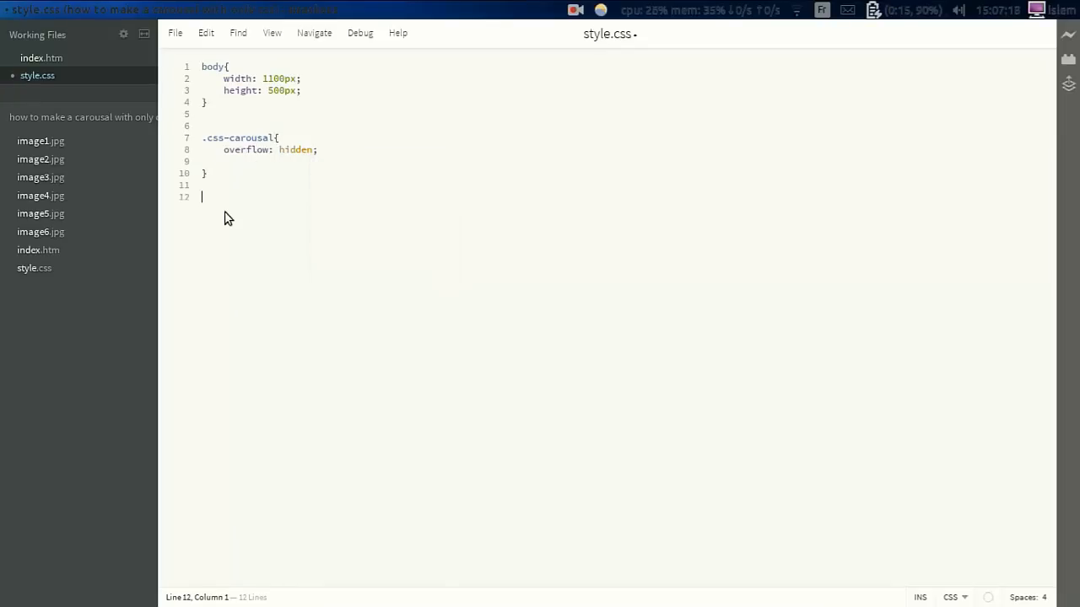
# Step: Start a .css-carousal .css-img rule with width and height at 90%
pyautogui.write('.css-c')
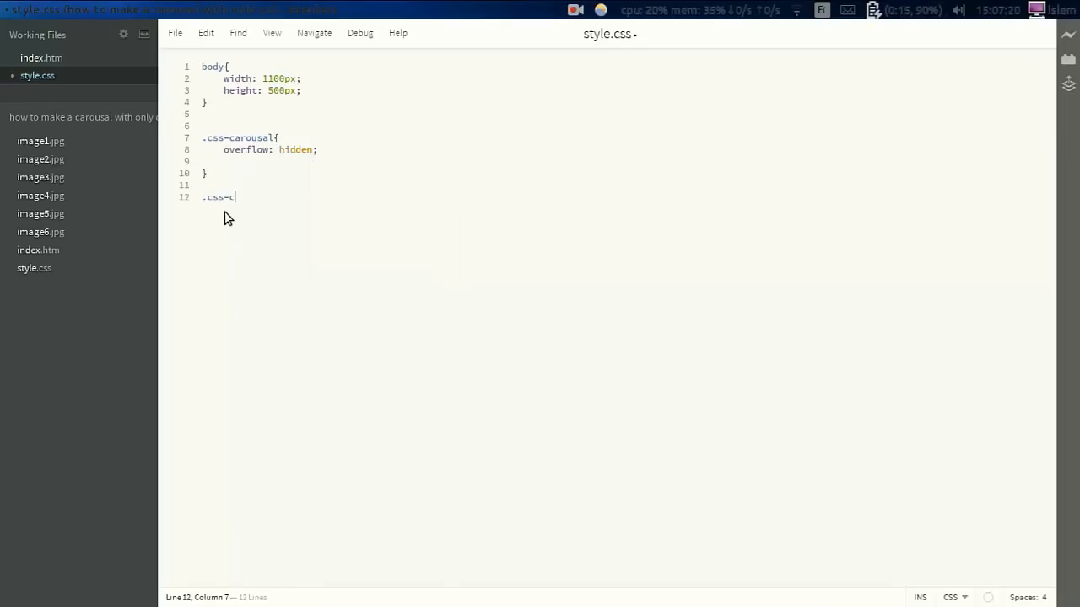
pyautogui.write('arousal')
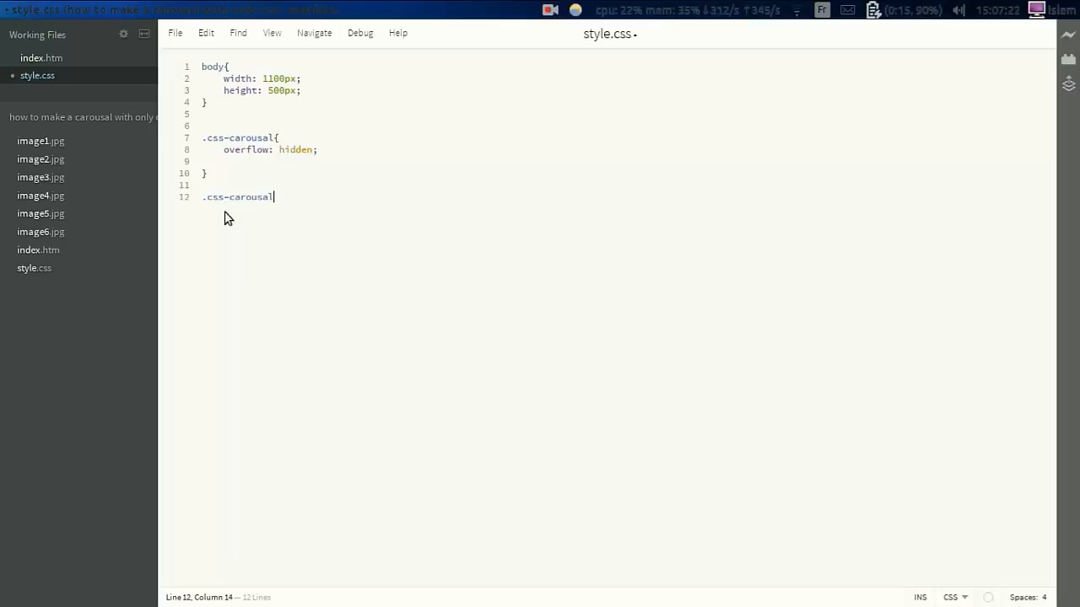
pyautogui.write('.css-')
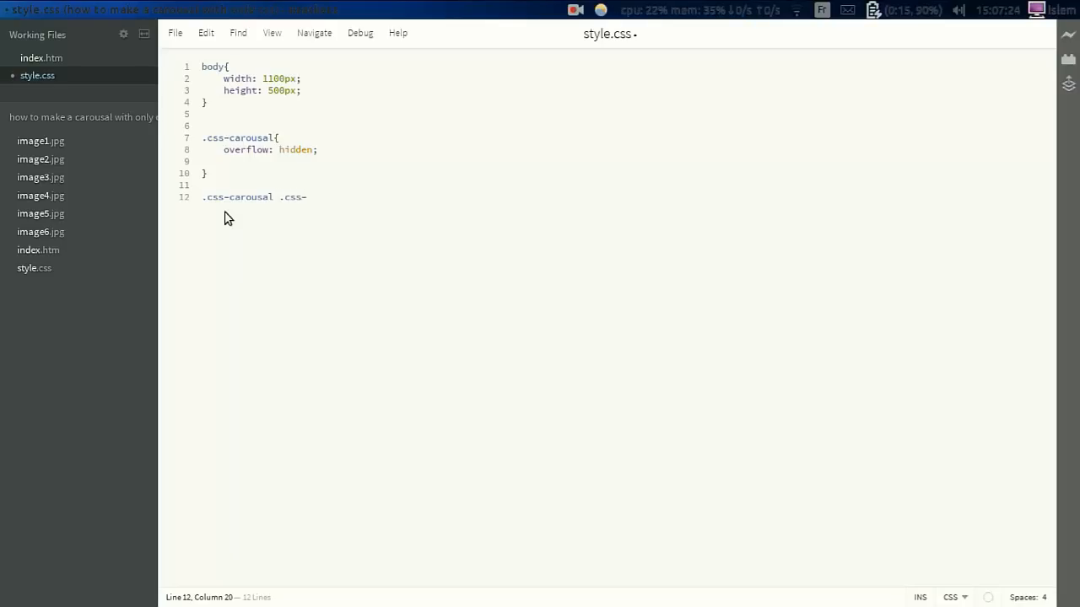
pyautogui.write('img{')
pyautogui.write('widht')
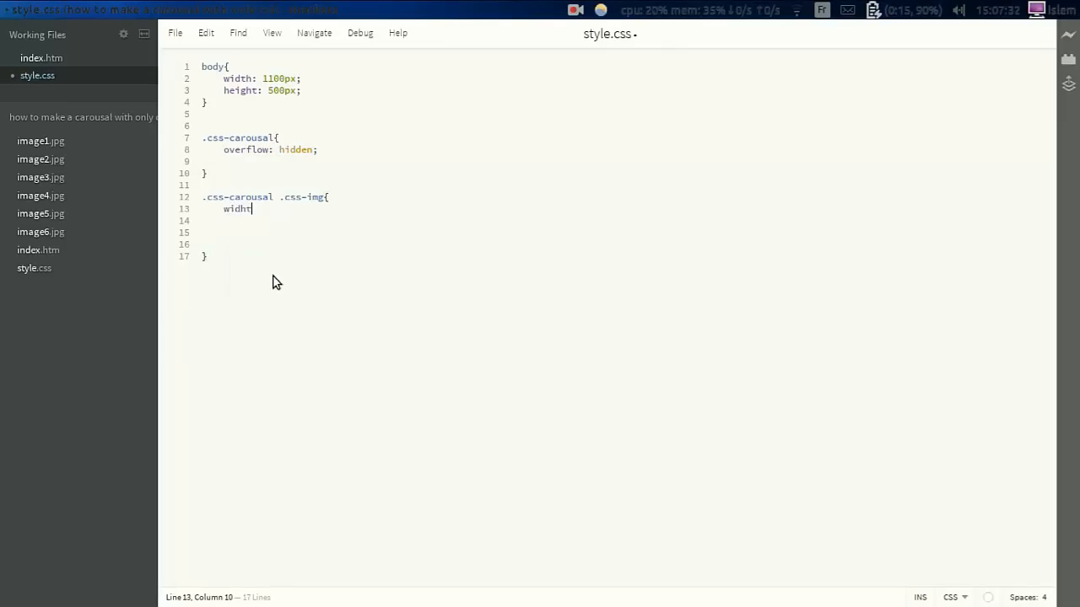
pyautogui.press('Backspace')
pyautogui.write('th:')
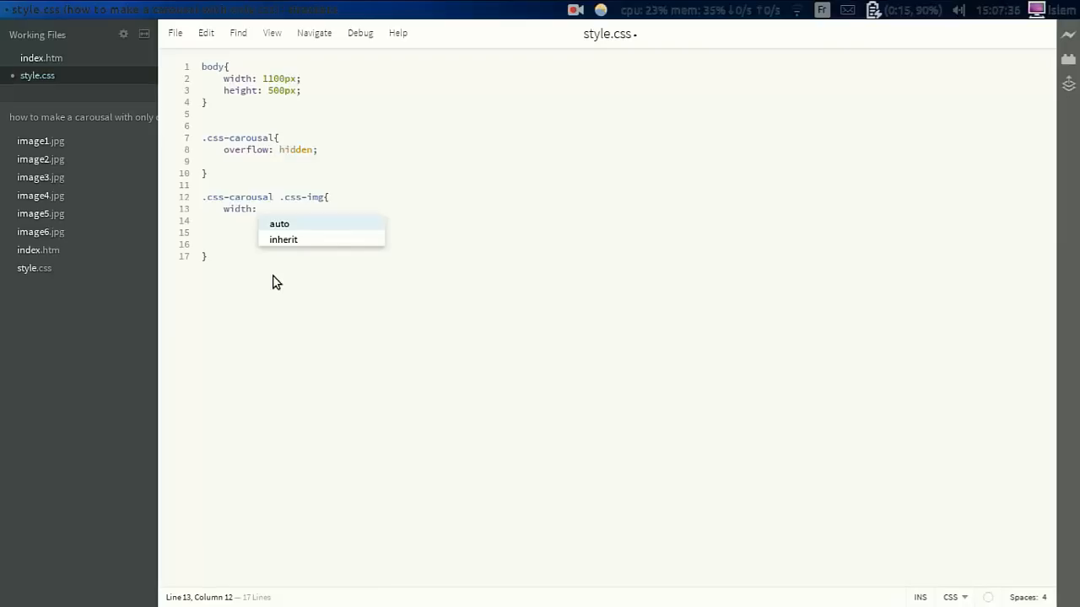
pyautogui.write('90%;')
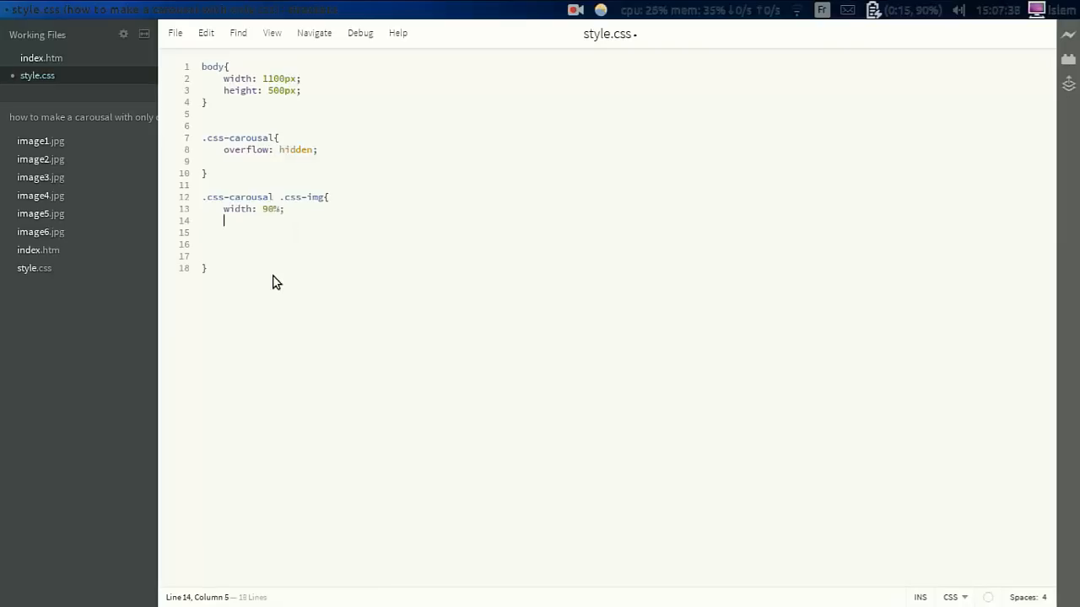
pyautogui.write('height: 90ù.')
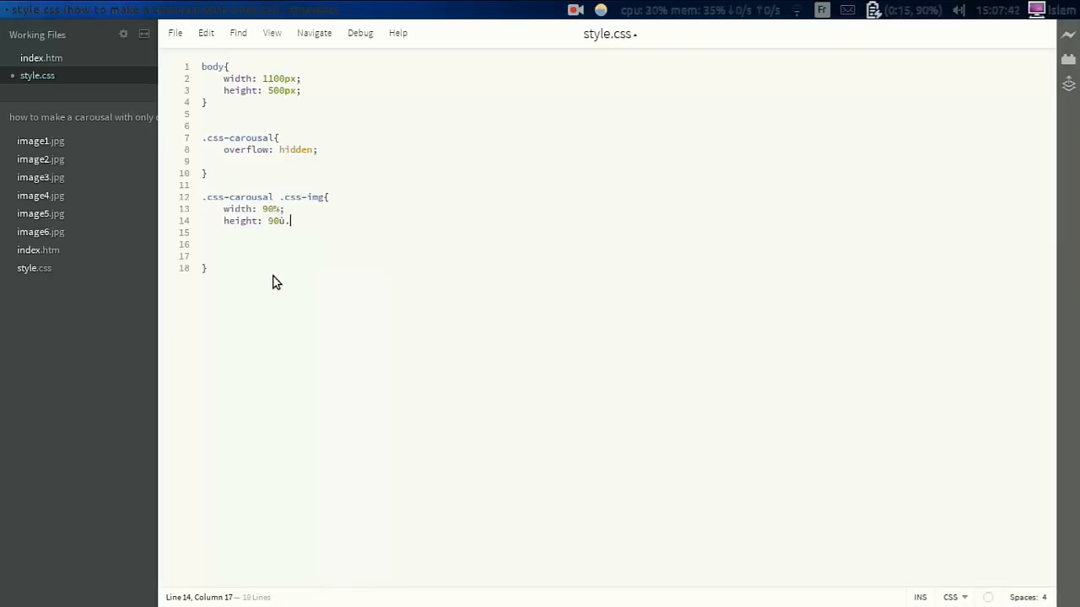
pyautogui.press('BackSpace')
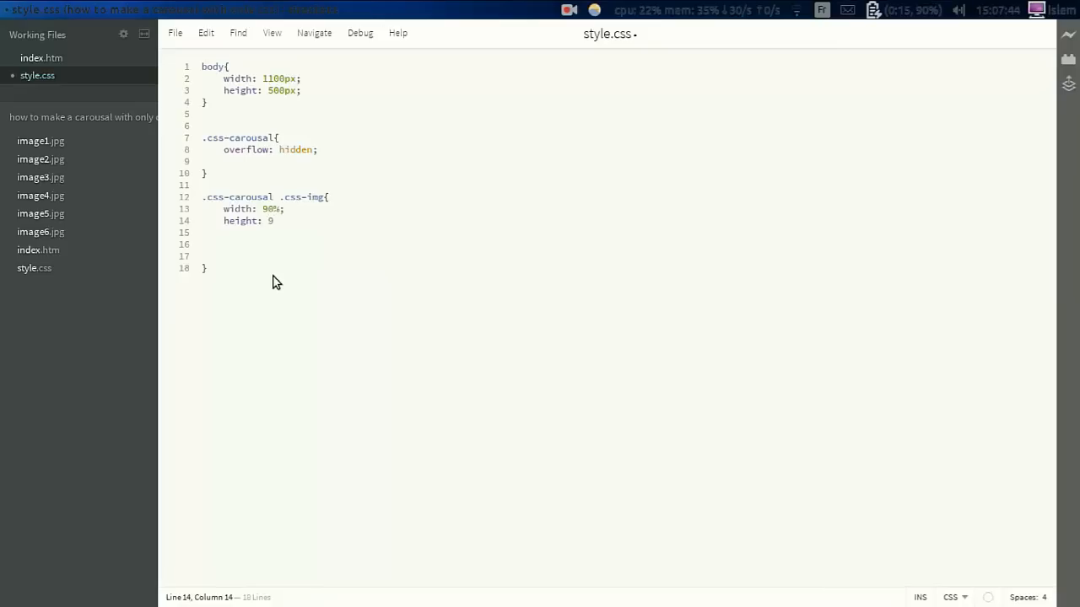
pyautogui.write('0%')
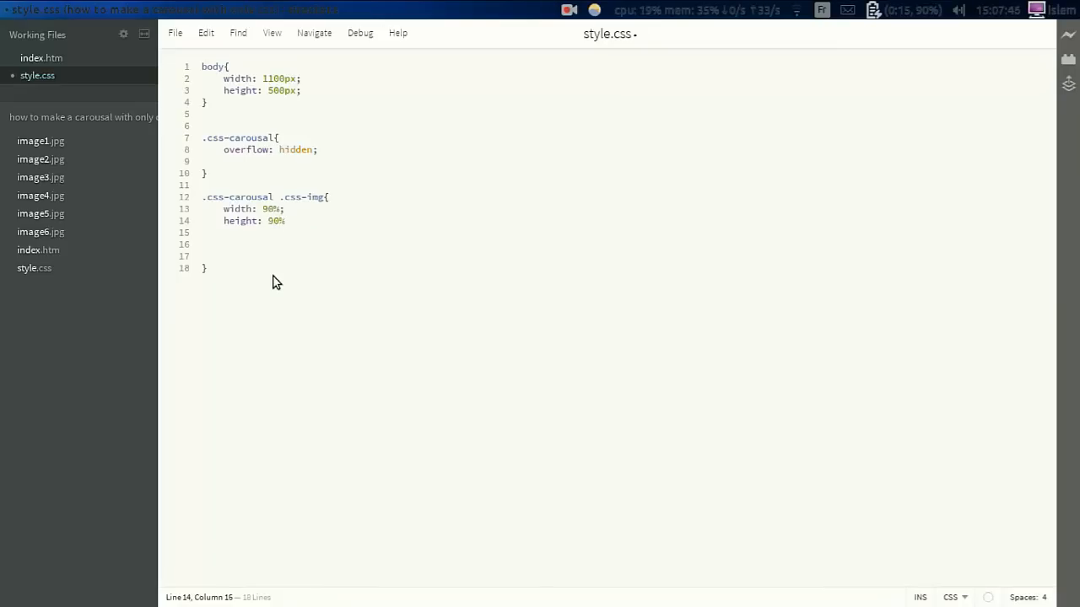
pyautogui.write(';')
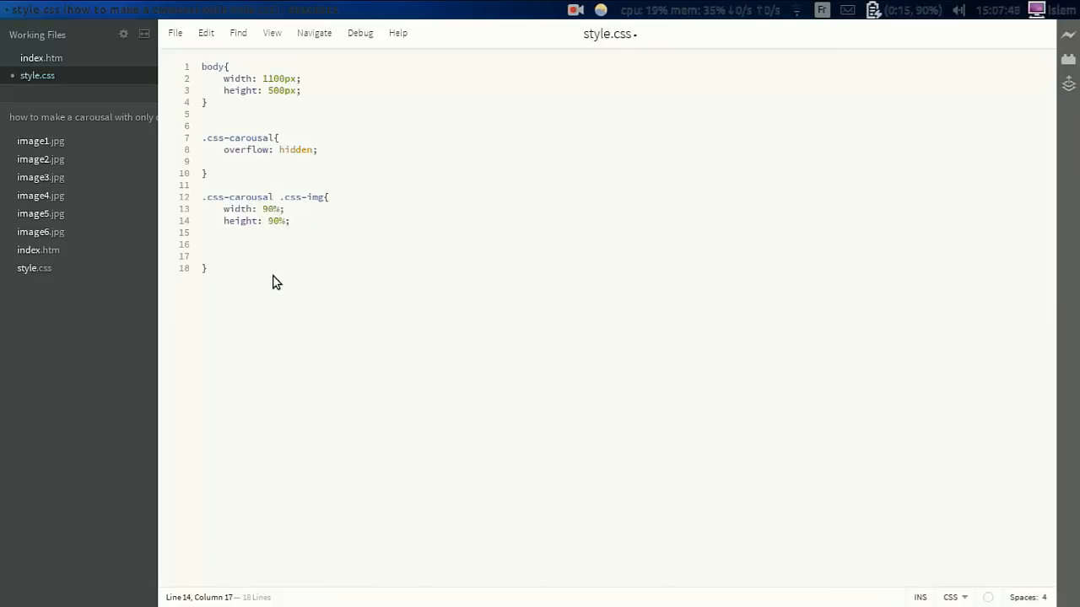
# Step: Cap the images' max-width and max-height at 90% and set position absolute
pyautogui.write('max')
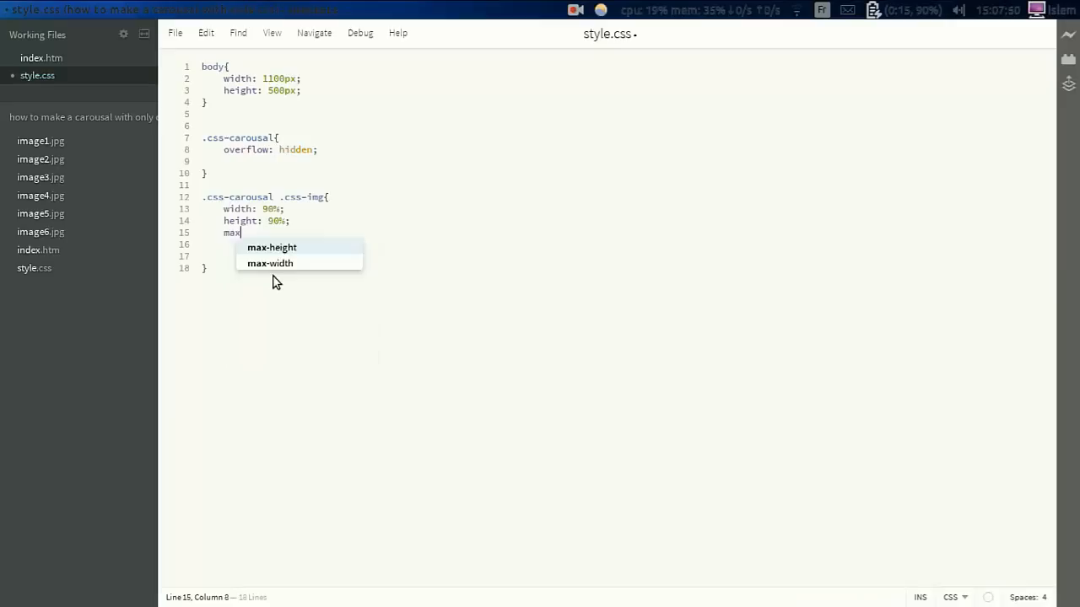
pyautogui.write('-width:')
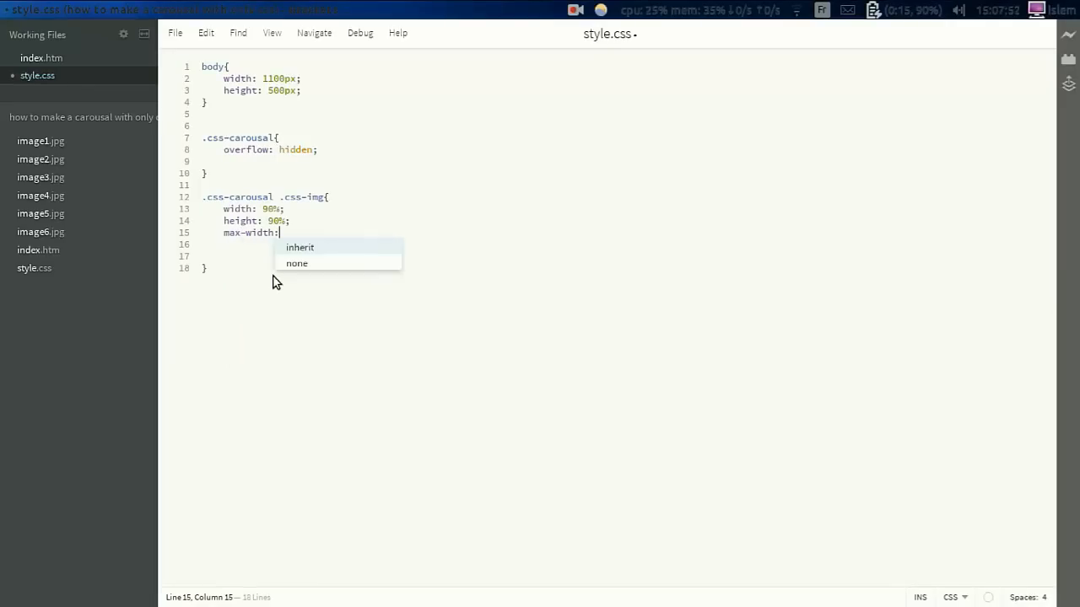
pyautogui.write('90%;')
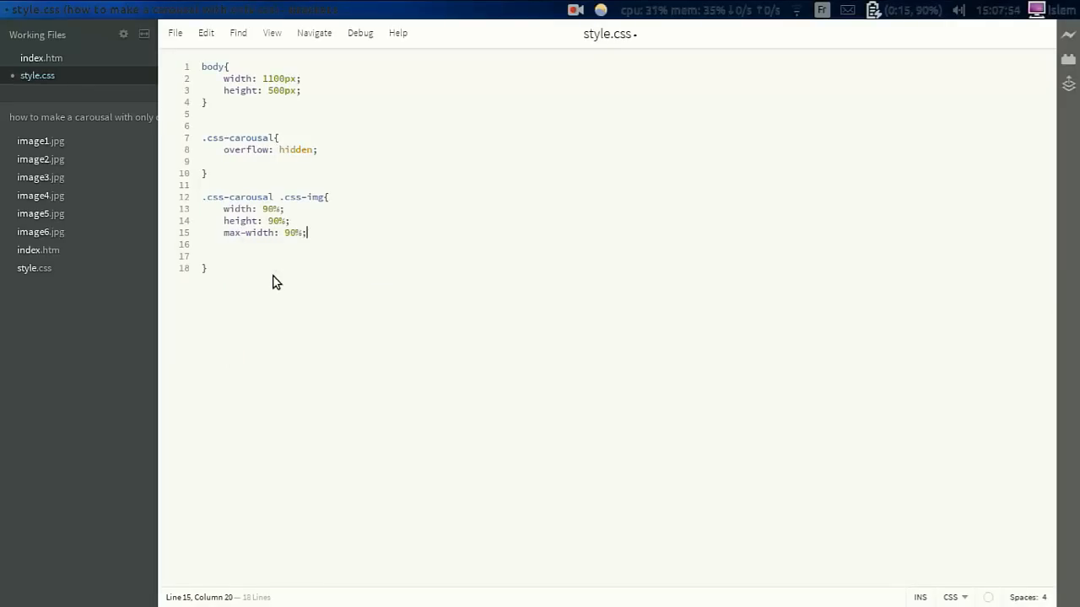
pyautogui.write('lmax-')
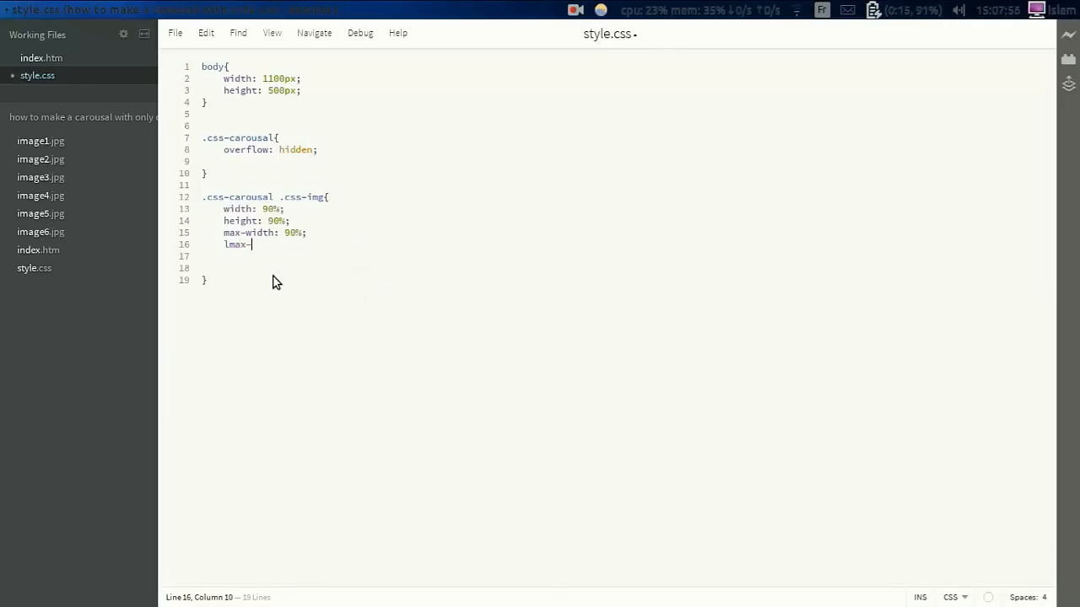
pyautogui.write('max-height')
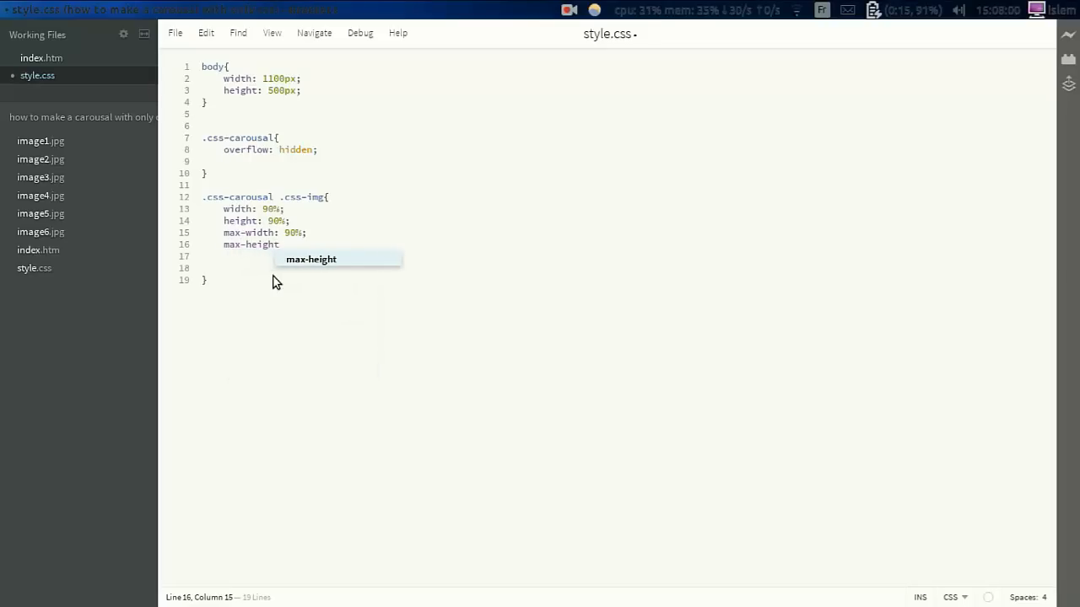
pyautogui.write(':90%;')
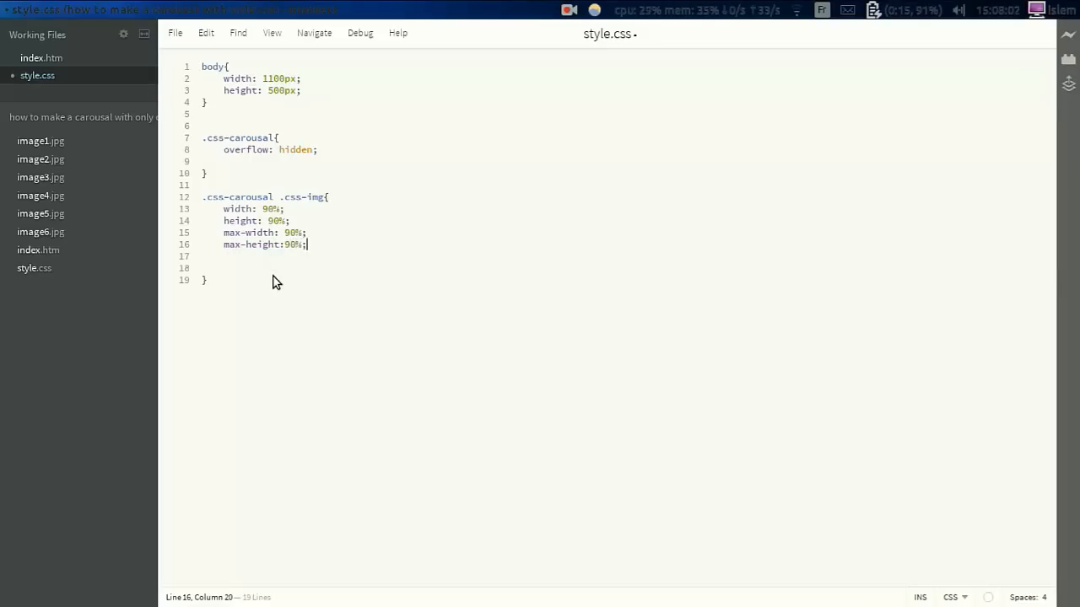
pyautogui.write('position: absolute')
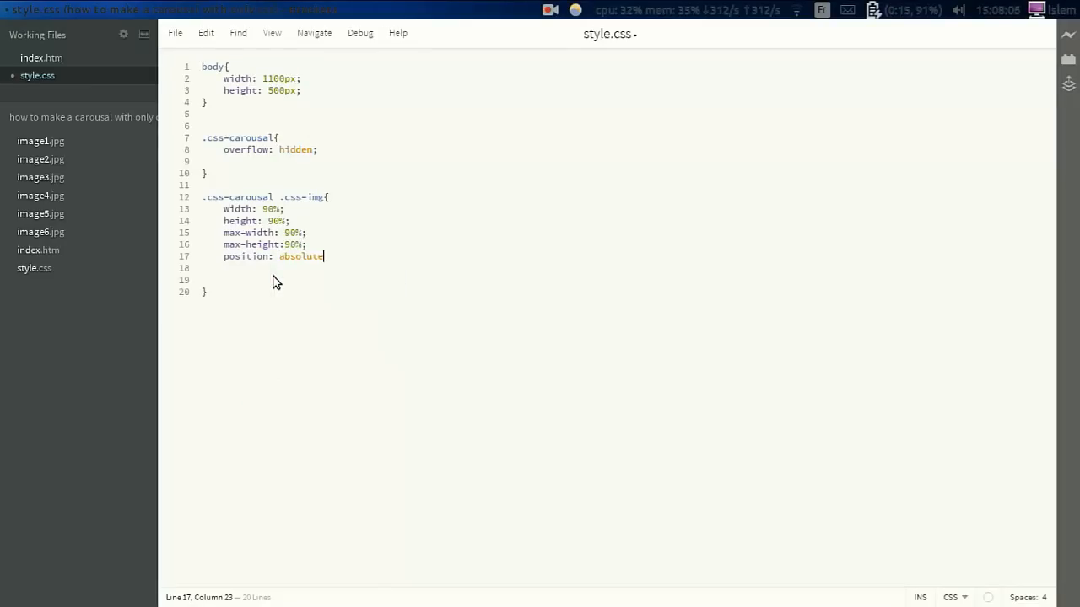
pyautogui.write(';')
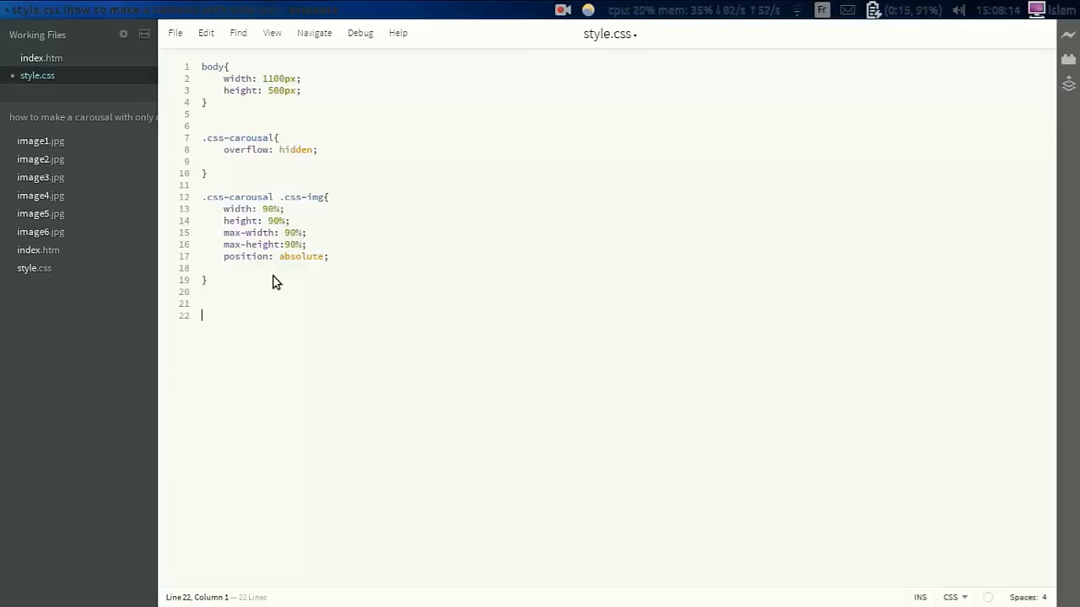
# Step: Add an empty @-webkit-keyframes css-animation-fade block at the end of style.css
pyautogui.write('@')
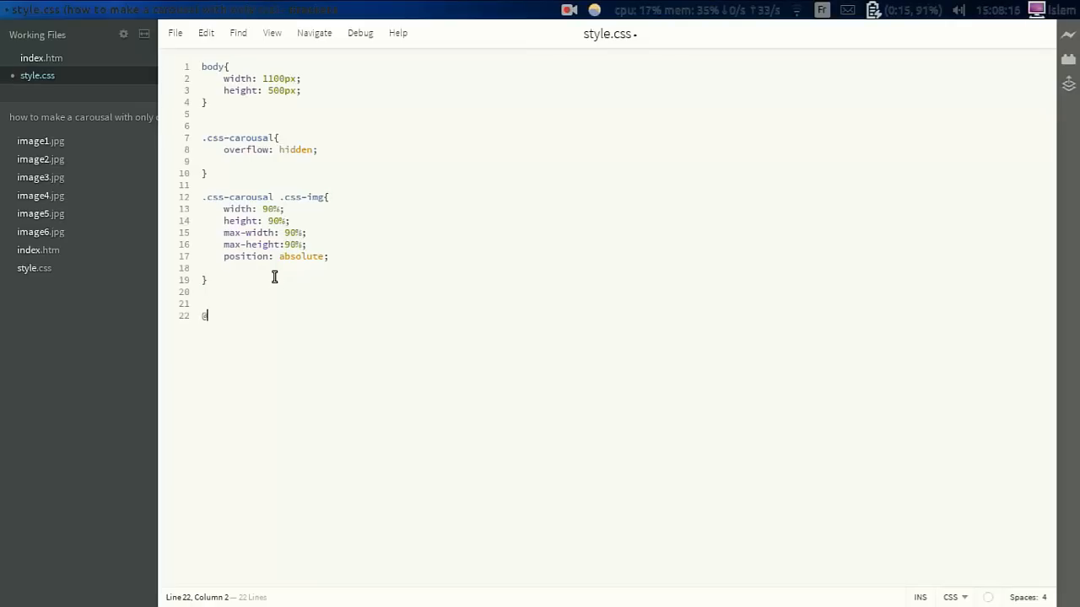
pyautogui.write('-webk')
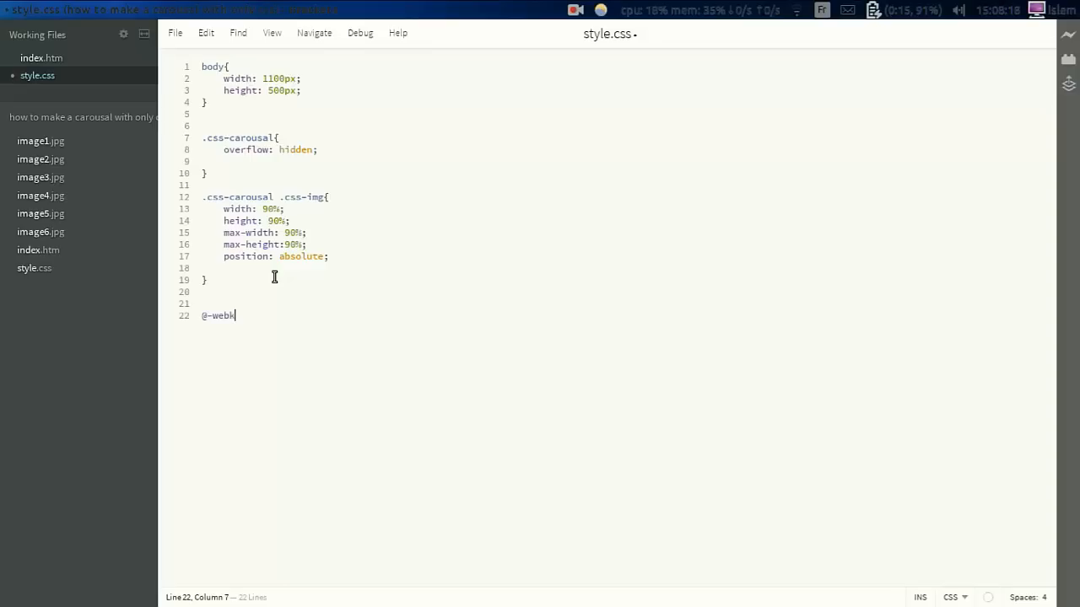
pyautogui.write('it-')
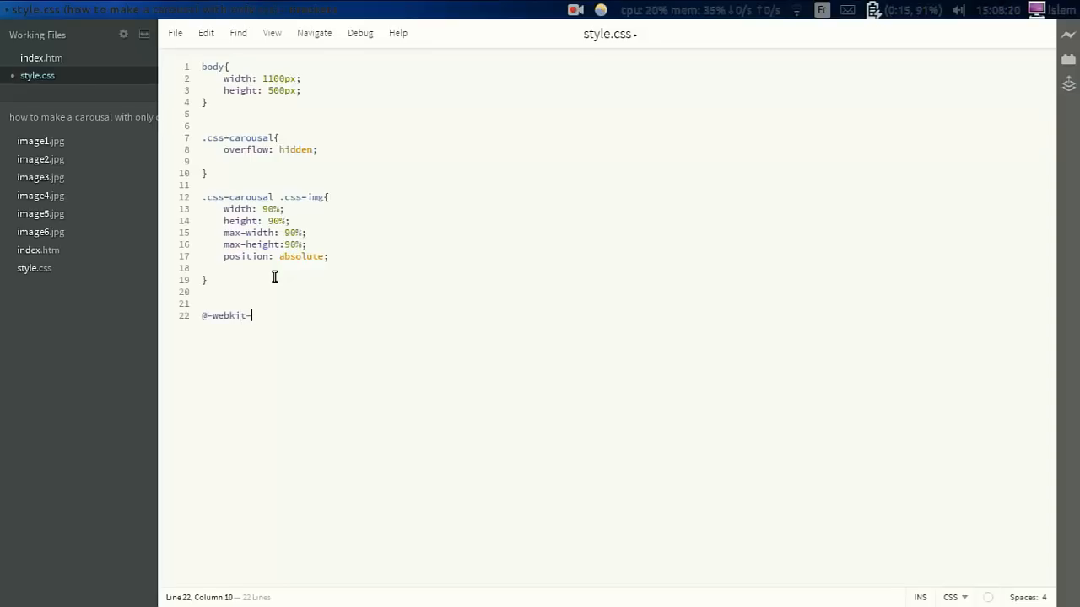
pyautogui.write('keyframes')
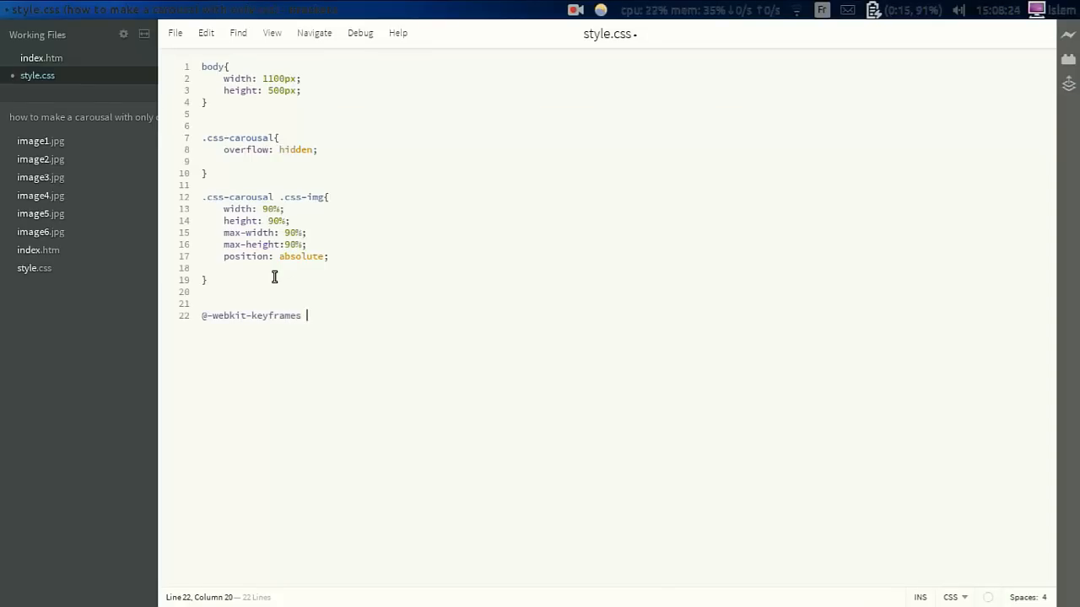
pyautogui.press('backspace')
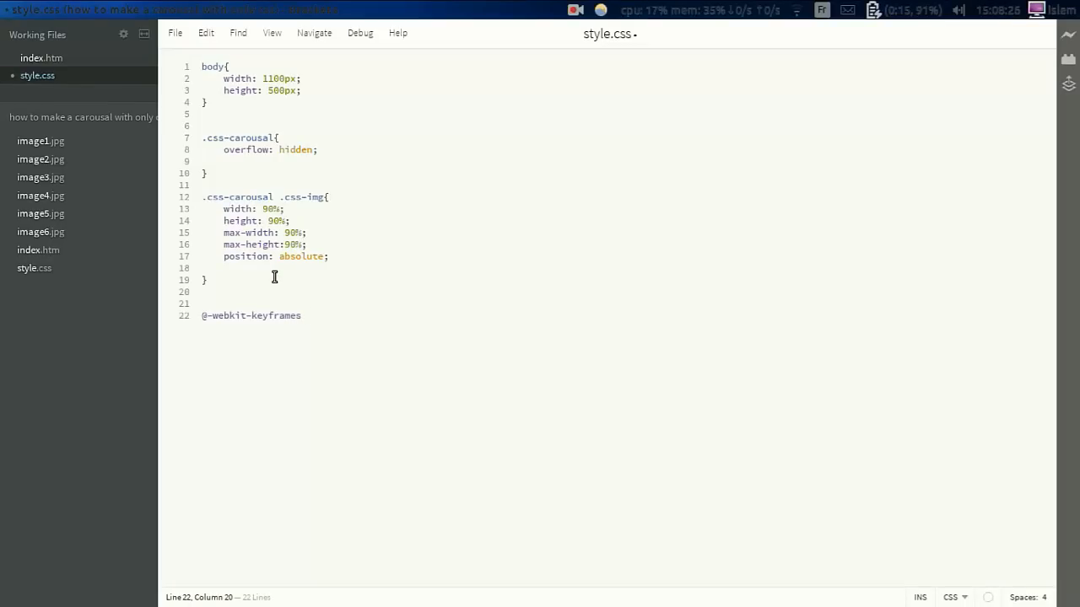
pyautogui.write('css')
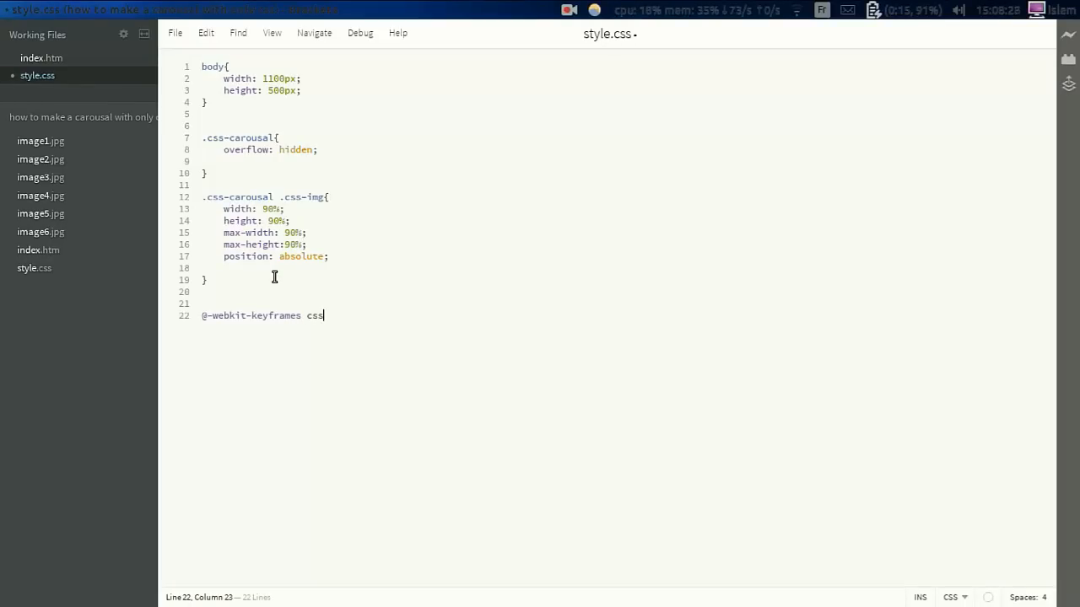
pyautogui.write('-animation')
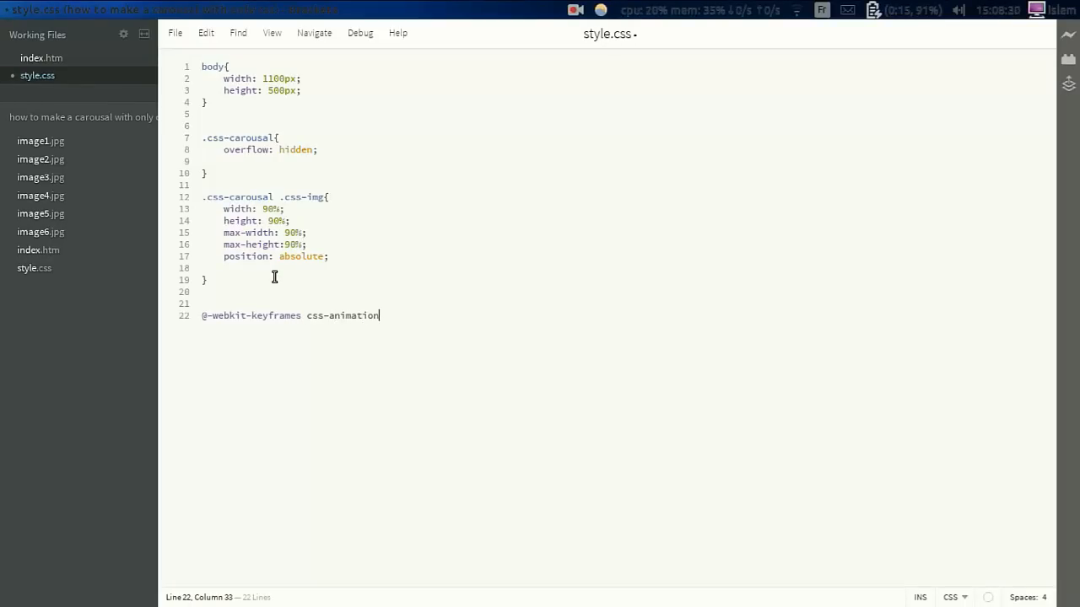
pyautogui.write('-fade{')
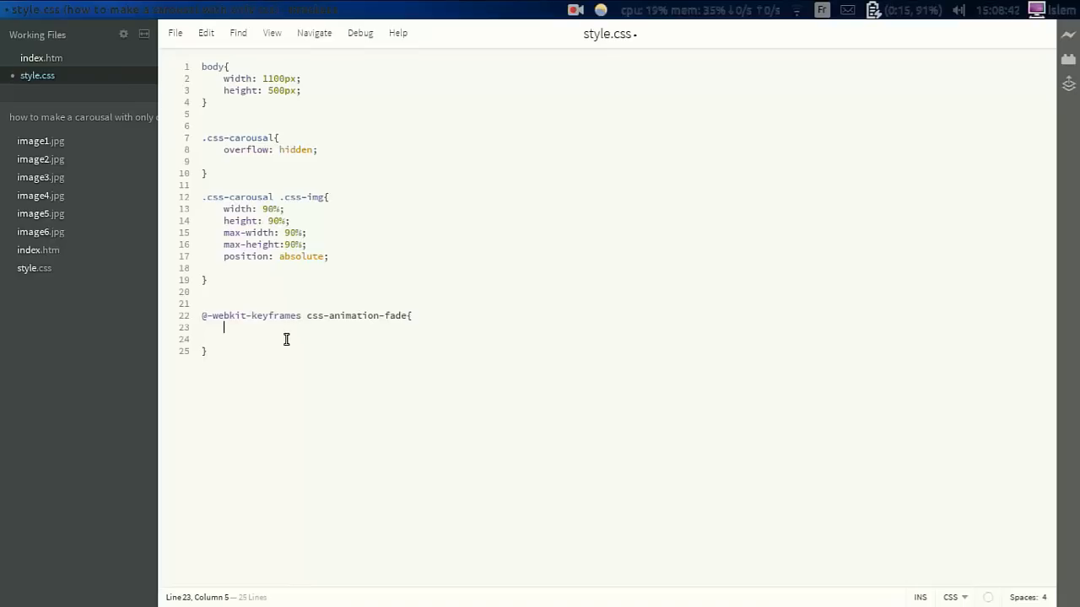
pyautogui.doubleClick(236, 315)
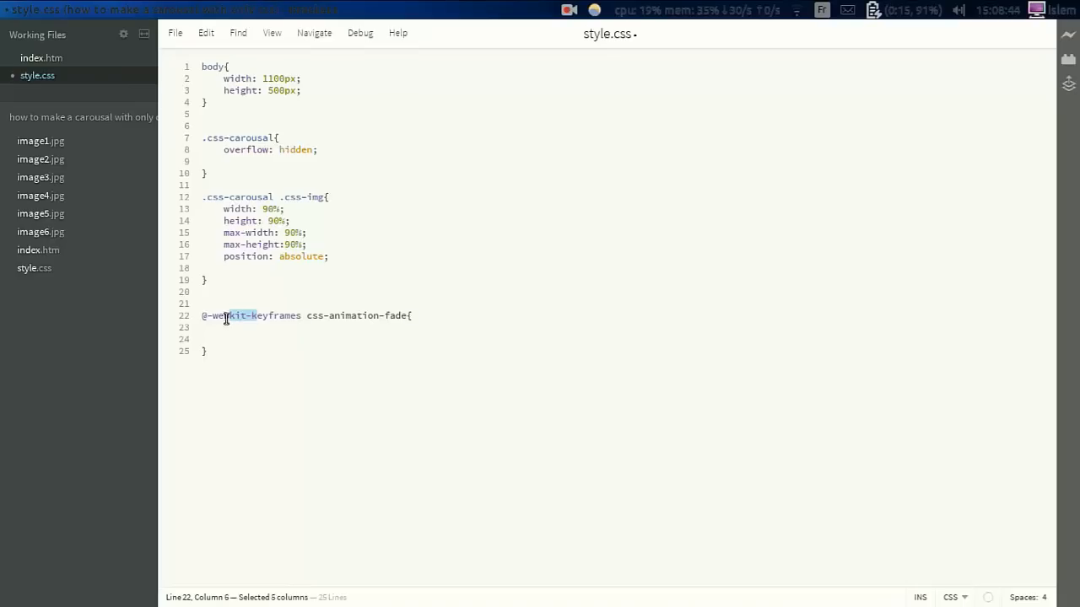
pyautogui.moveTo(226, 316); pyautogui.dragTo(247, 316)
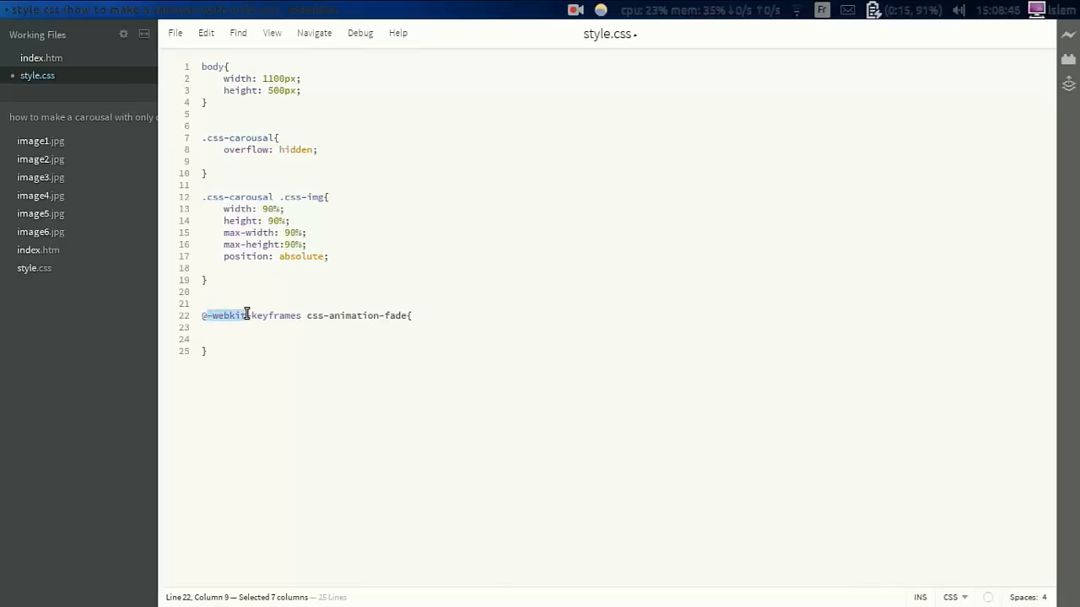
pyautogui.moveTo(270, 345)
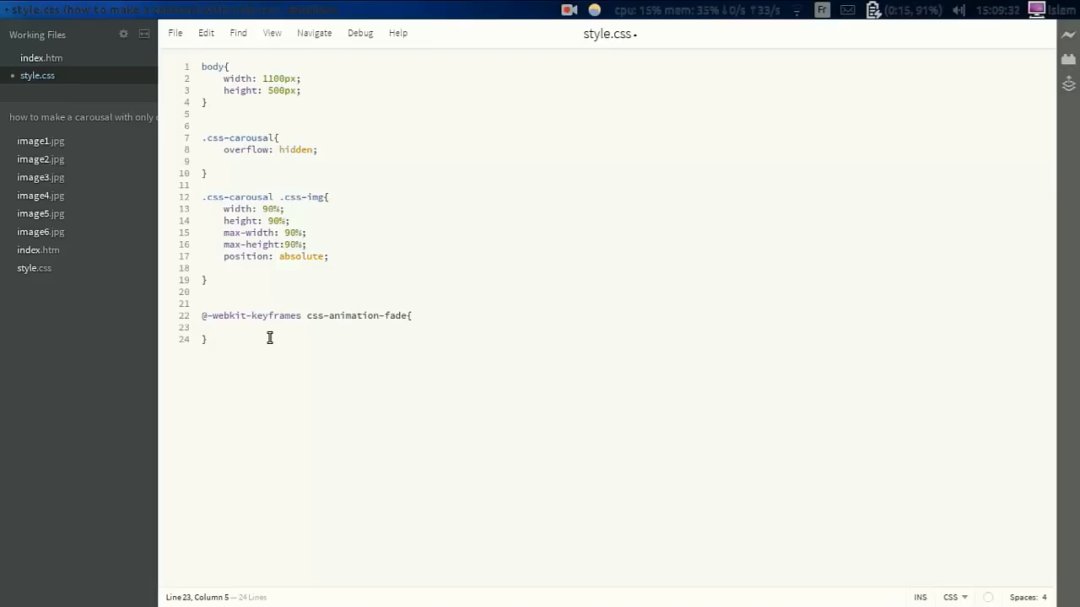
# Step: Add keyframe stops: from with opacity 0 and 5% with opacity 1
pyautogui.write('from')
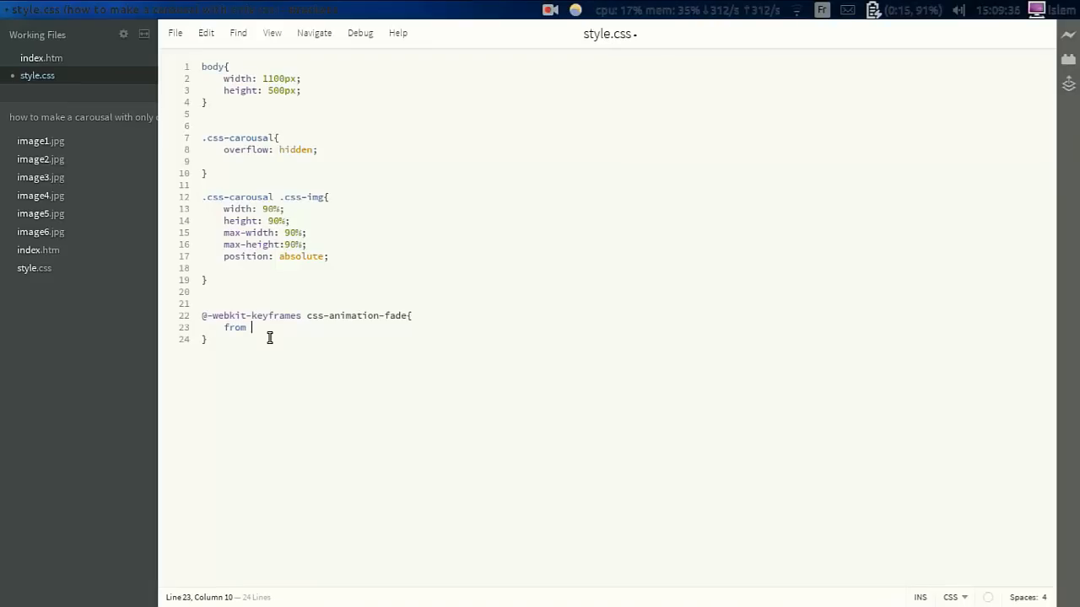
pyautogui.write('{ opca')
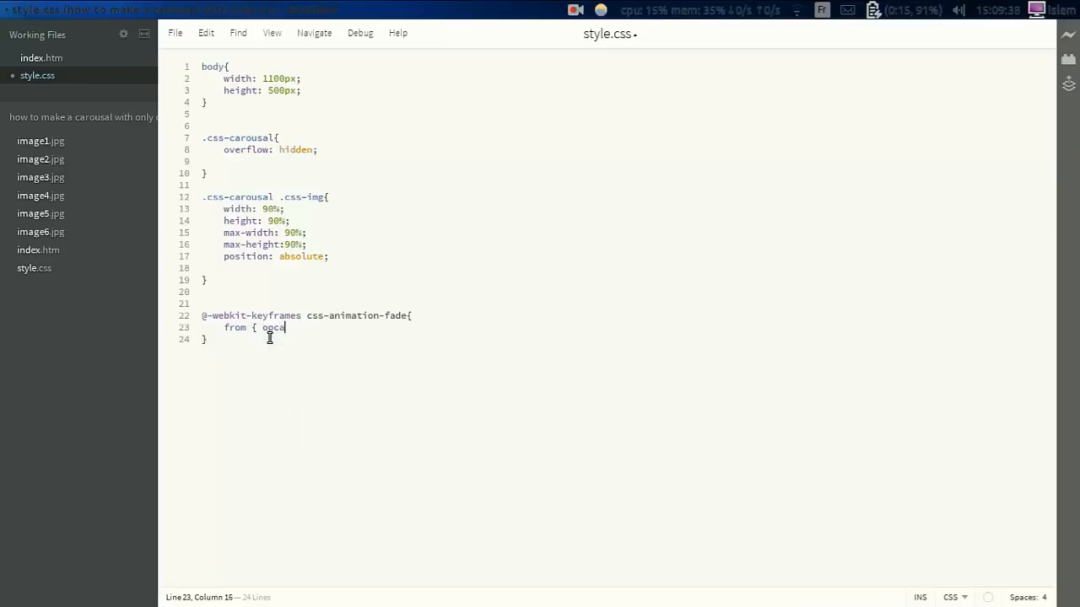
pyautogui.press('BackSpace')
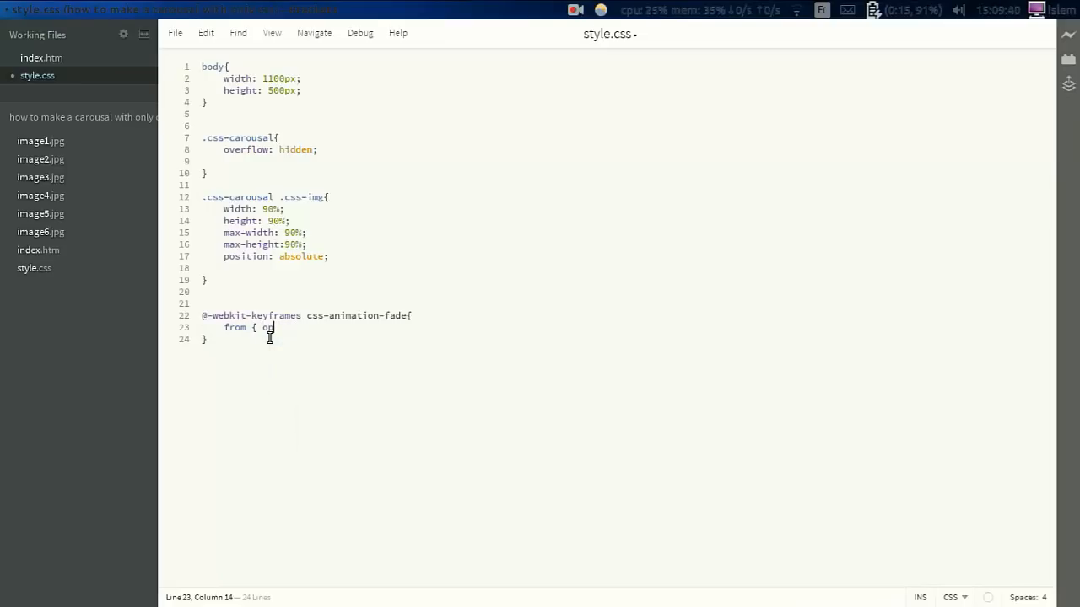
pyautogui.write('acity')
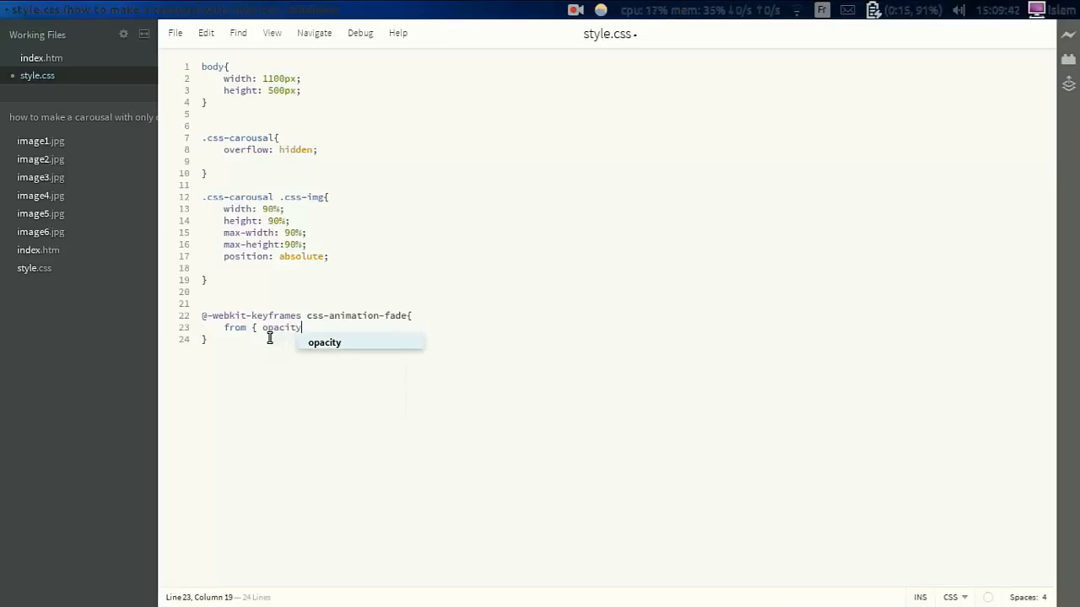
pyautogui.write(':0;')
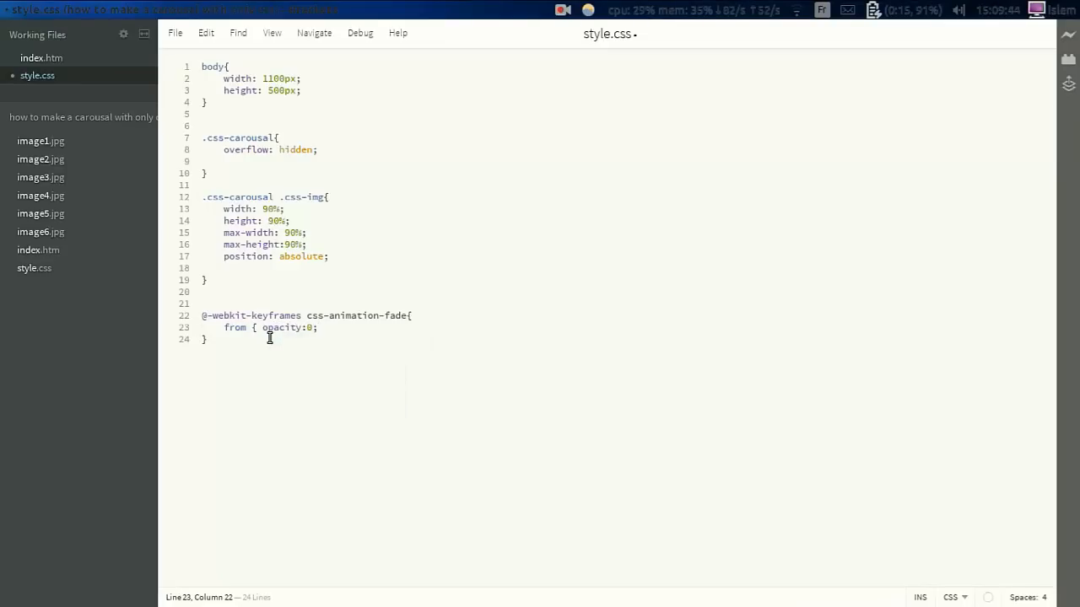
pyautogui.write('}')
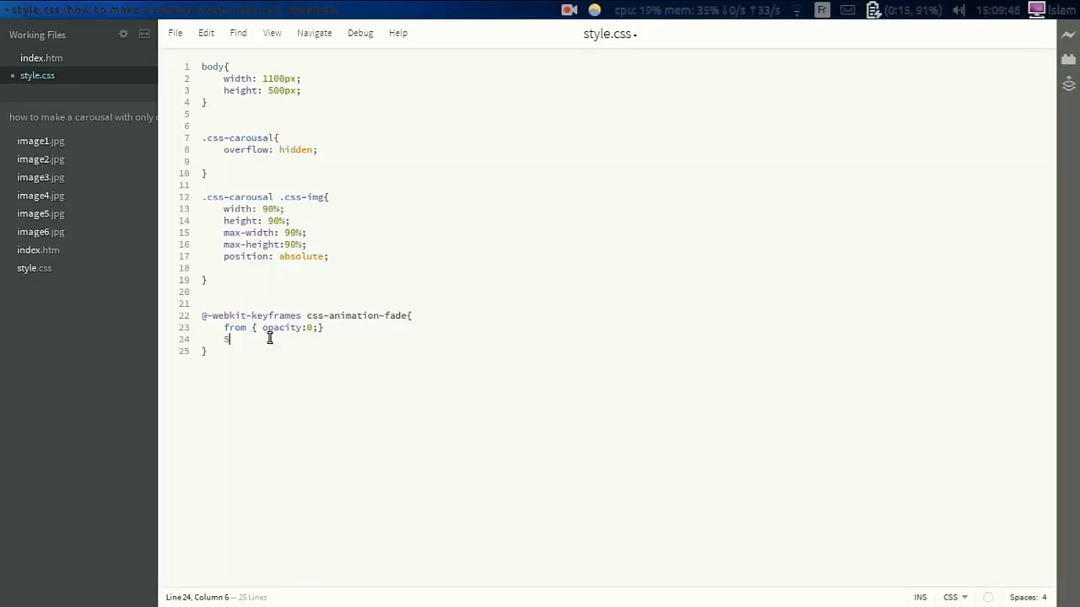
pyautogui.write('5% {')
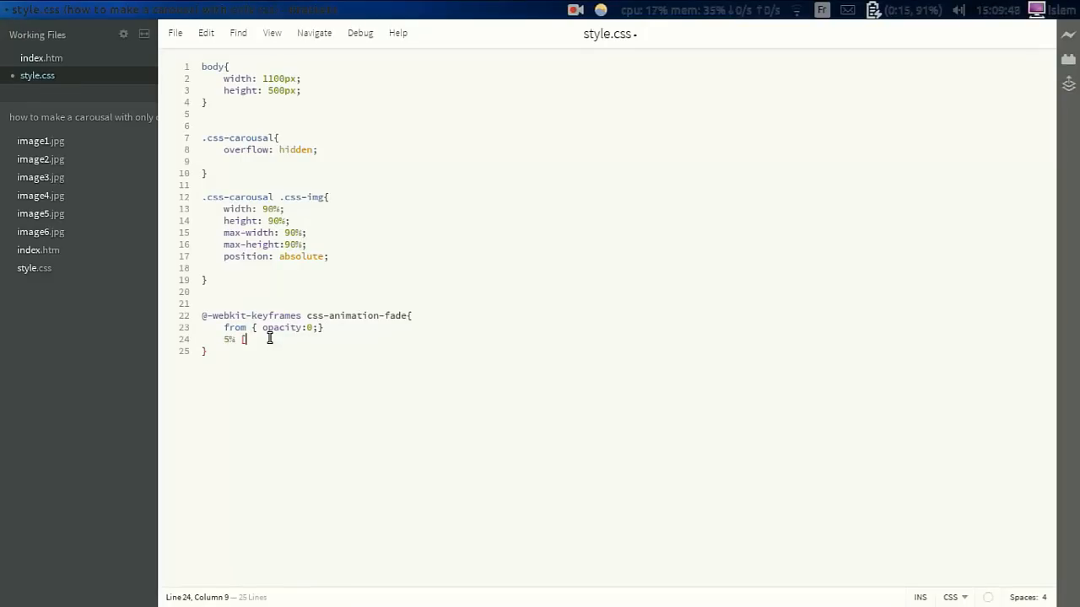
pyautogui.write('{')
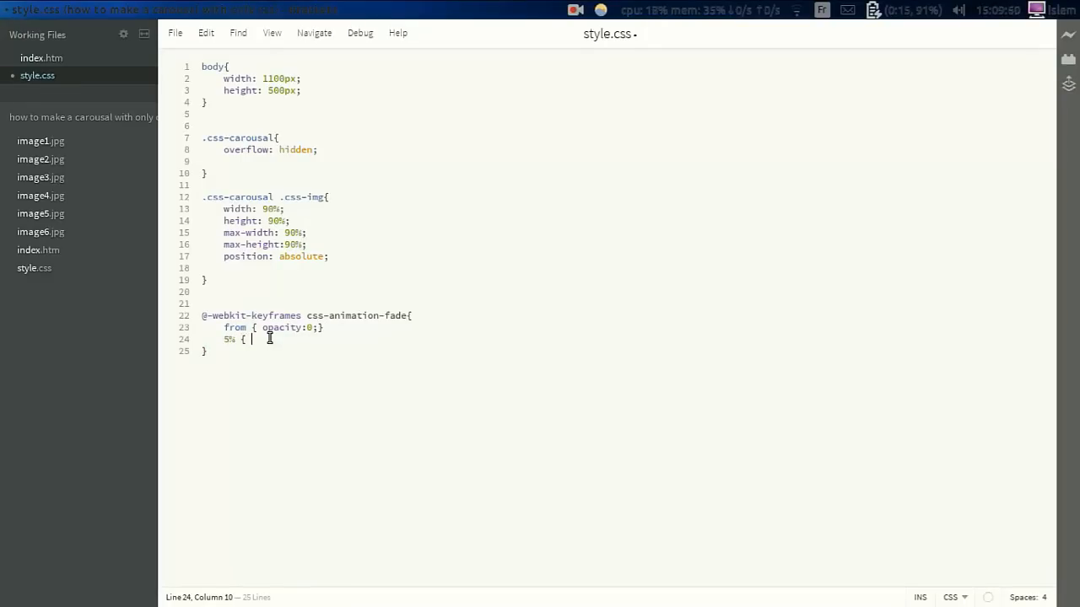
pyautogui.write('opacity:')
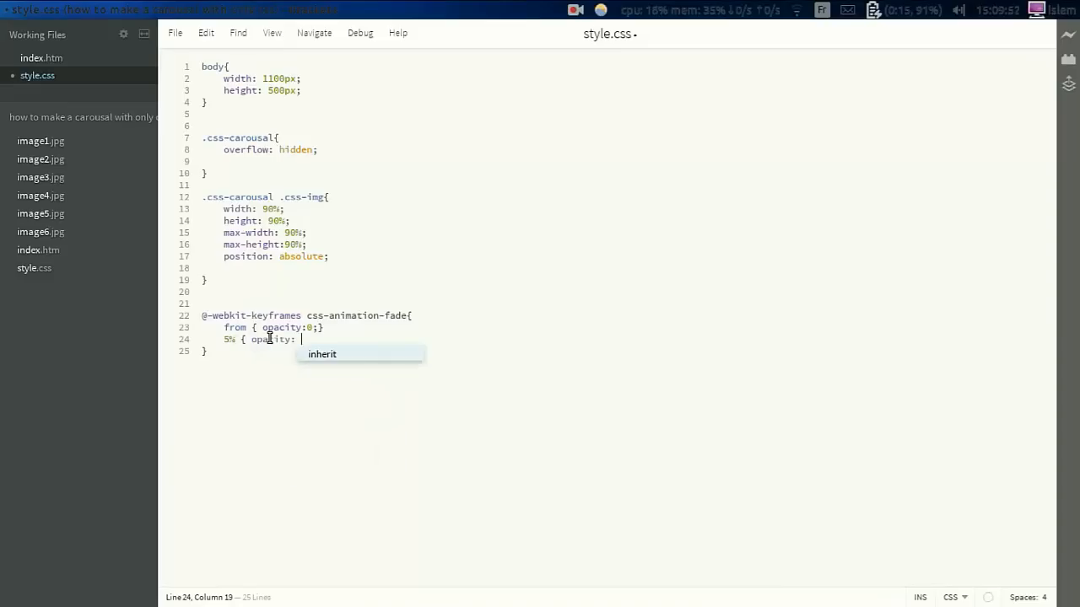
pyautogui.write('1;')
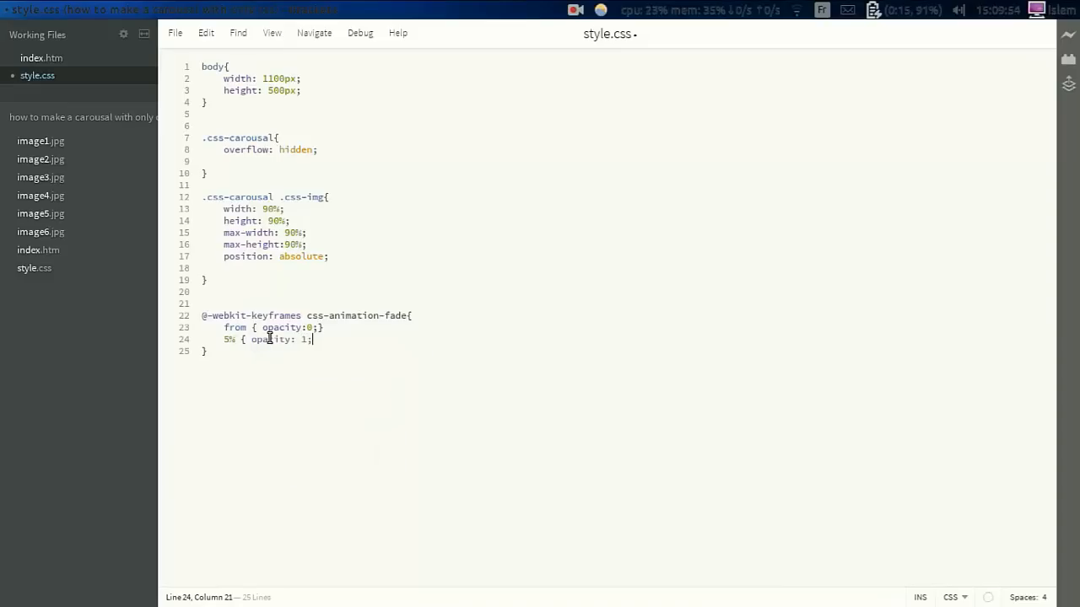
# Step: Add stops 15% at opacity 1, 20% at opacity 0, and to at opacity 0
pyautogui.write('15')
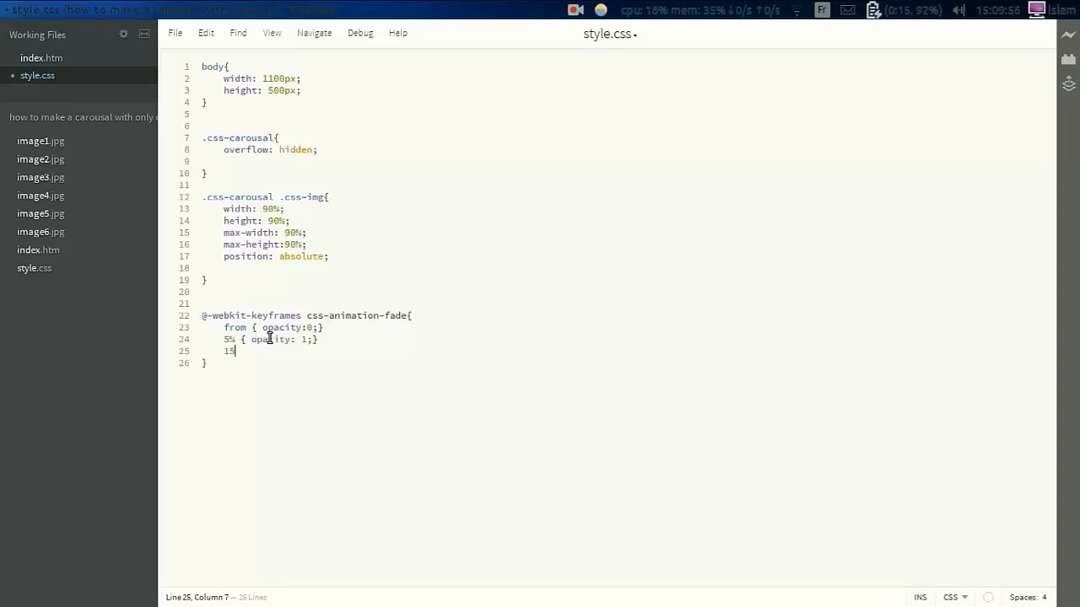
pyautogui.write('%{ opacity: 1')
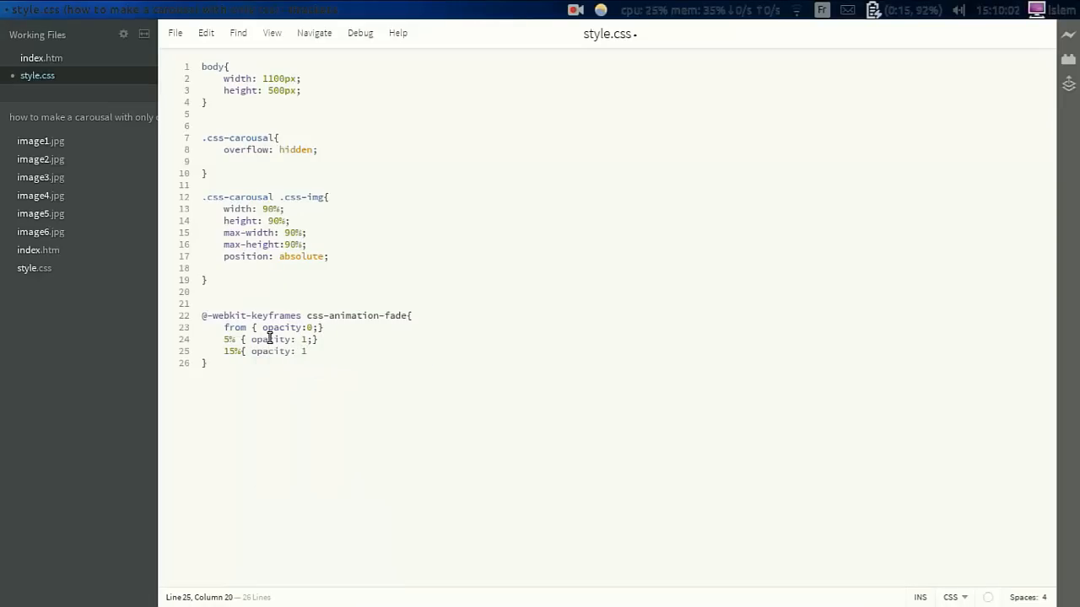
pyautogui.write(';}')
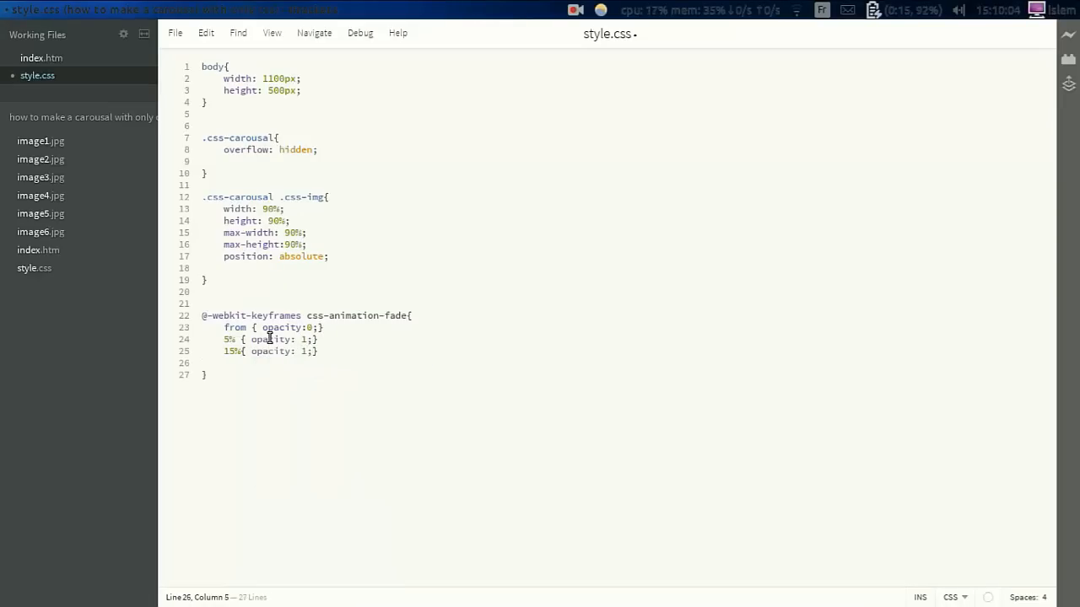
pyautogui.write('20%')
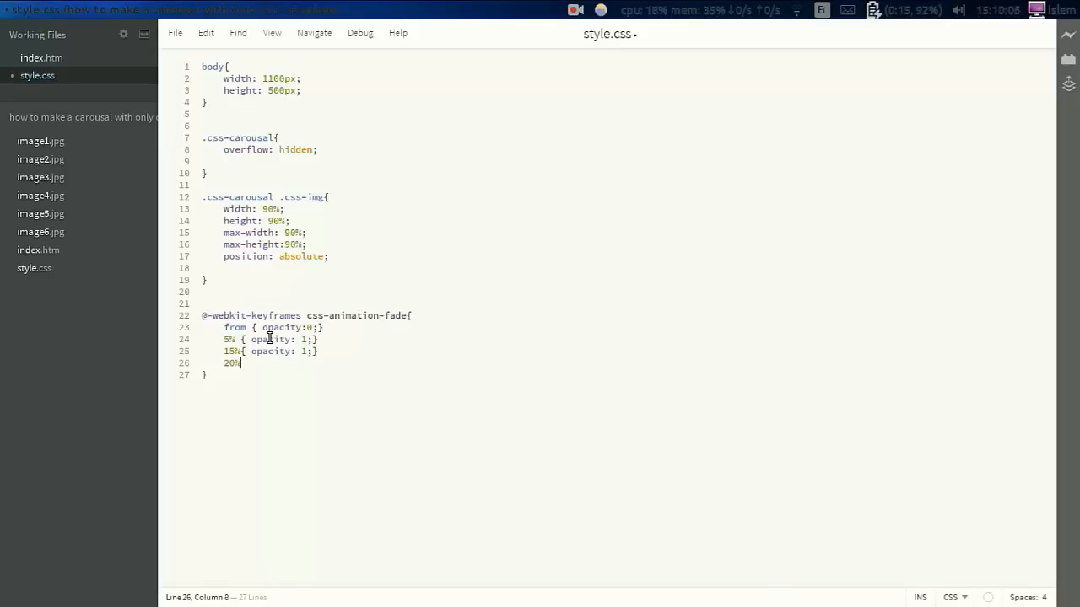
pyautogui.write('{opacity:')
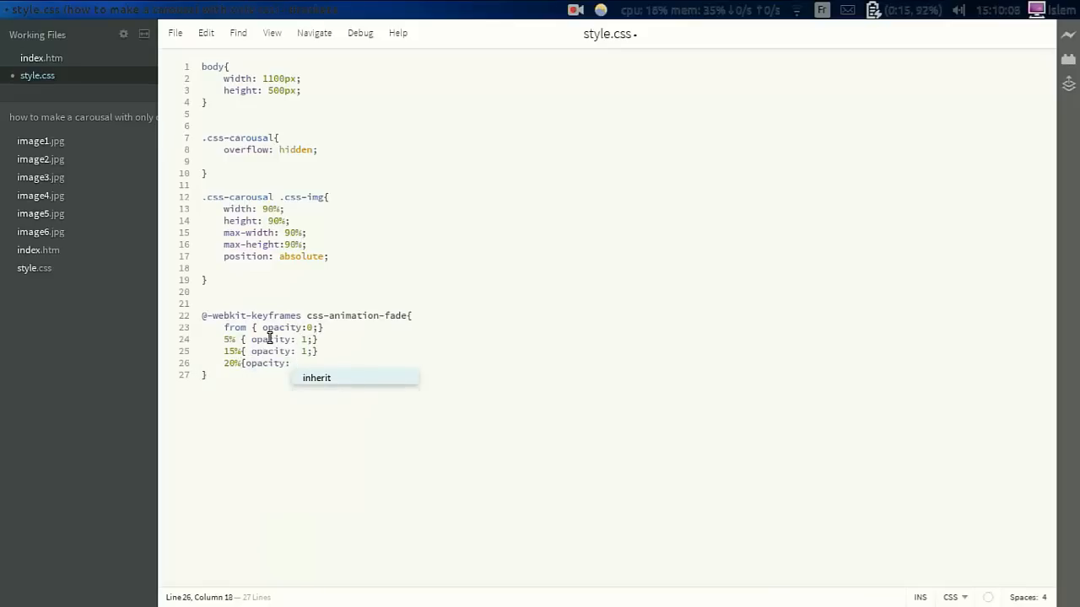
pyautogui.write('0;}')
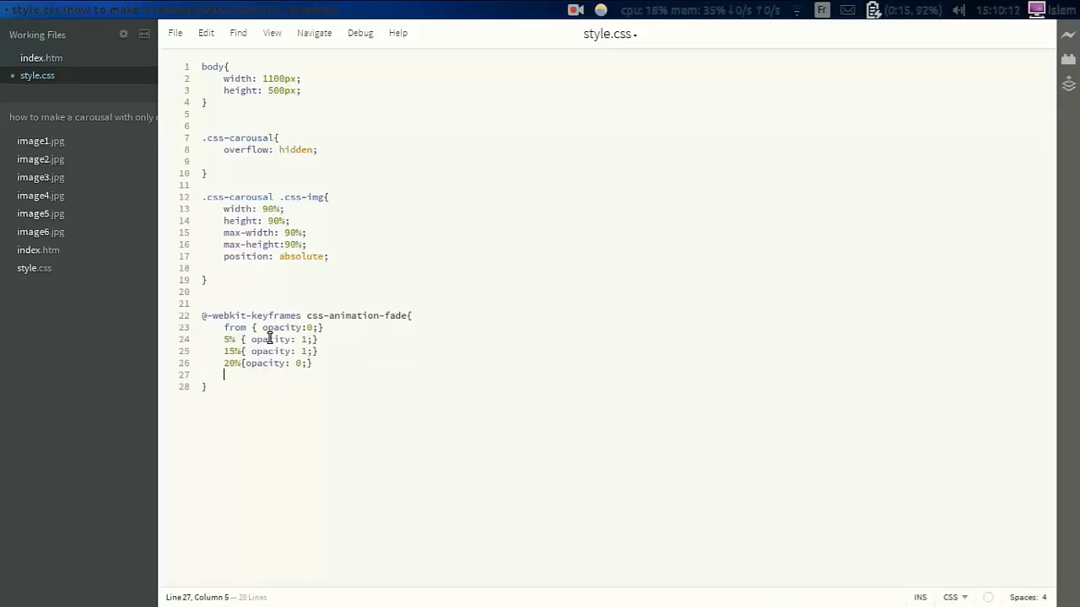
pyautogui.write('to {')
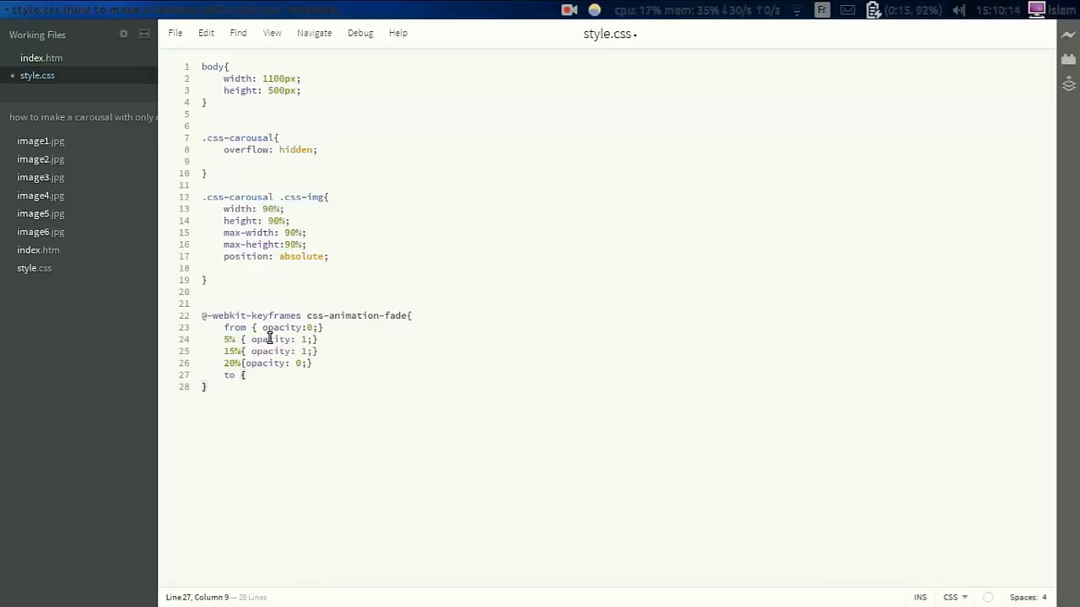
pyautogui.write('opacity:')
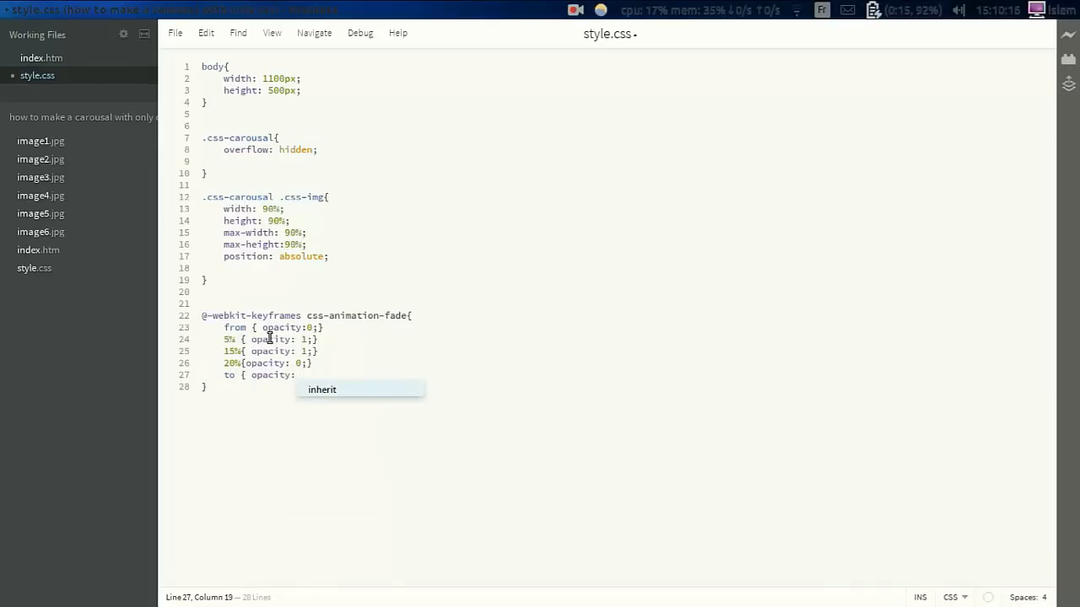
pyautogui.write('0')
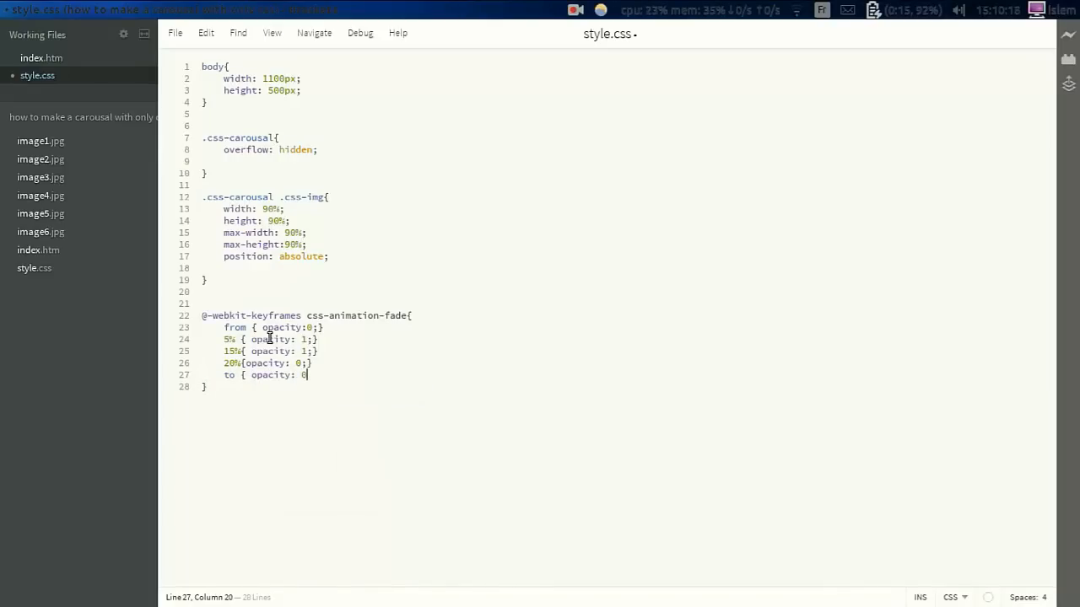
pyautogui.write(';}')
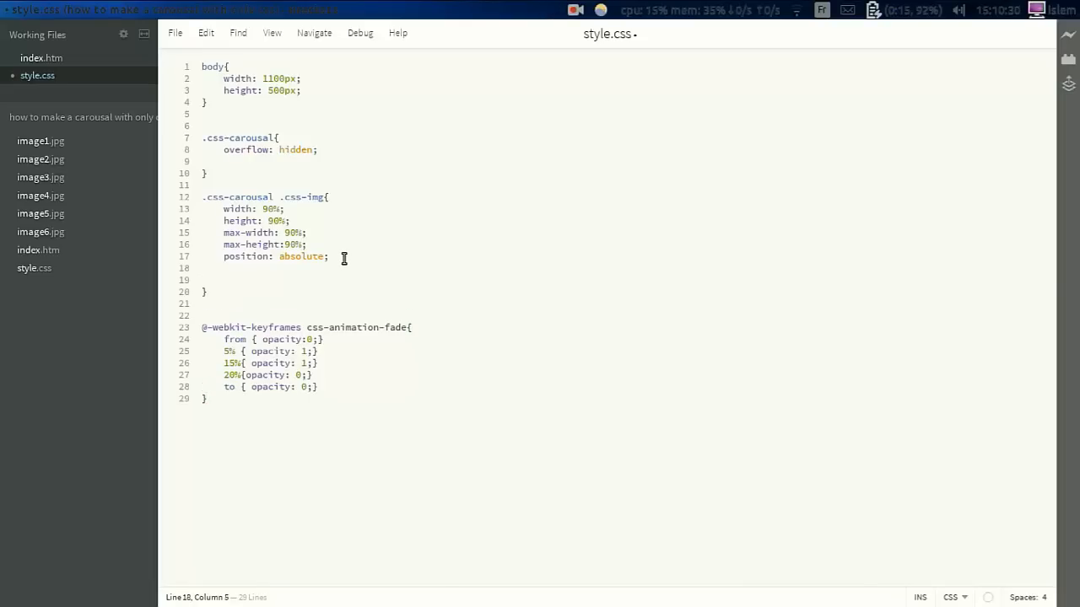
# Step: Give the image rule opacity 0 and -webkit-animation-name css-animation-fade
pyautogui.write('opacity:')
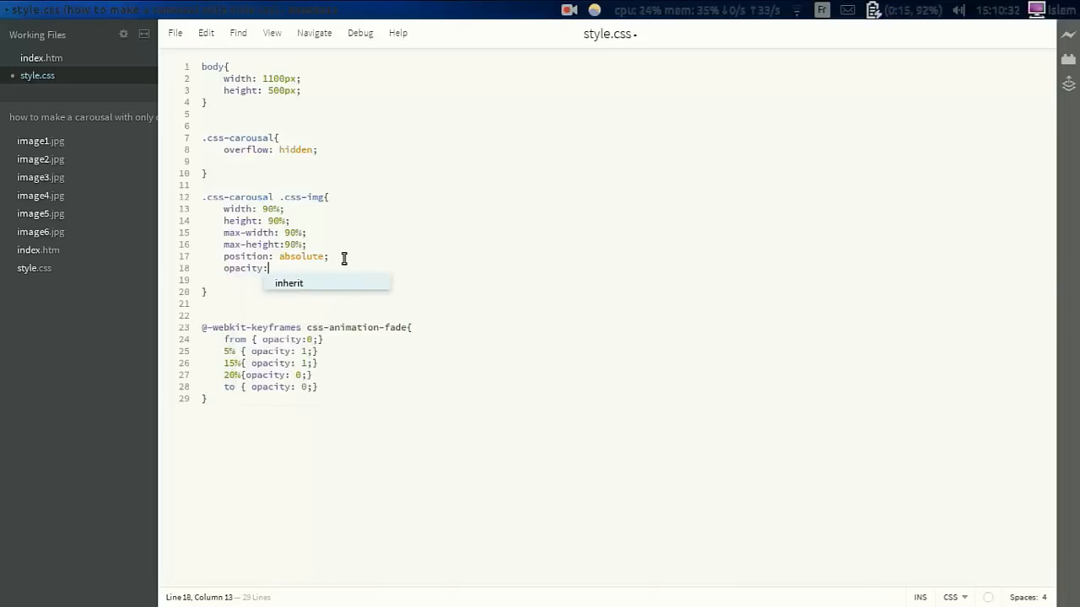
pyautogui.write('0;')
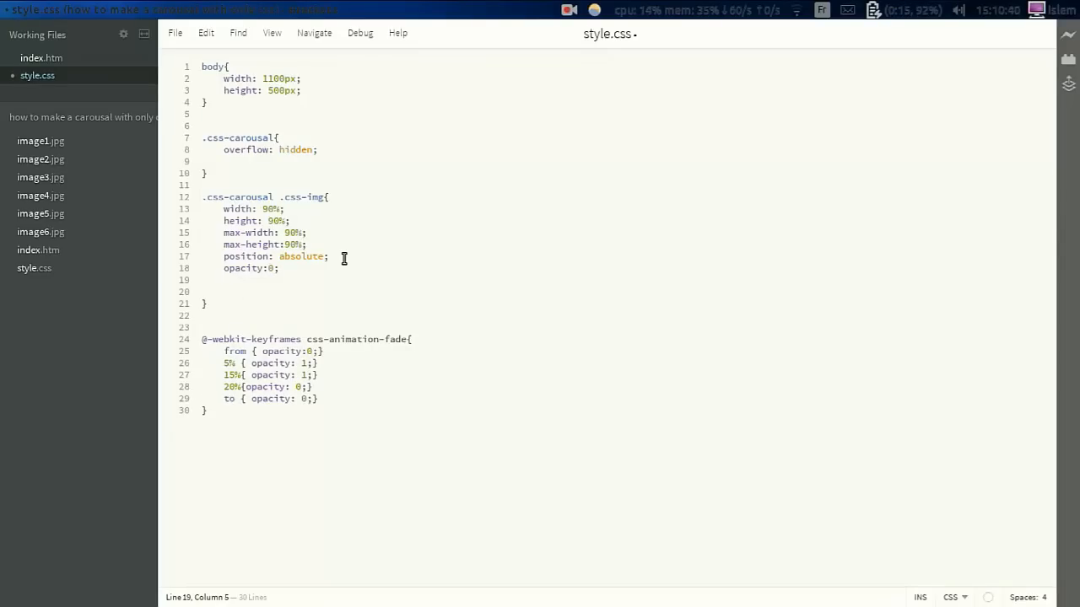
pyautogui.write('-web')
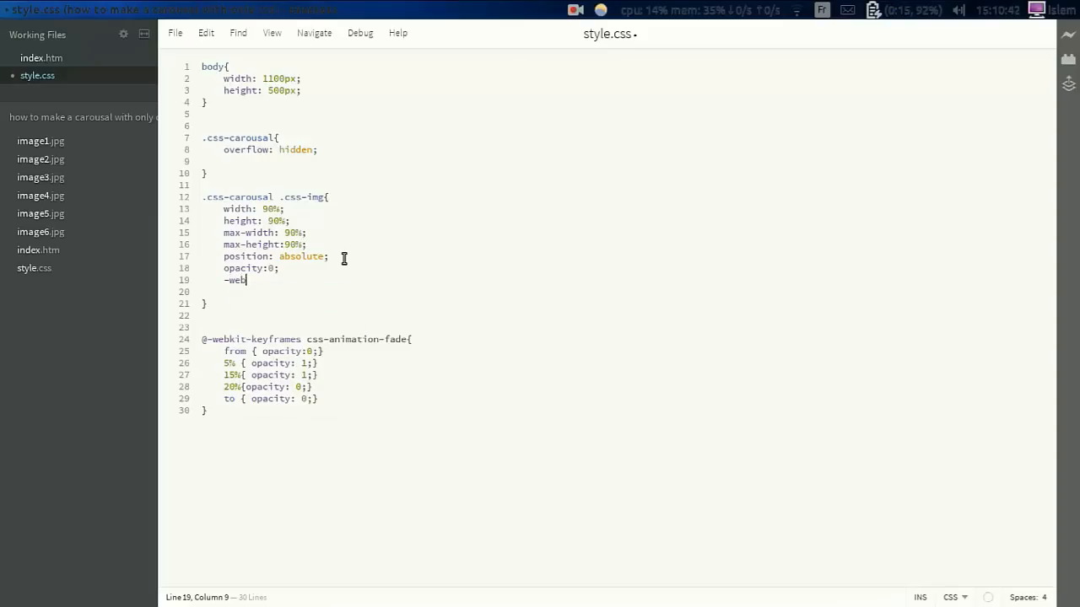
pyautogui.write('kit-anim')
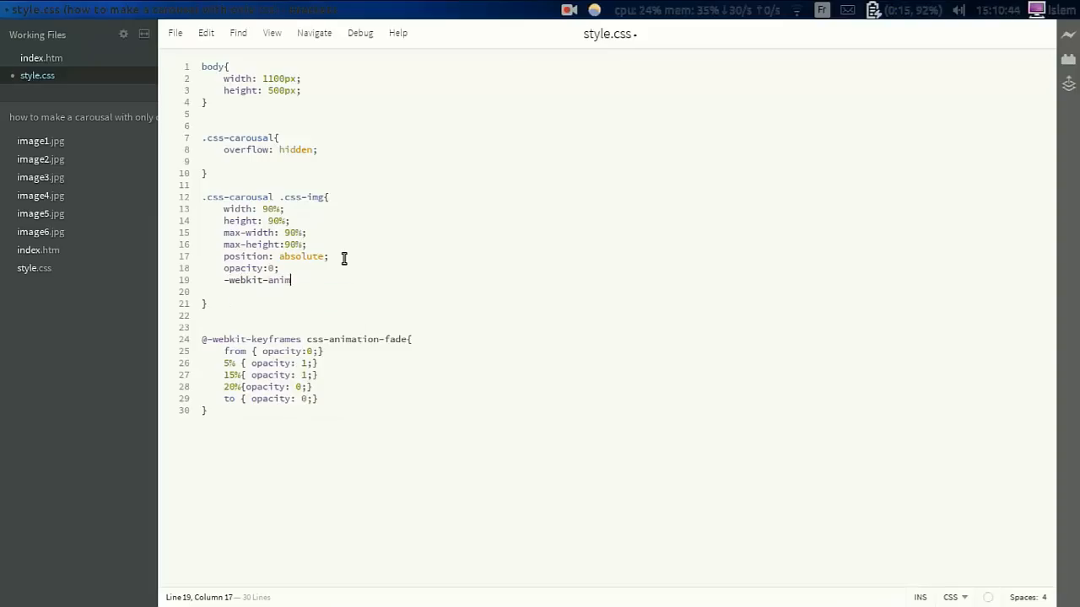
pyautogui.write('ation-name')
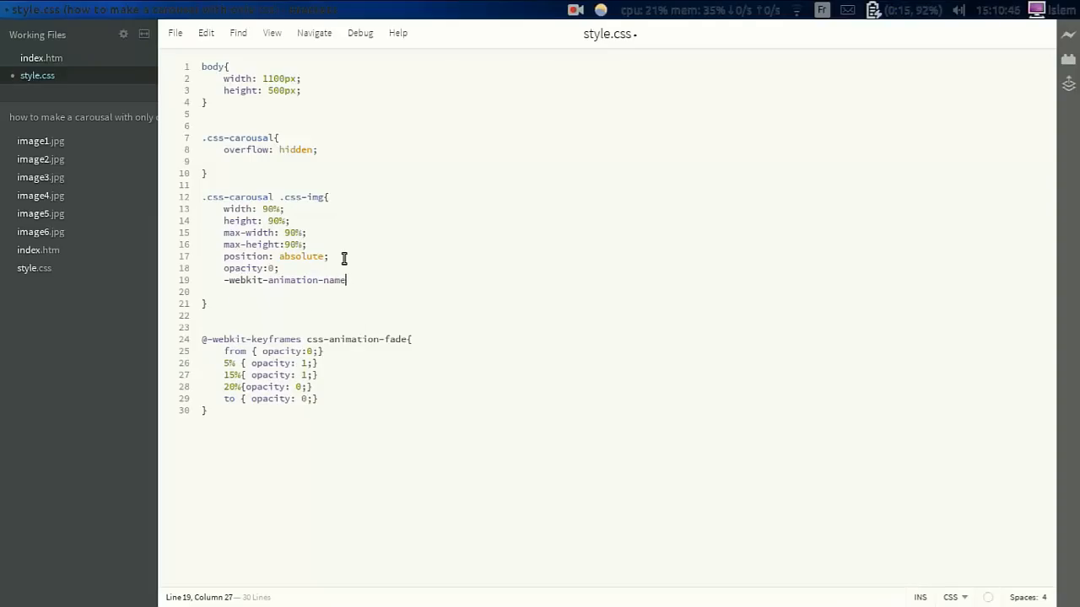
pyautogui.write(': css-a')
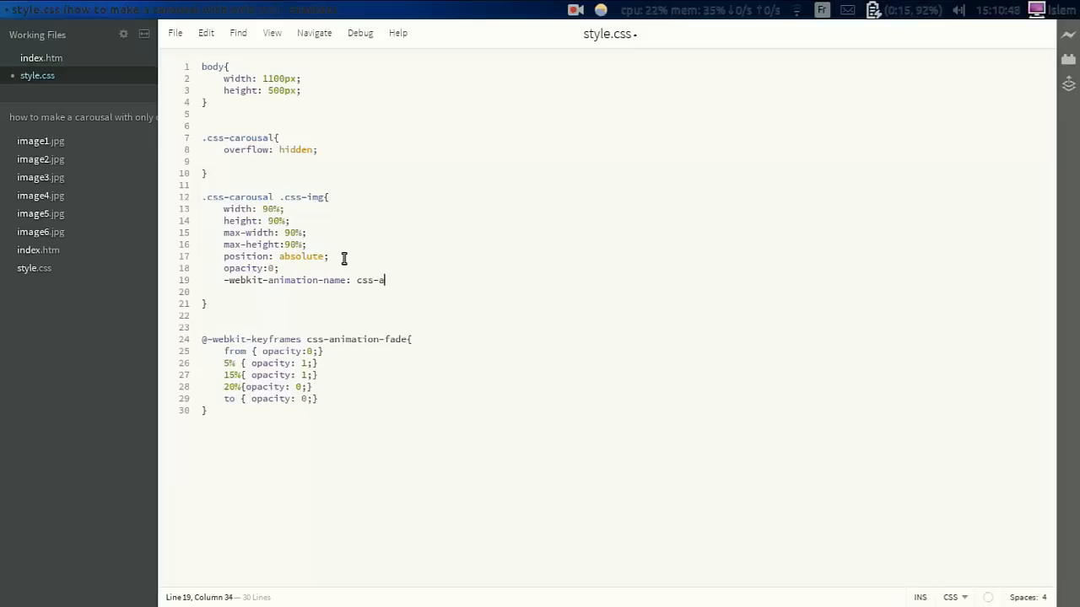
pyautogui.write('nimation-')
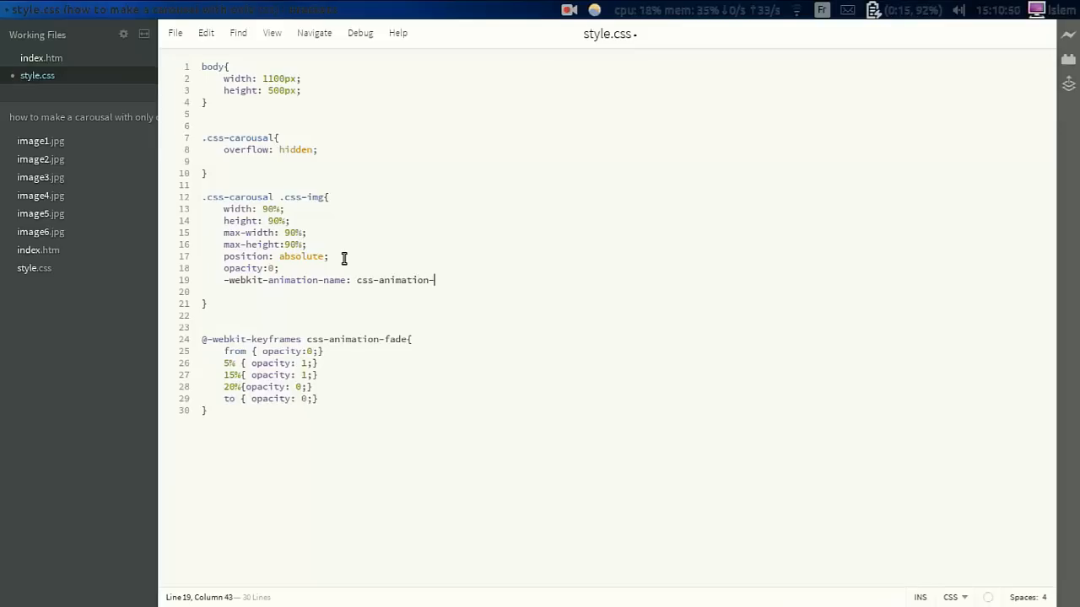
pyautogui.write('fade;')
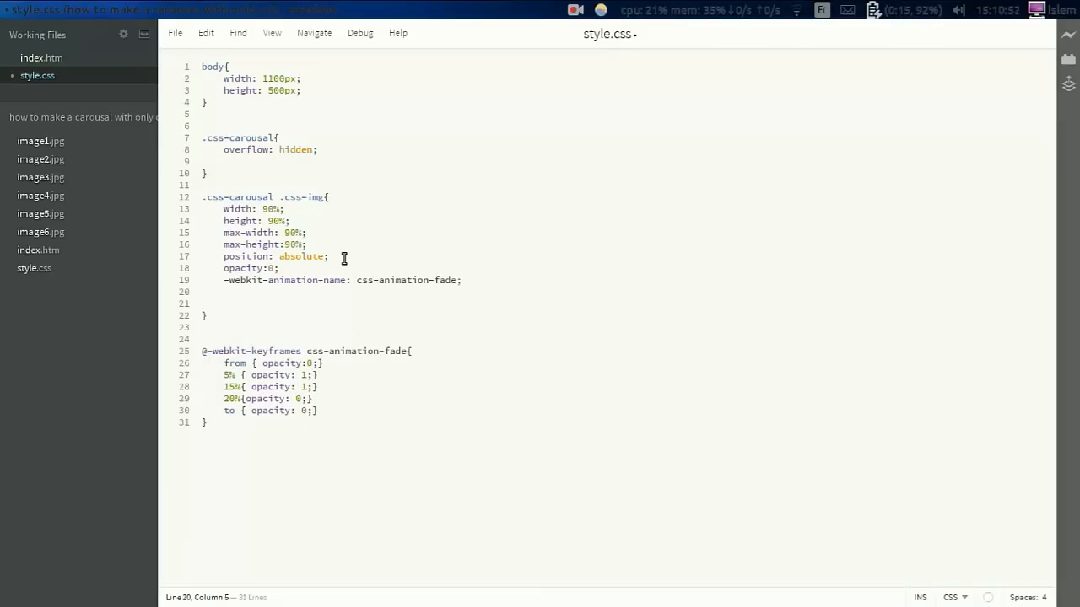
# Step: Set the webkit animation duration to 30s and iteration count to infinite
pyautogui.write('-webkit')
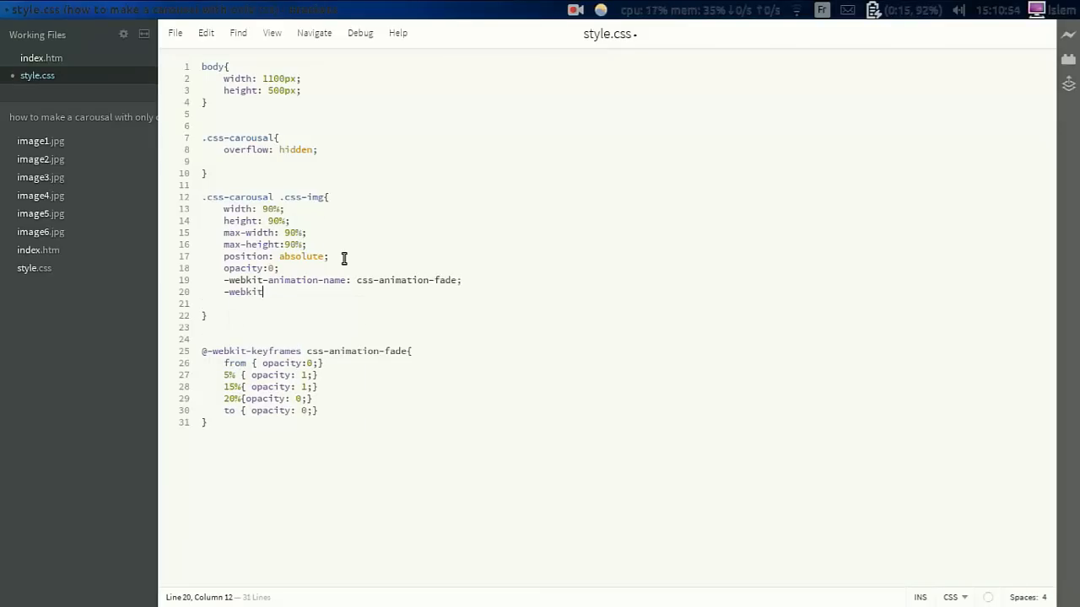
pyautogui.write('-animation-duration: 30s;')
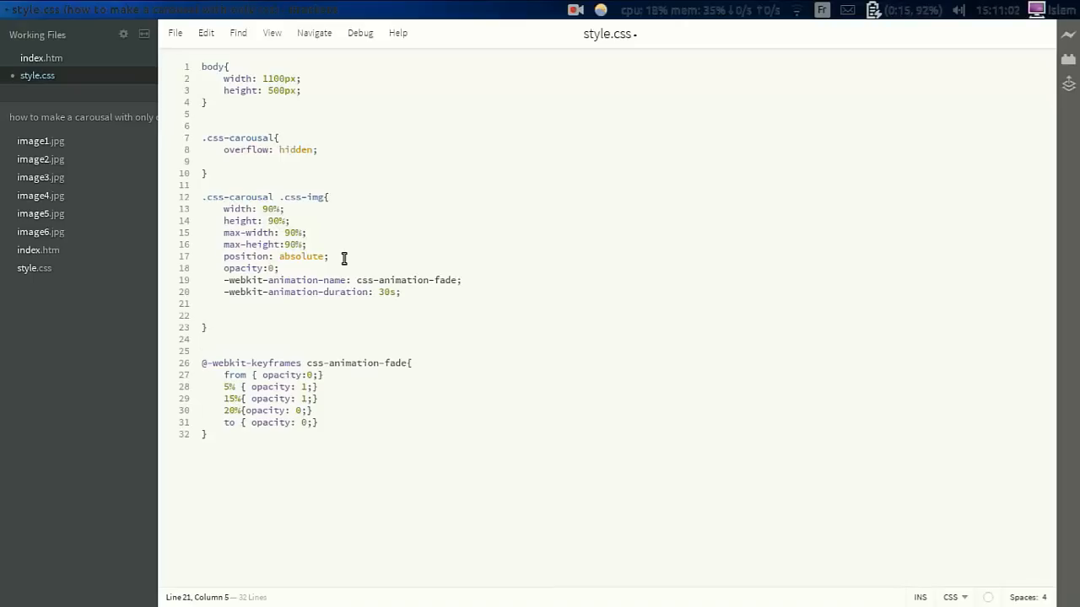
pyautogui.write('-webkit')
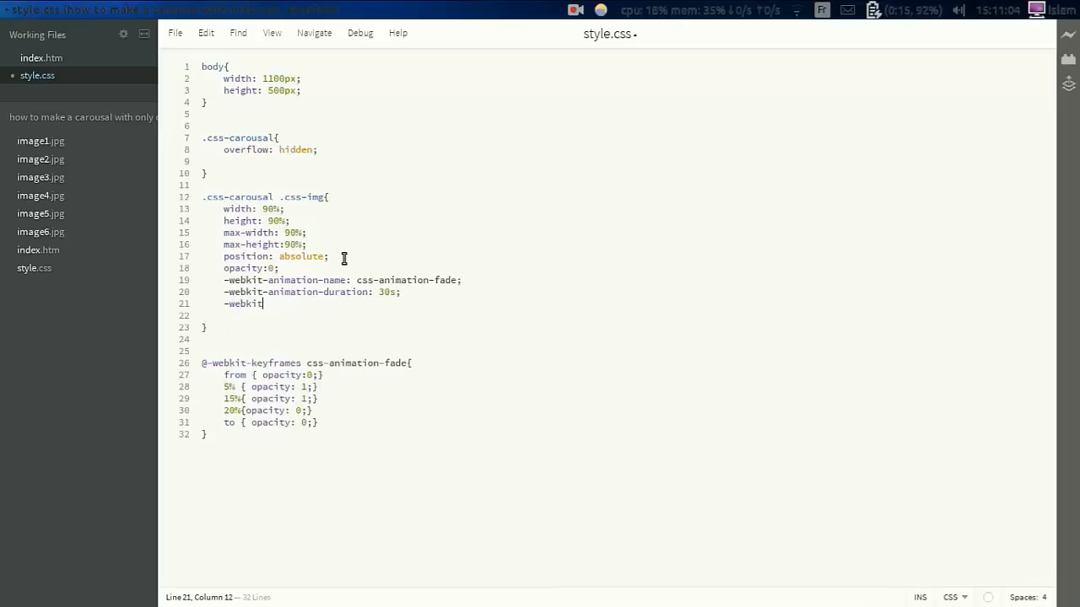
pyautogui.write('-animation')
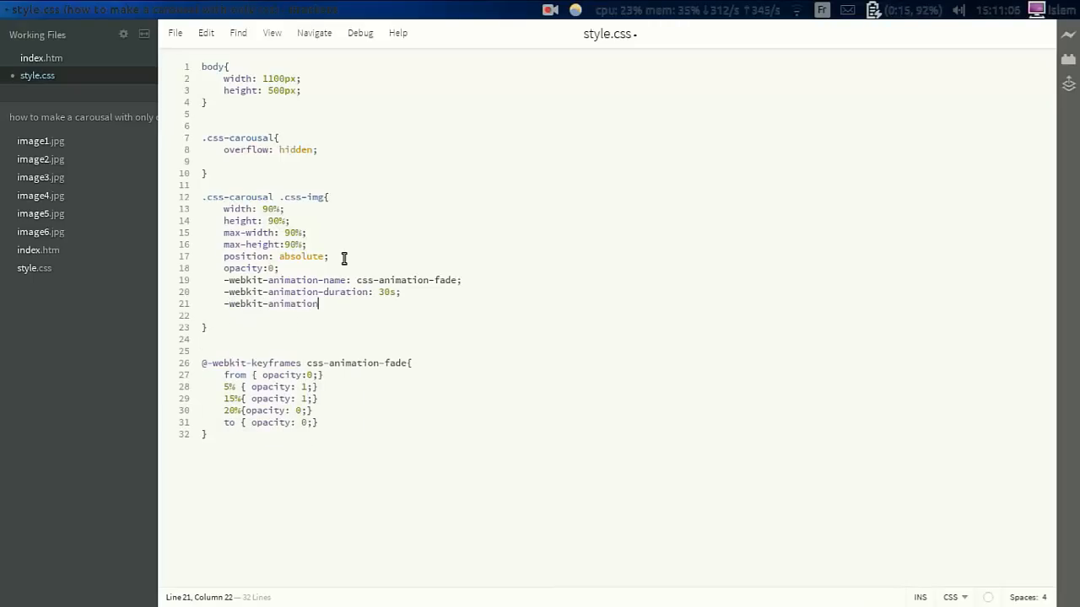
pyautogui.write('-')
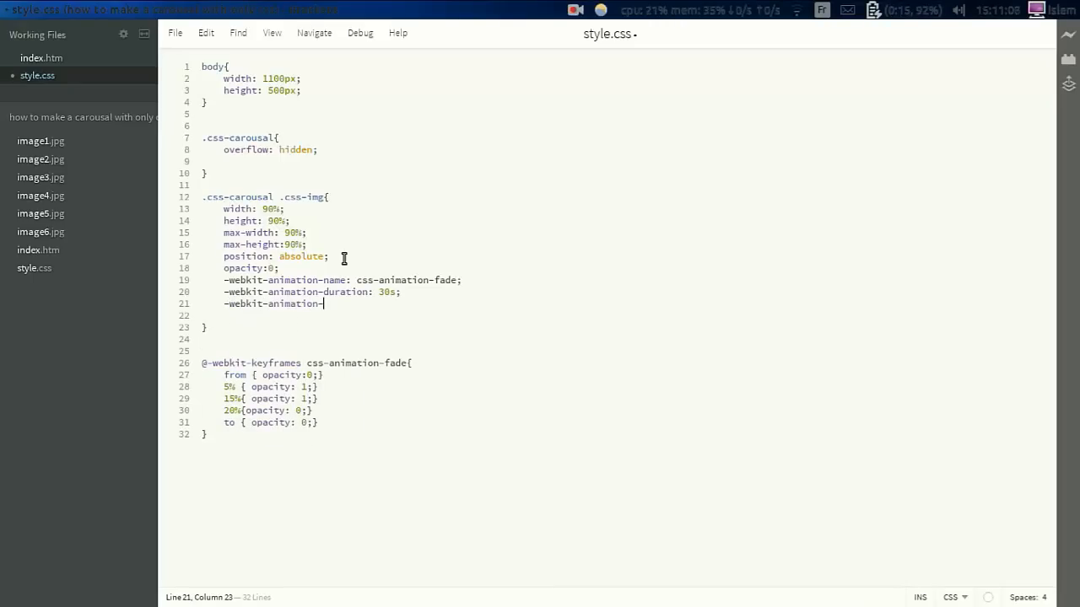
pyautogui.write('i')
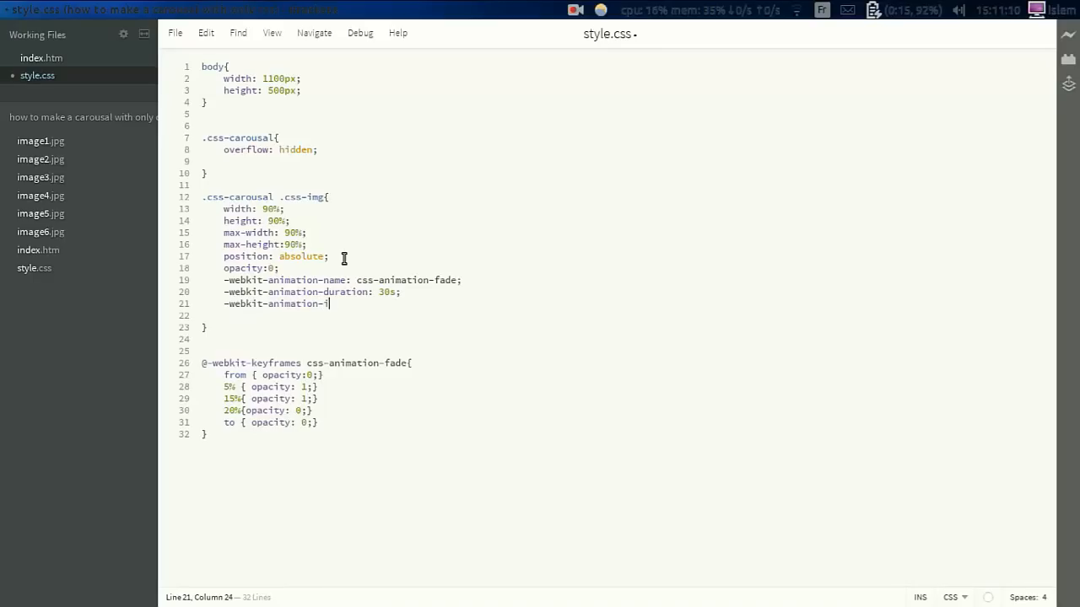
pyautogui.write('teration-count: infinite;')
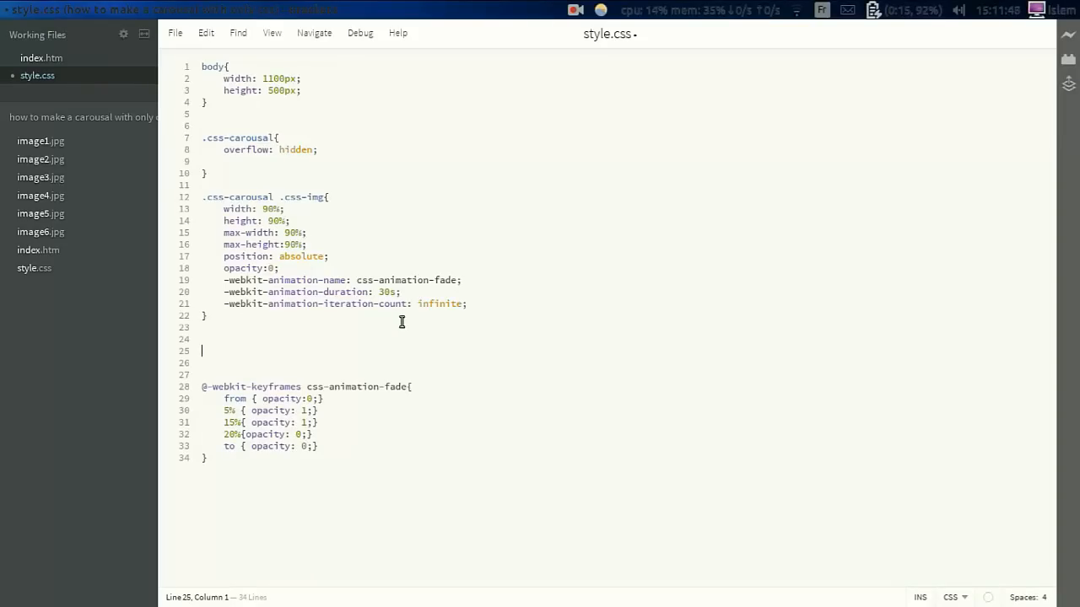
# Step: Add a .css-carousal .css-img:nth child(2) rule with -webkit-animation-delay: 5s
pyautogui.write('.c')
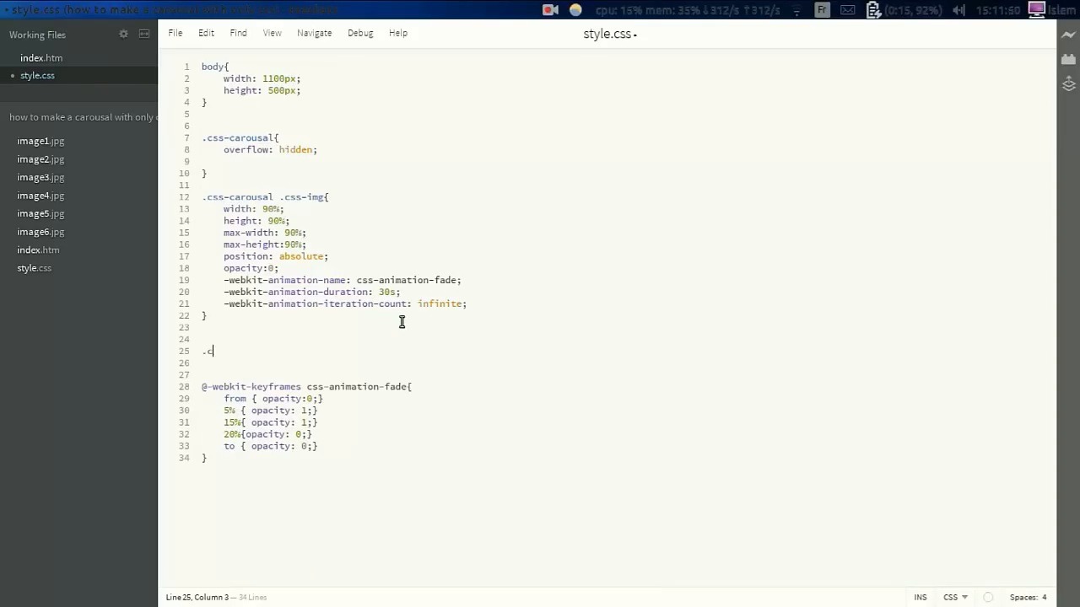
pyautogui.write('ss-ani')
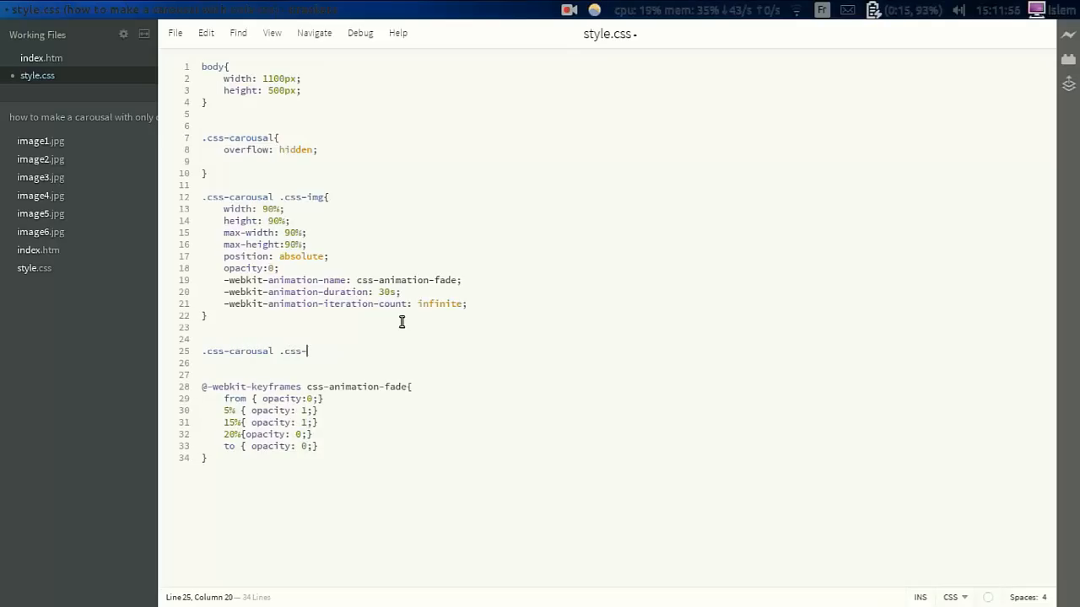
pyautogui.write('img:')
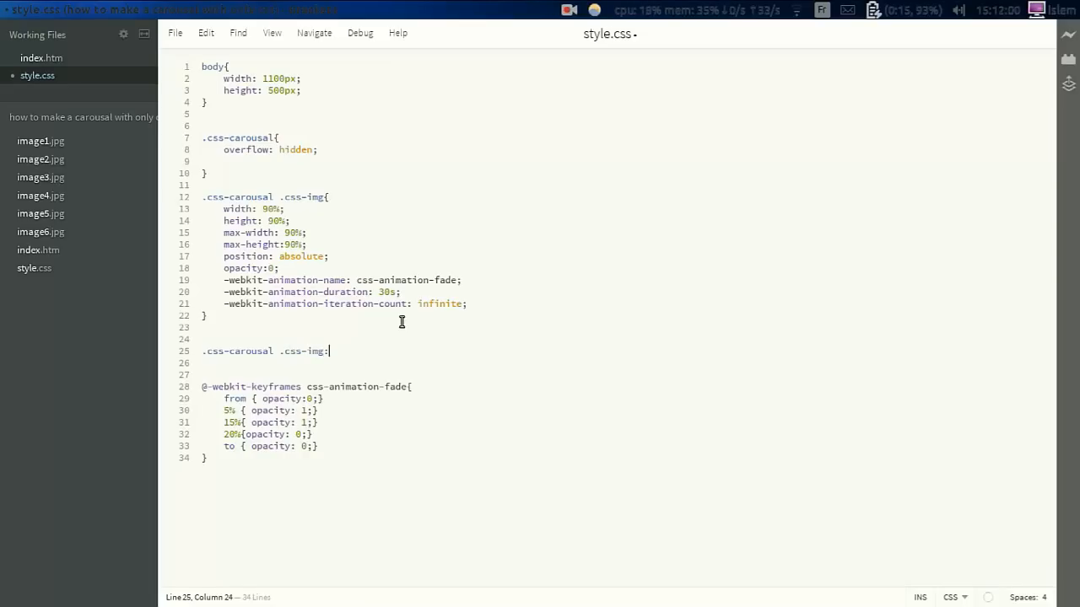
pyautogui.write('nth')
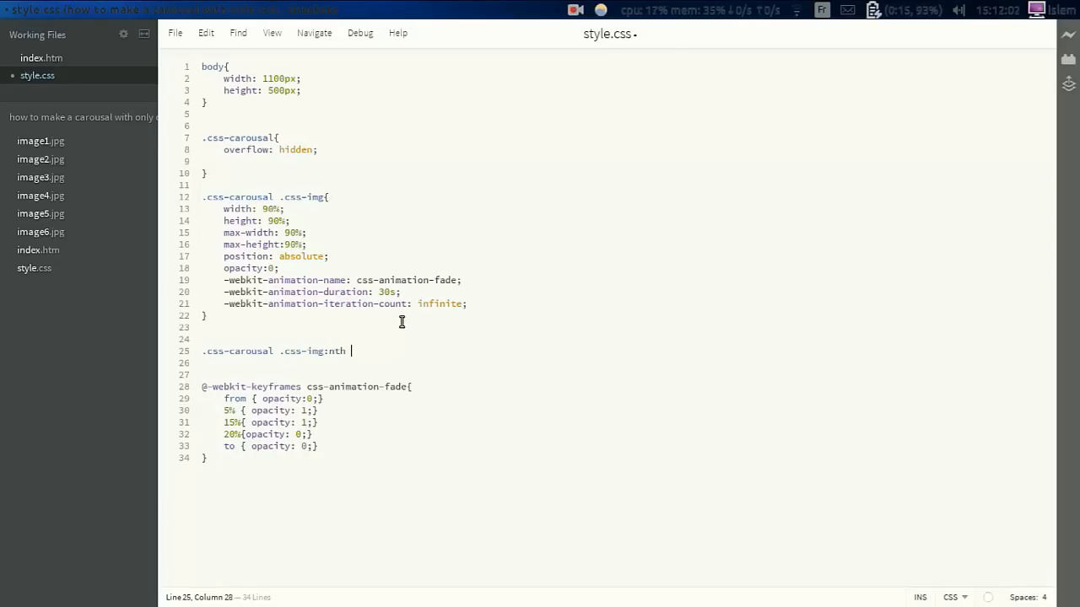
pyautogui.write('child(')
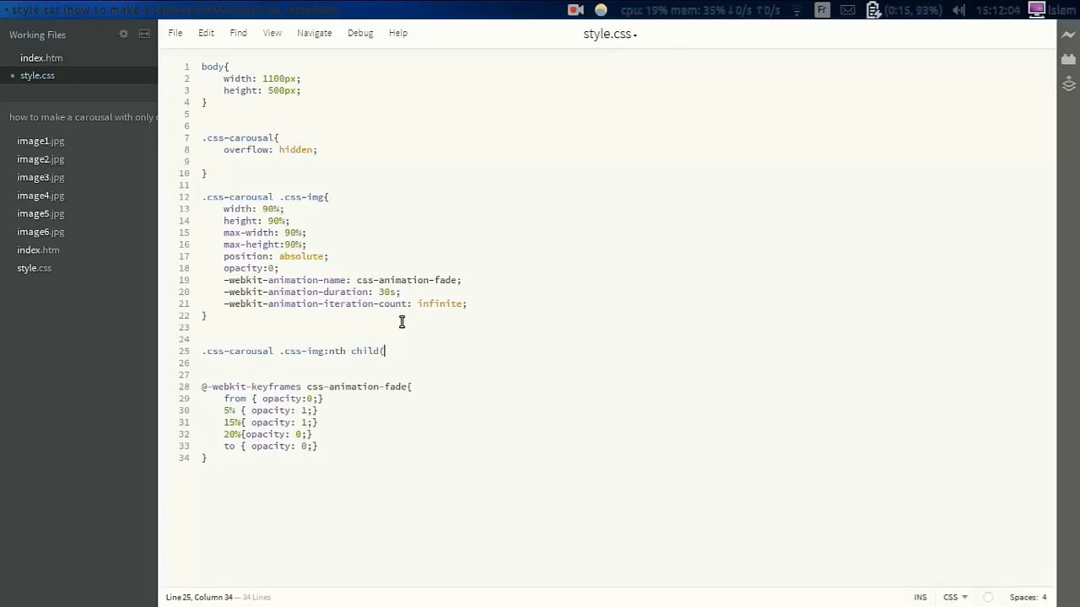
pyautogui.write('2){')
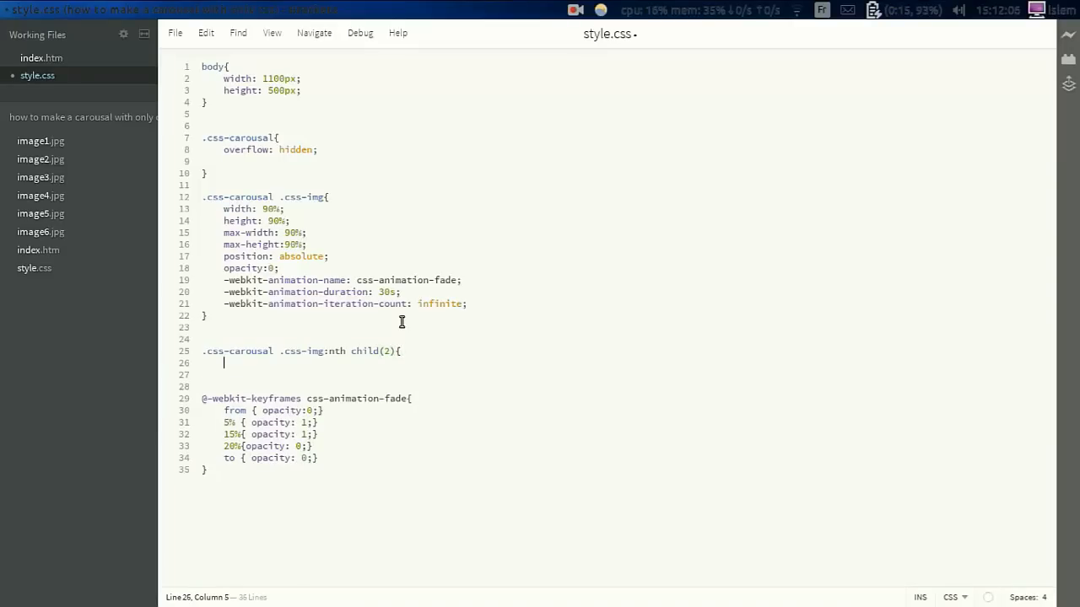
pyautogui.write('}')
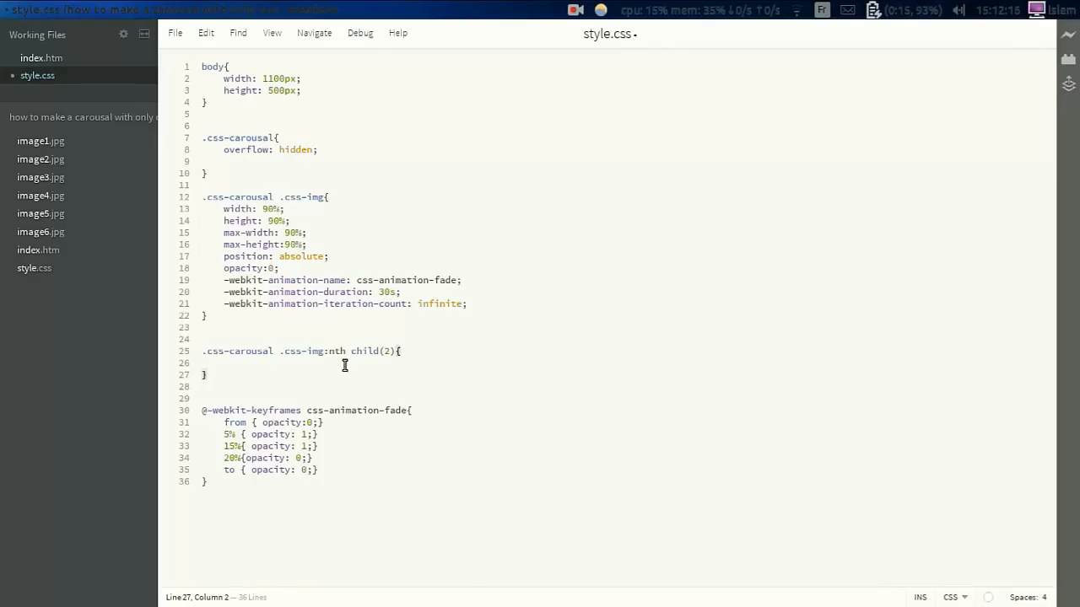
pyautogui.write('-w')
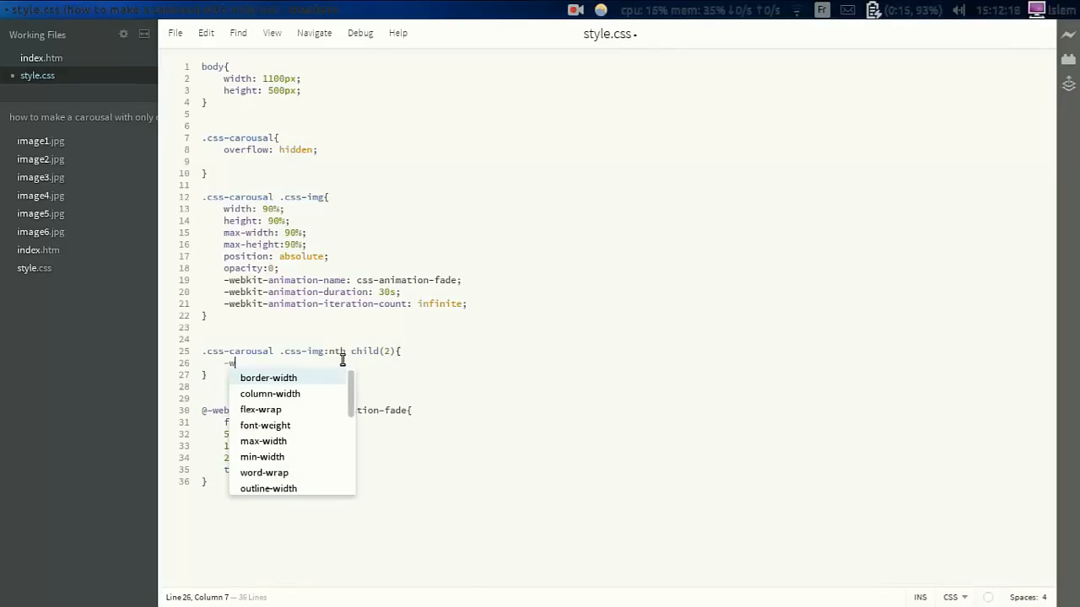
pyautogui.write('ebkit')
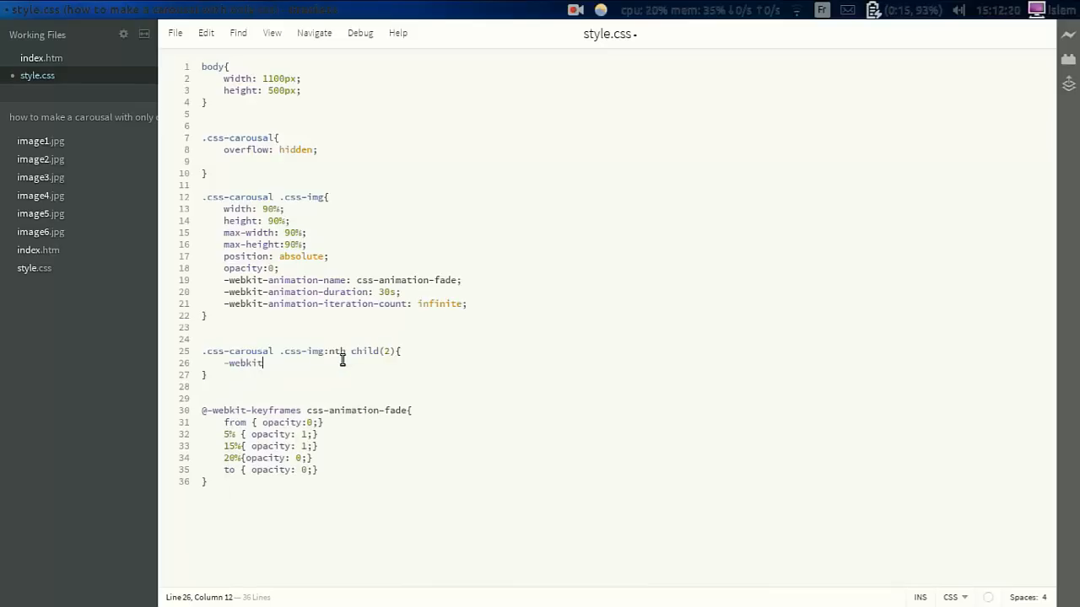
pyautogui.write('-animation')
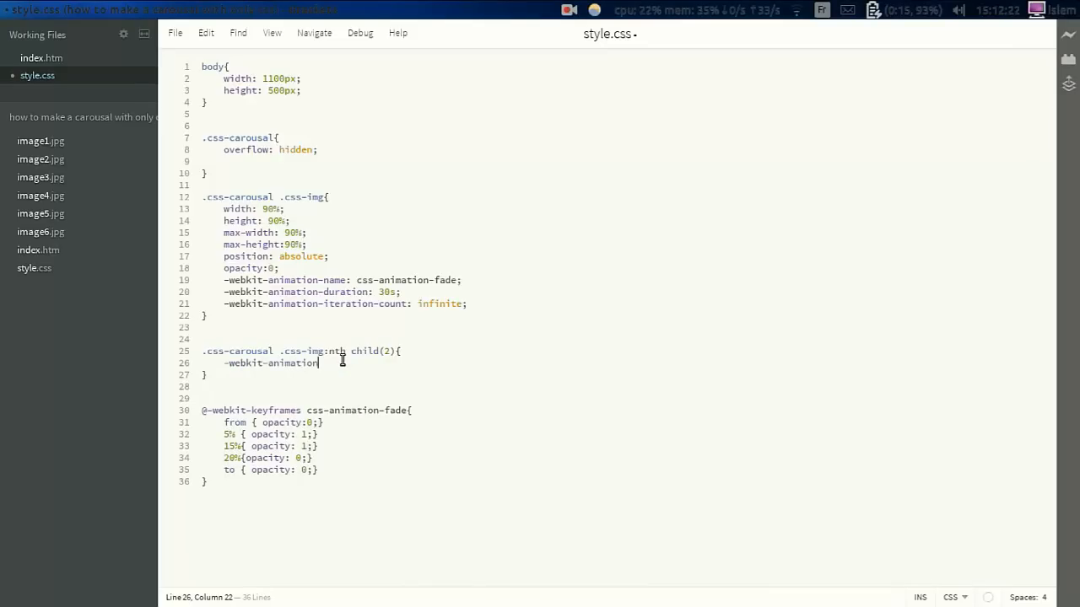
pyautogui.write('-delay: 5')
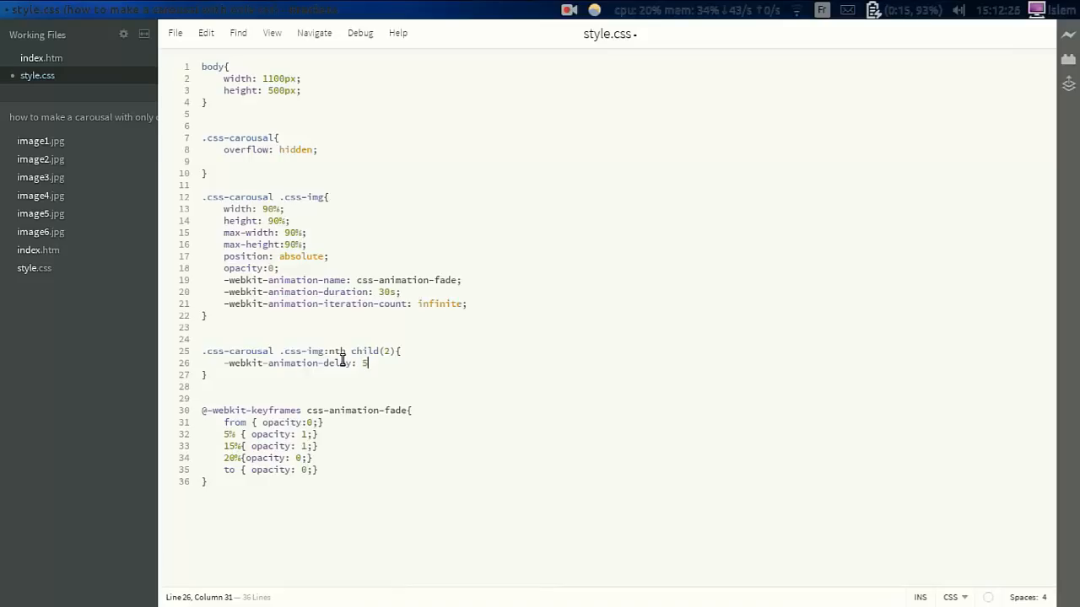
pyautogui.write('s;')
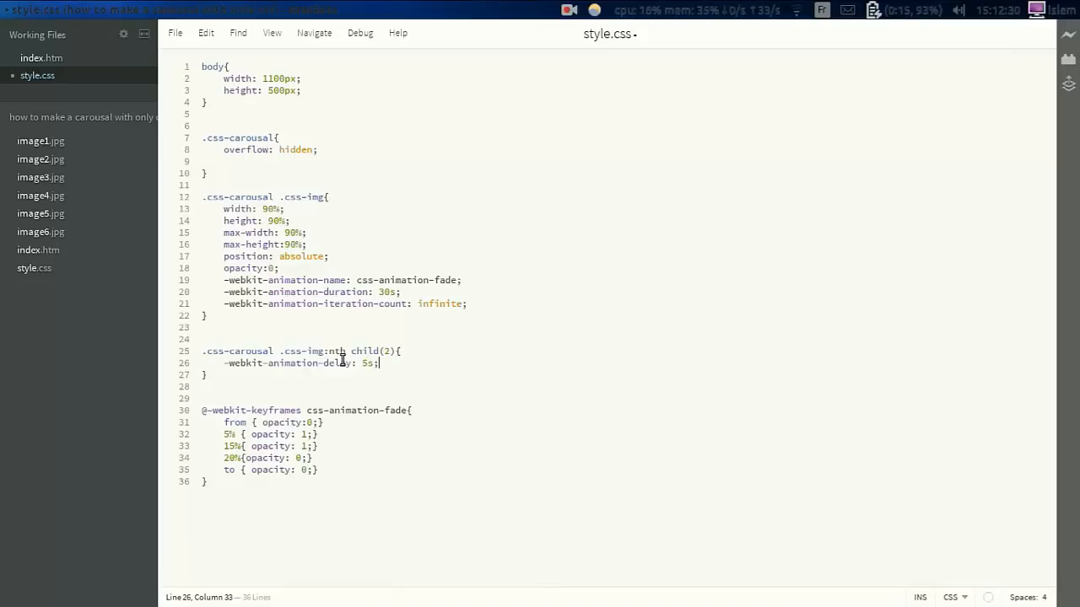
pyautogui.moveTo(266, 378)
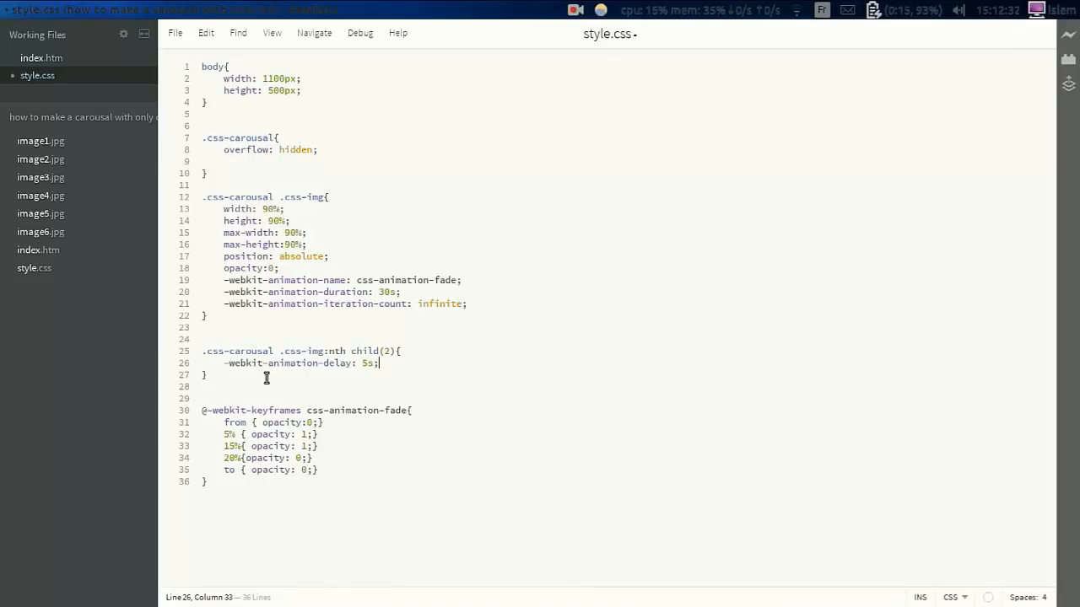
# Step: Duplicate the delay rule for images 3–6 with 10s–25s delays and fix nth-child hyphens
pyautogui.moveTo(377, 363); pyautogui.dragTo(203, 375)
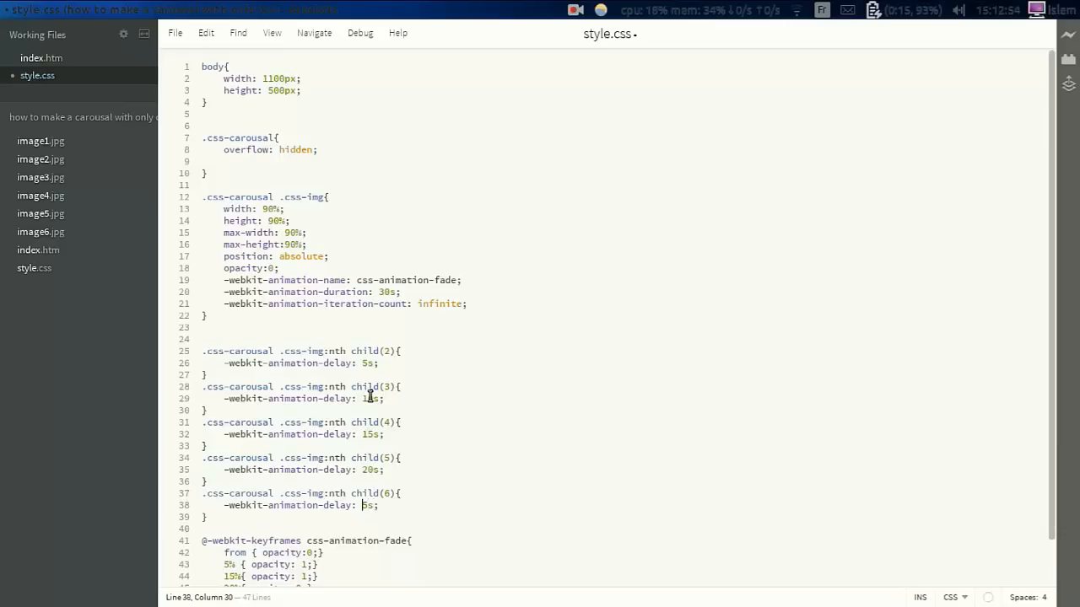
pyautogui.write('2')
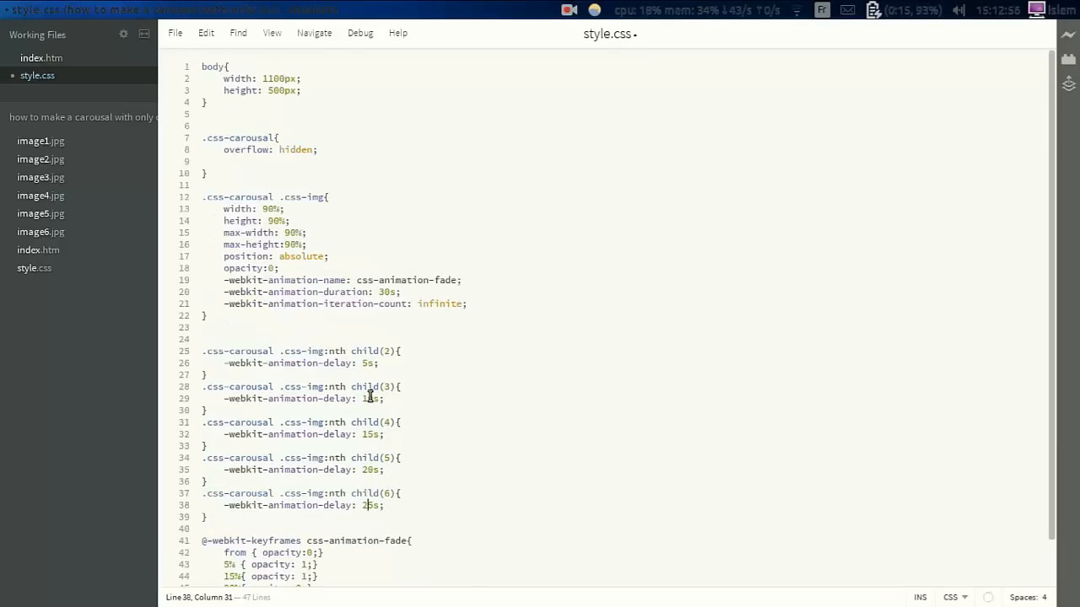
pyautogui.scroll(-3)
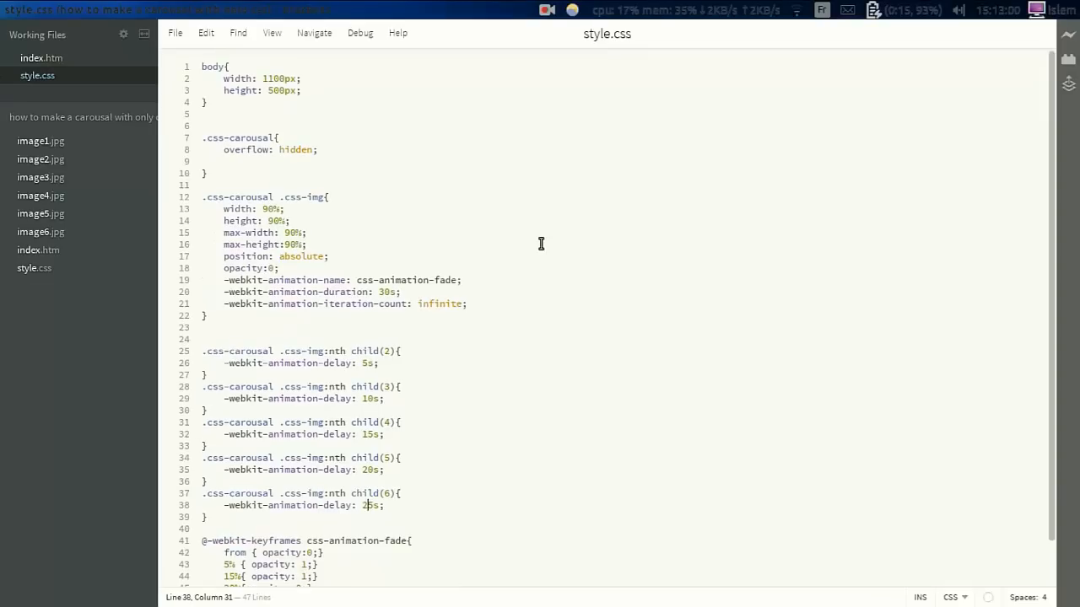
pyautogui.moveTo(857, 113)
pyautogui.write('-')
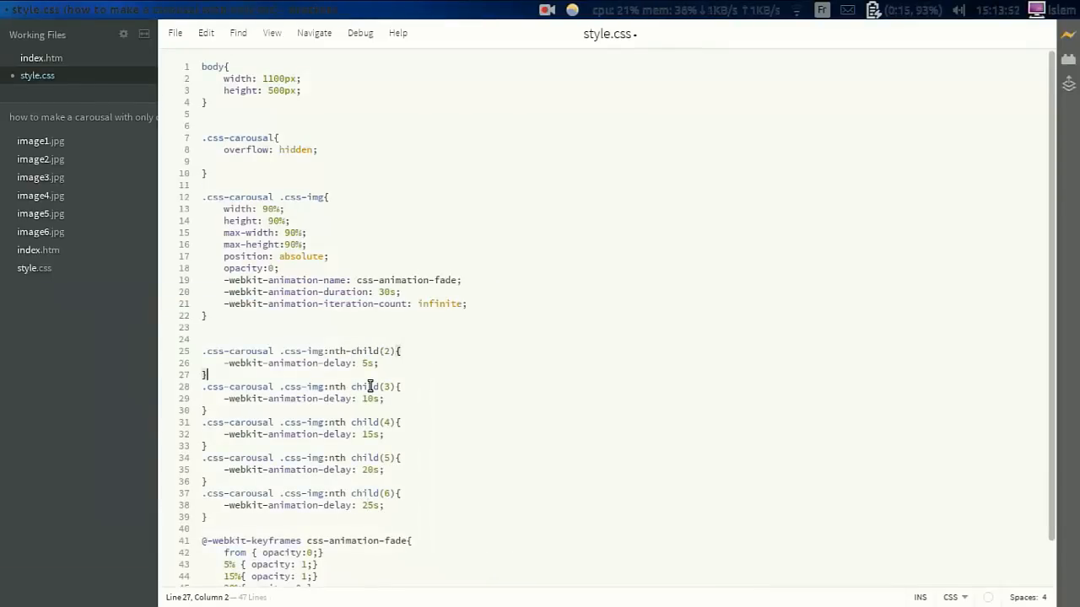
pyautogui.click(346, 435)
pyautogui.write('-')
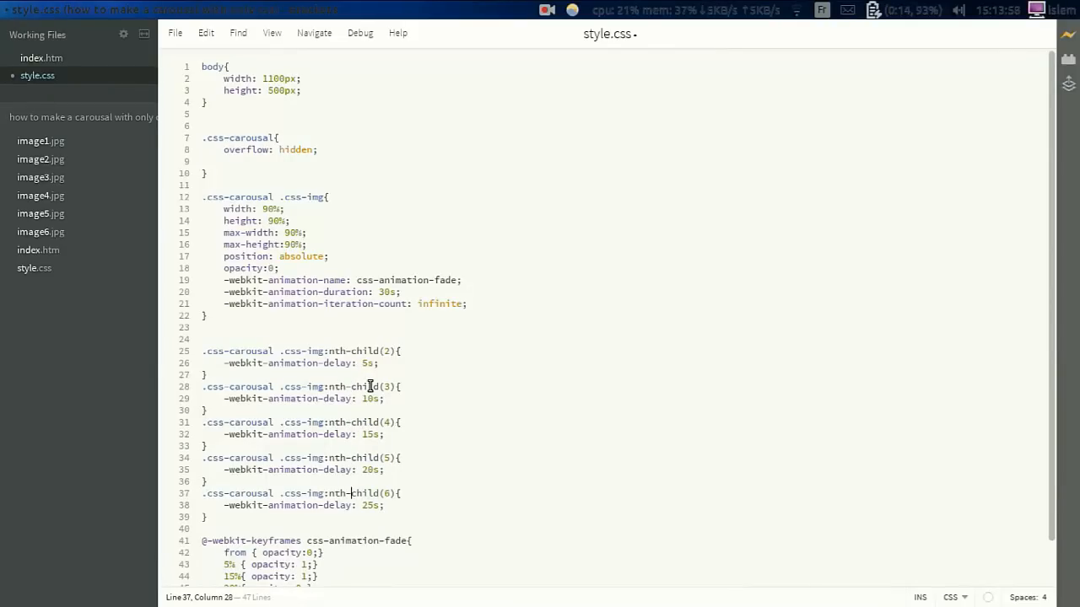
pyautogui.click(609, 579)
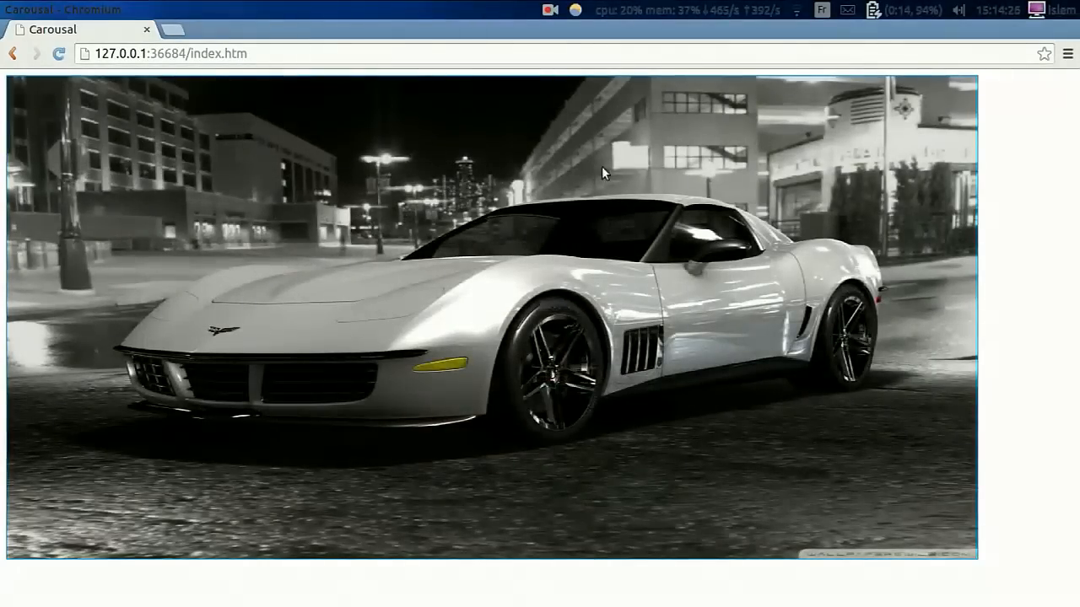
pyautogui.moveTo(418, 91)
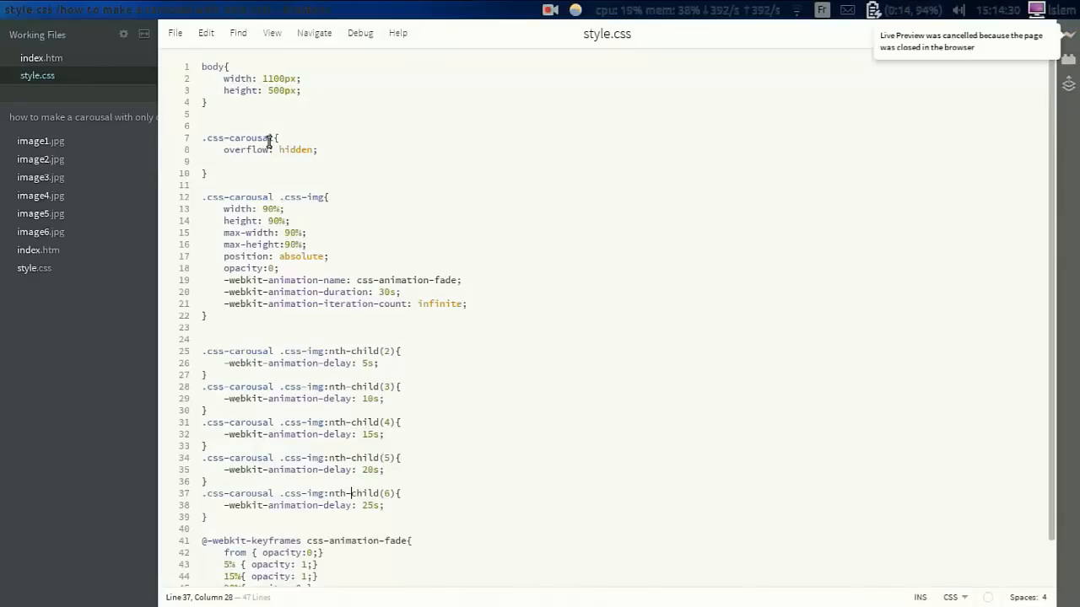
# Step: Give the carousel images a 20px border-radius
pyautogui.click(329, 197)
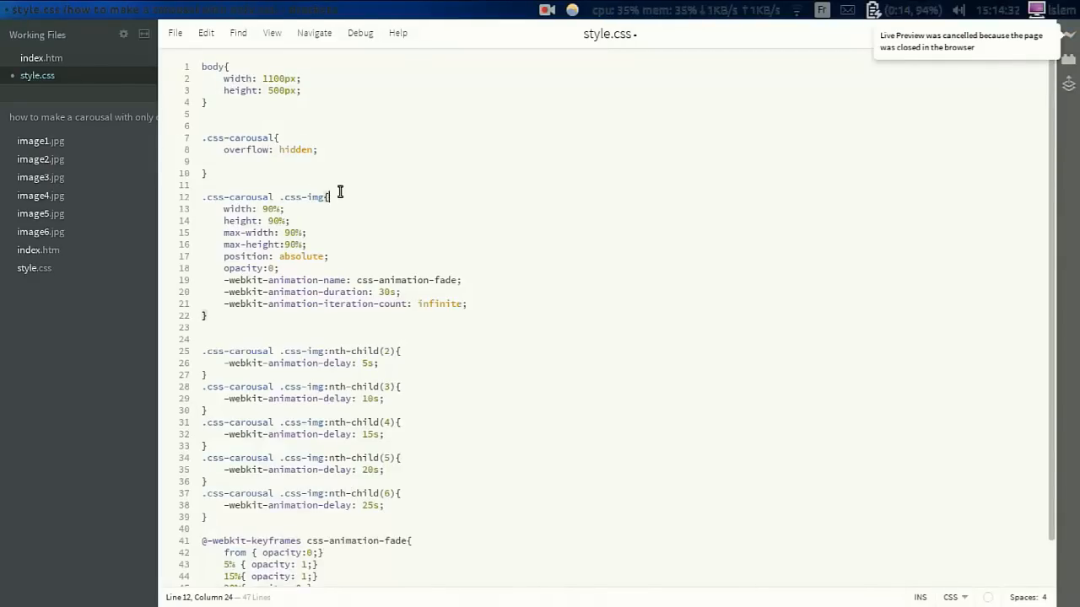
pyautogui.write('border')
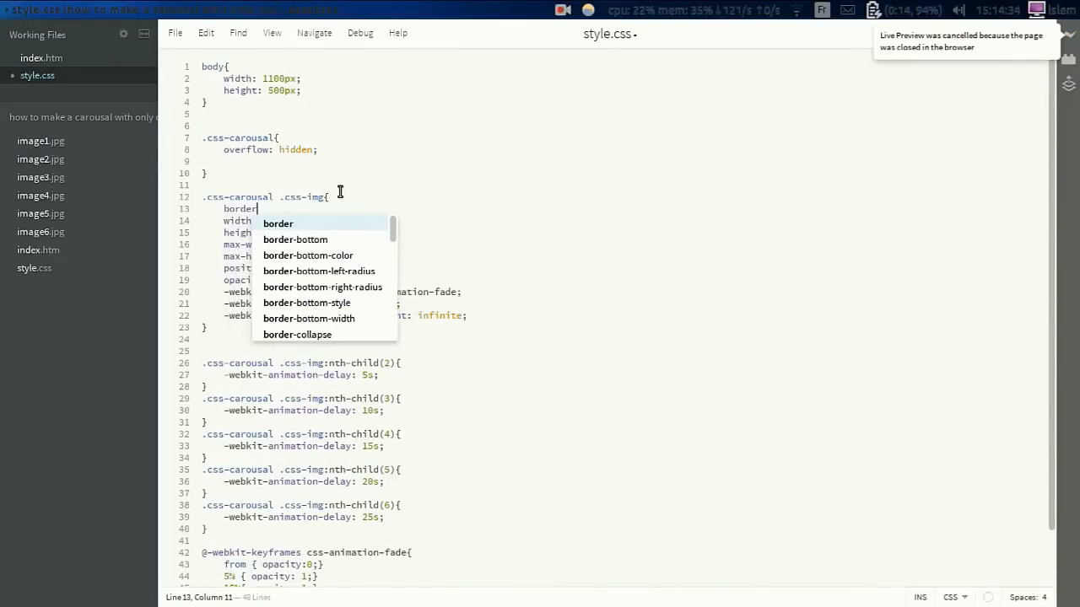
pyautogui.write('-radius: 20px;')
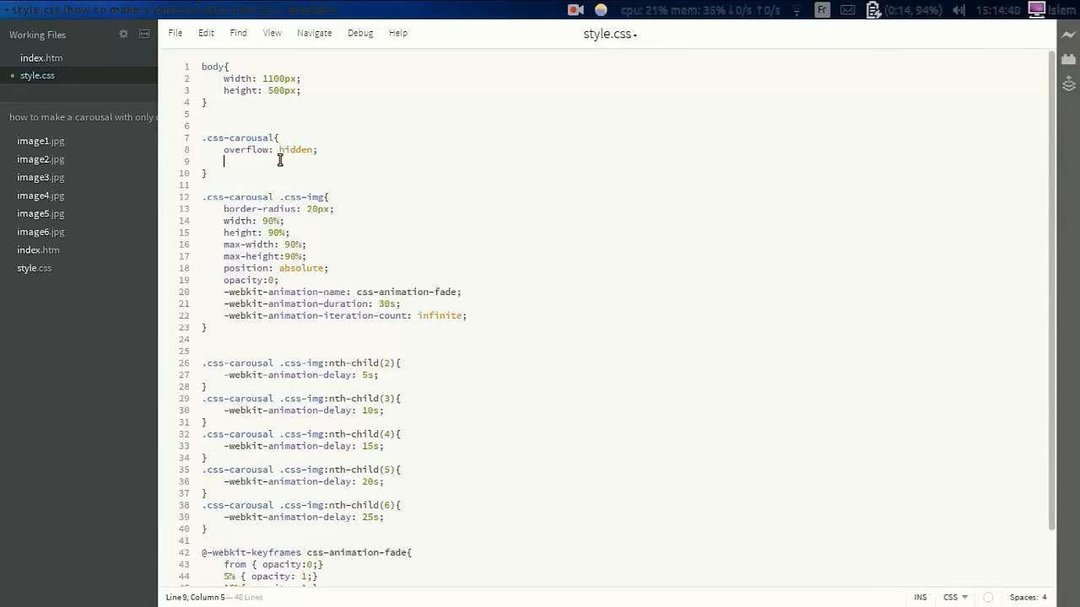
pyautogui.moveTo(283, 169)
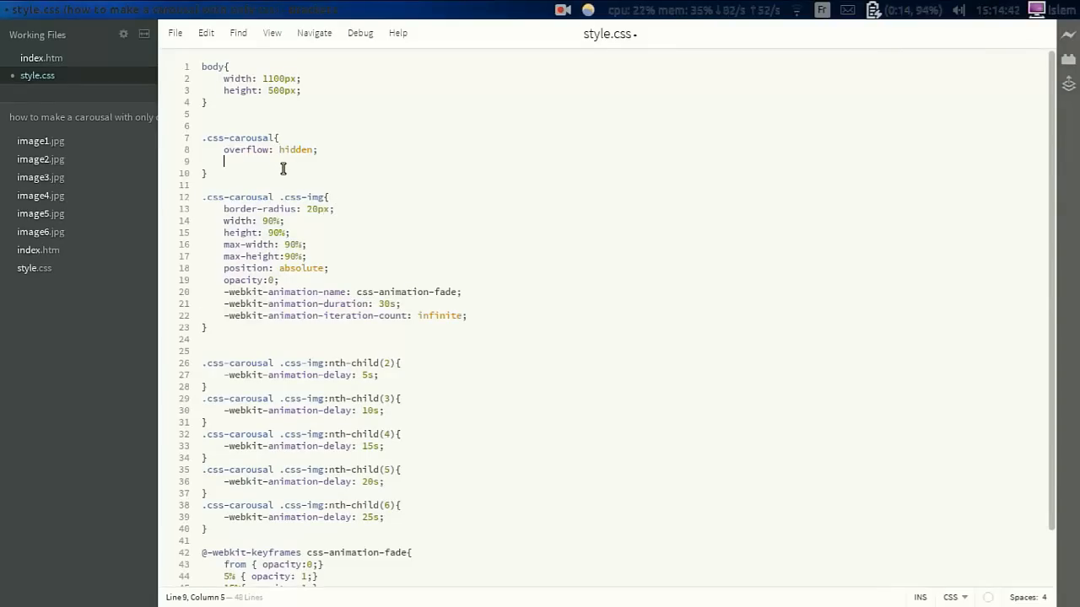
# Step: Add margin-left: 5% to .css-carousal and begin another margin property
pyautogui.write('margin-left:')
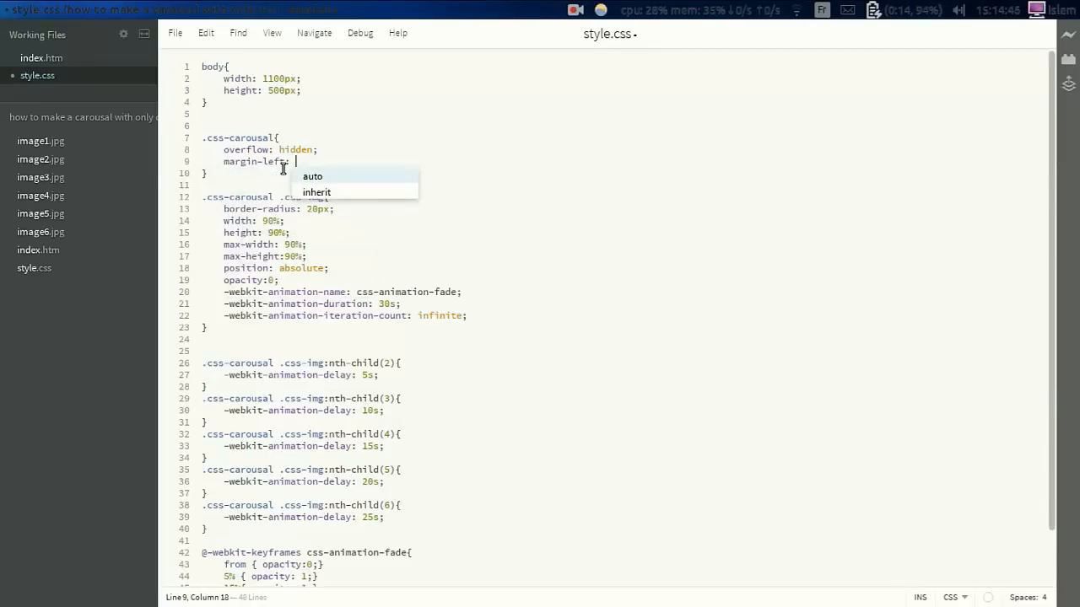
pyautogui.write('5%;')
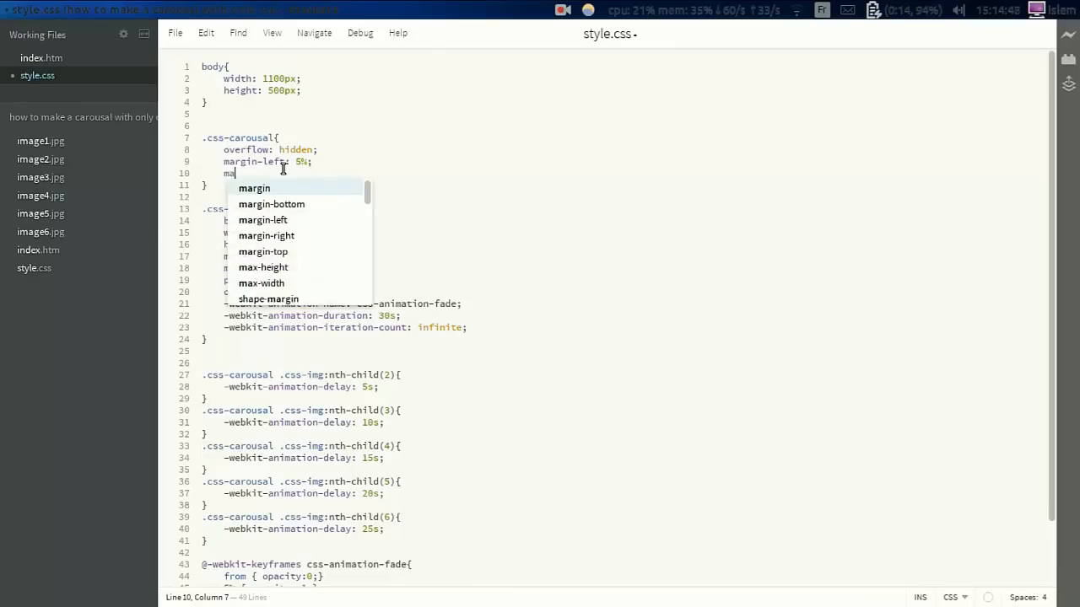
pyautogui.write('r')
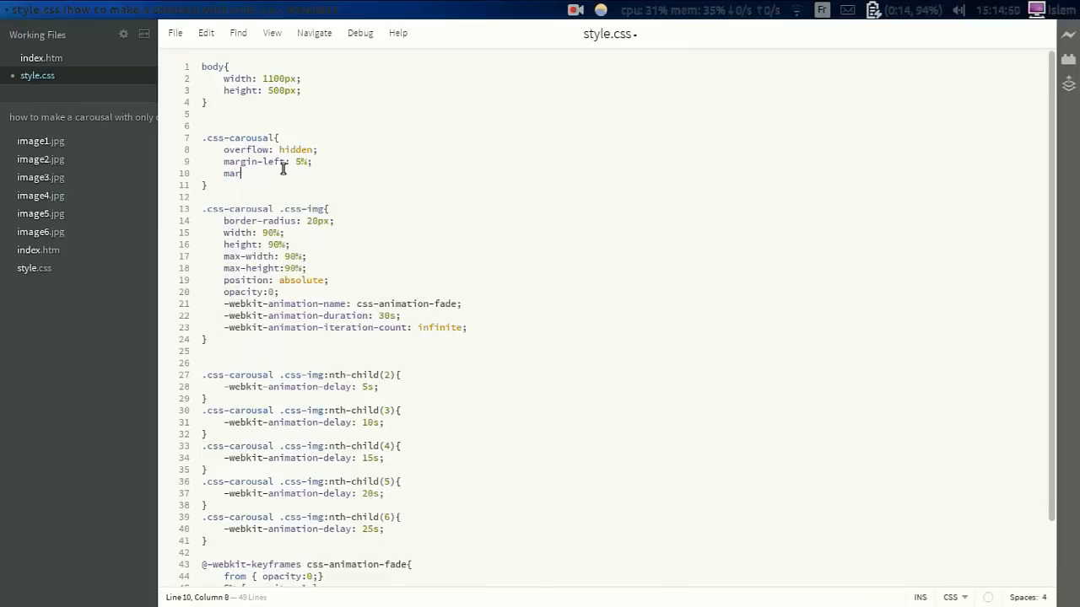
pyautogui.write('gin')
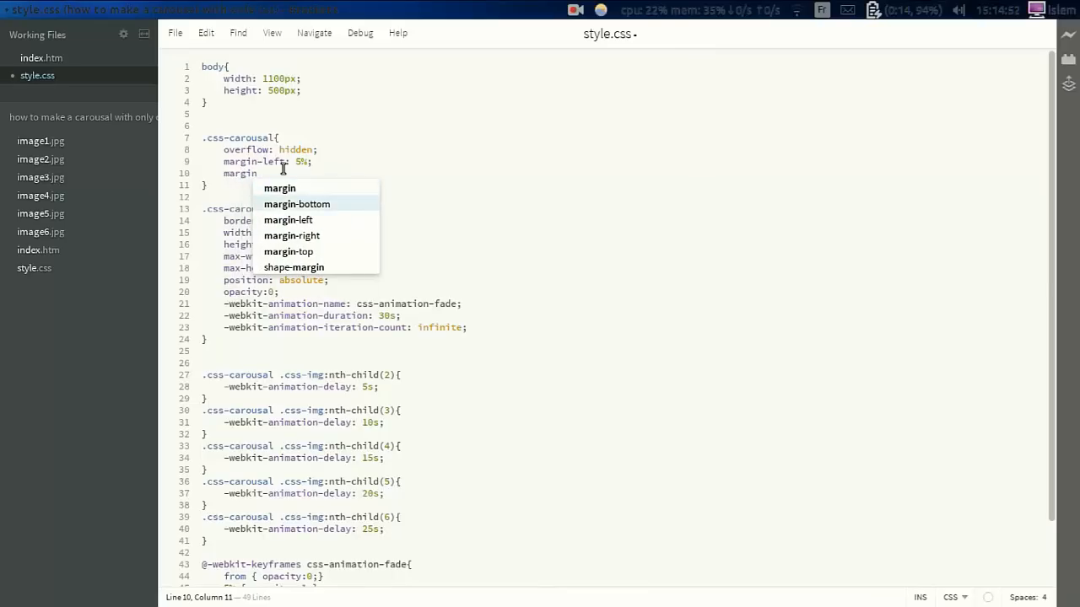